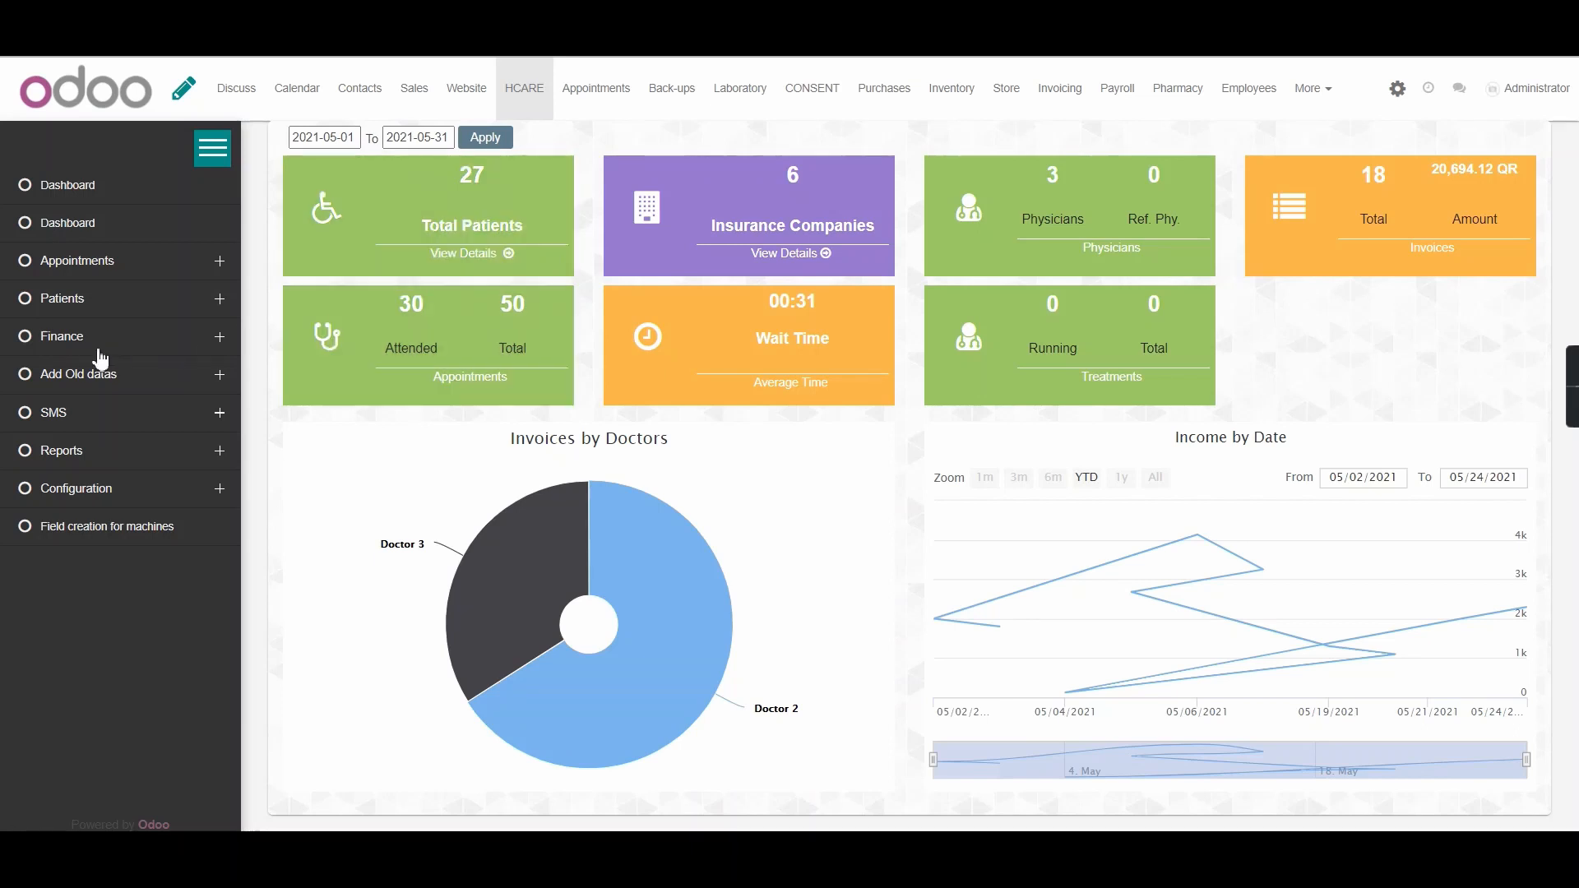
Open the Advance Payments list under the Finance section of the HCARE sidebar.
{"action": "left_click", "coordinate": [60, 335]}
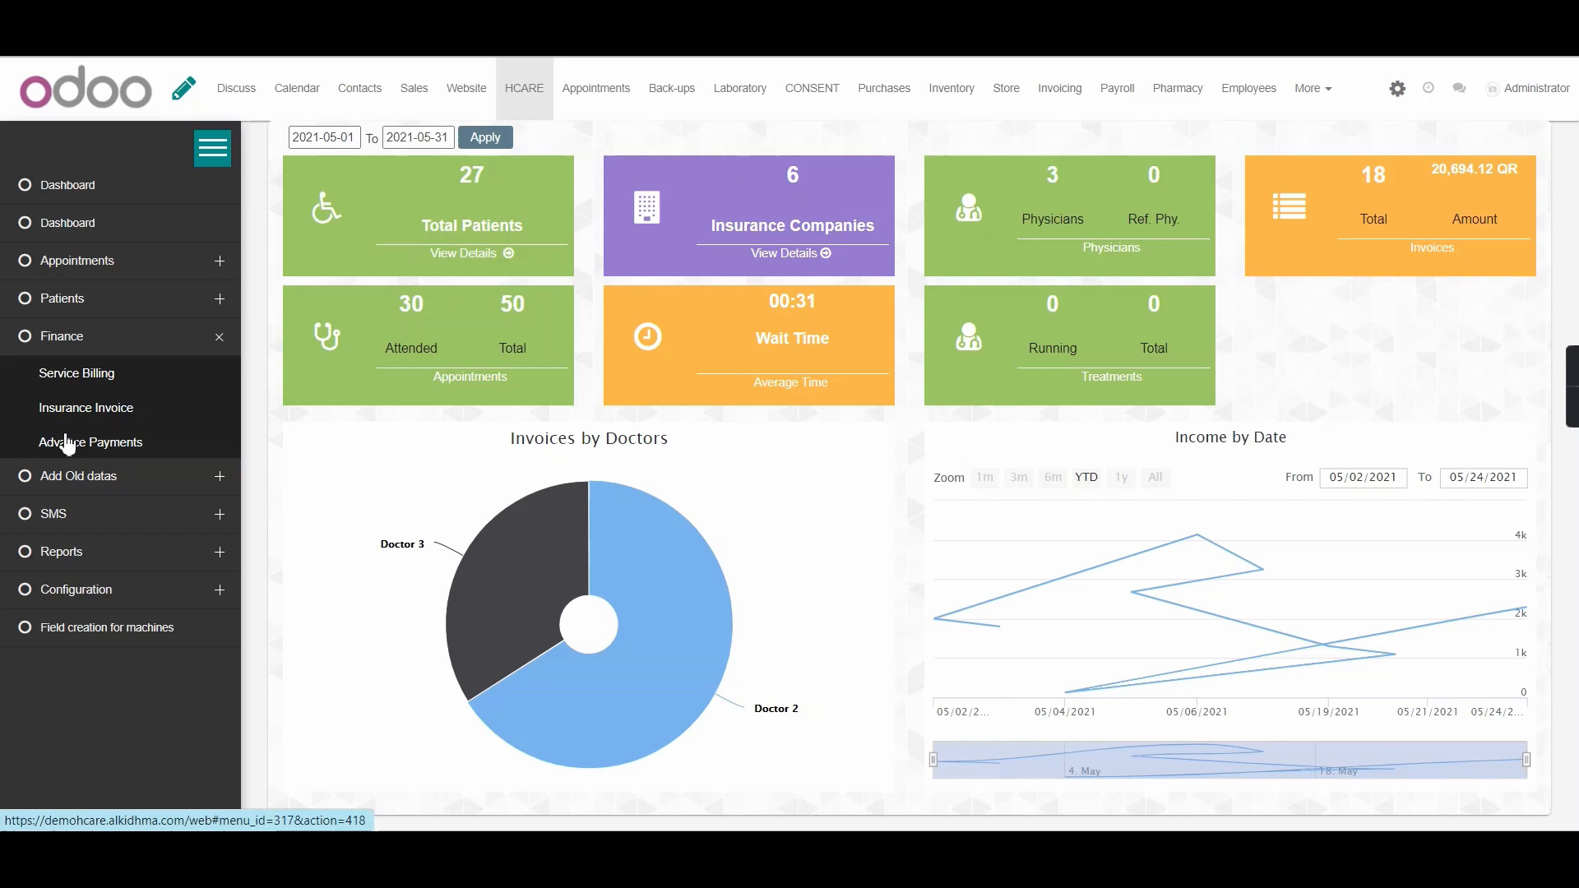
{"action": "left_click", "coordinate": [89, 442]}
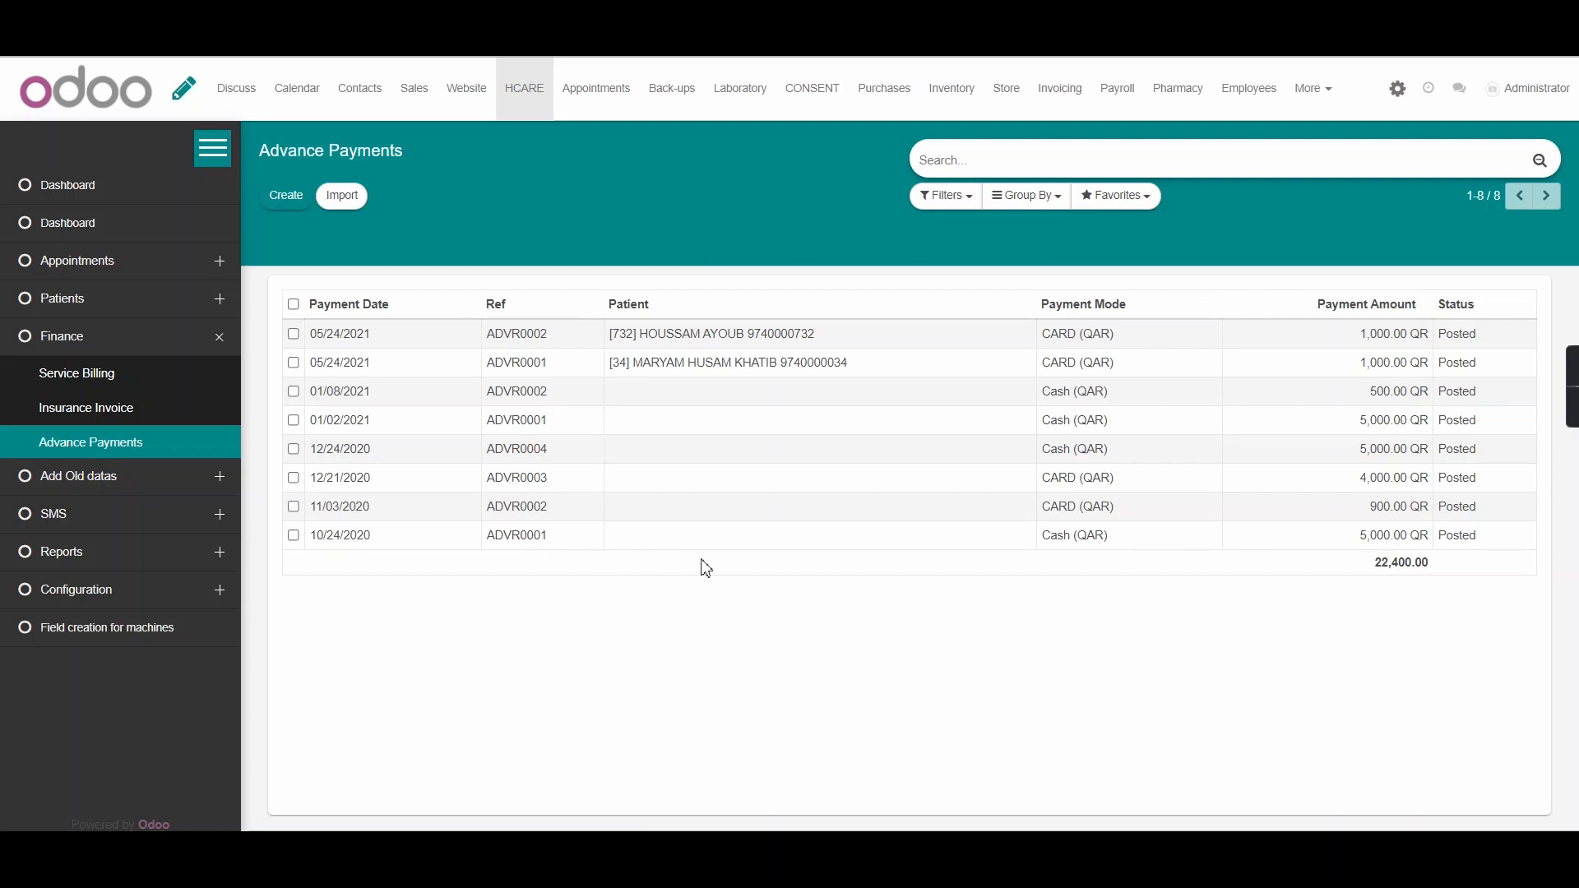
{"action": "mouse_move", "coordinate": [783, 398]}
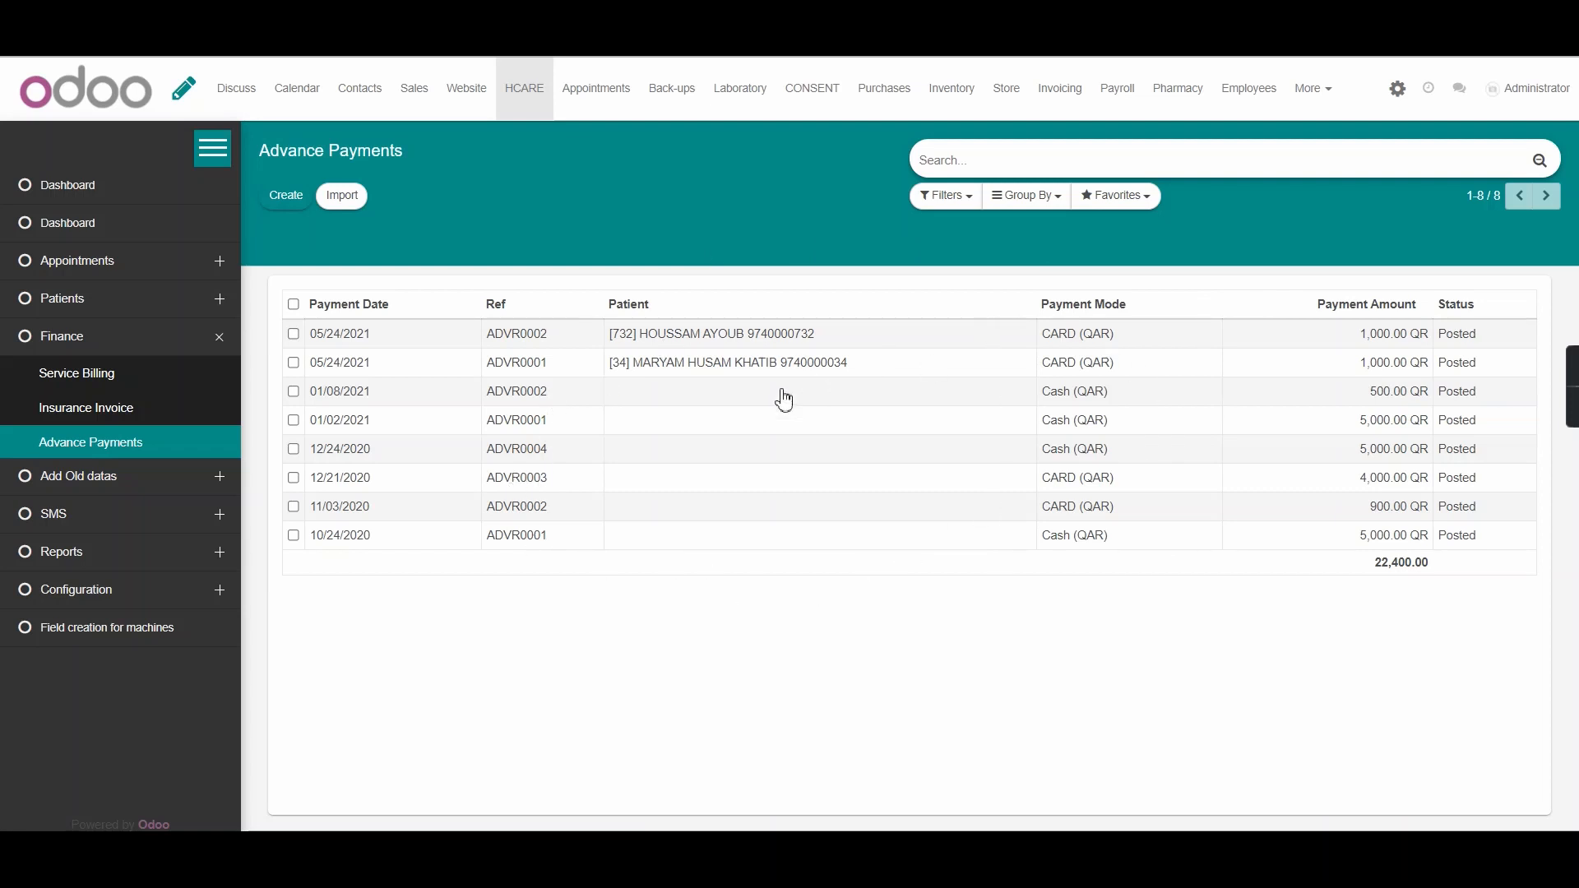
{"action": "mouse_move", "coordinate": [437, 670]}
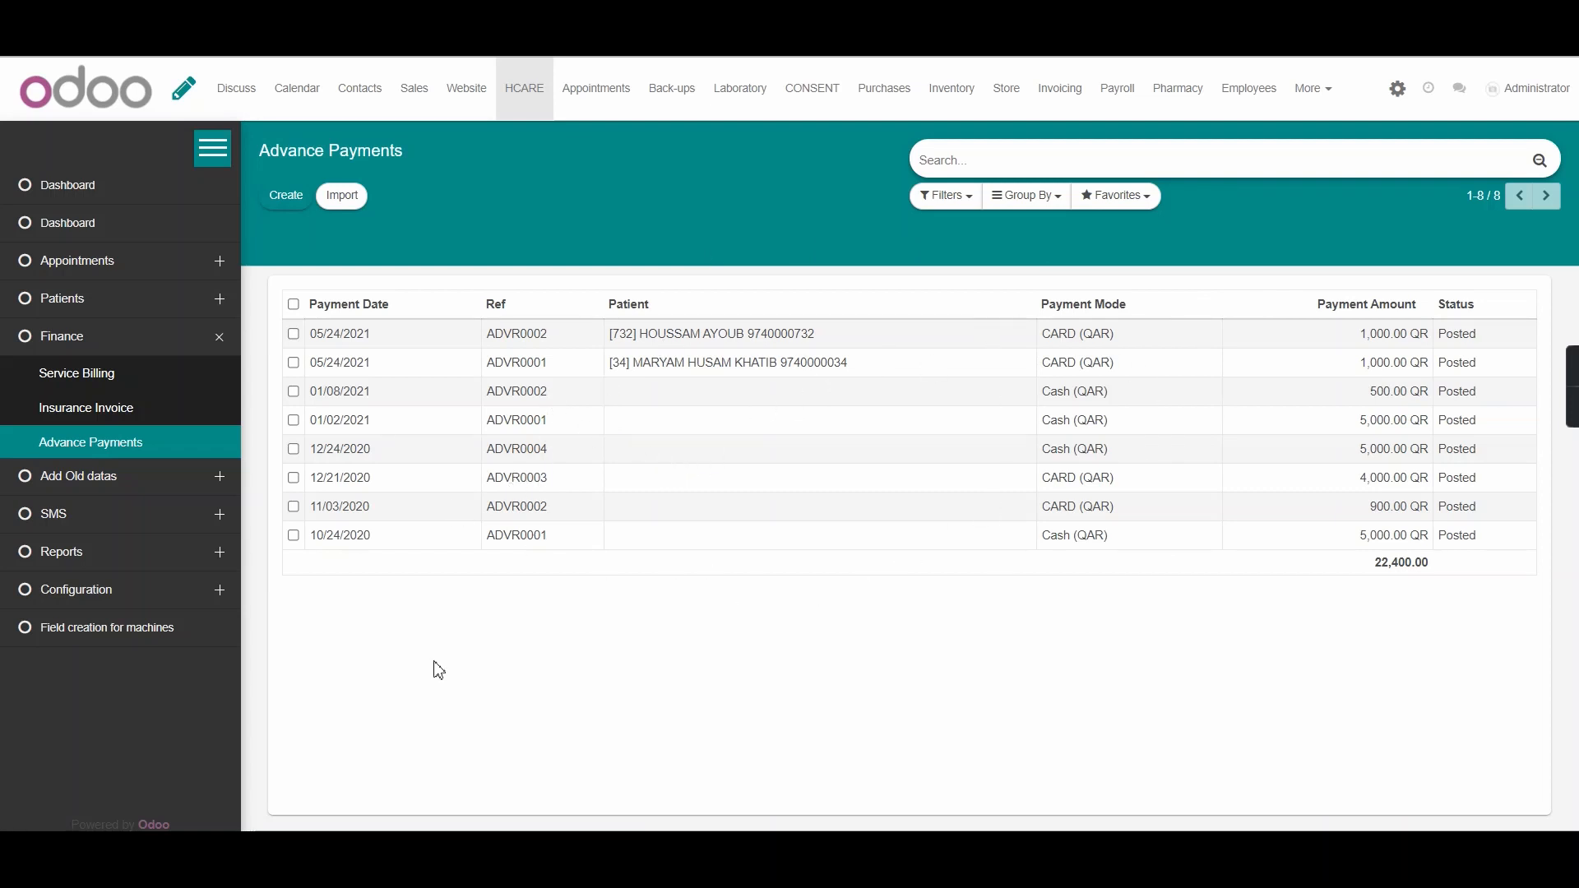
{"action": "mouse_move", "coordinate": [460, 679]}
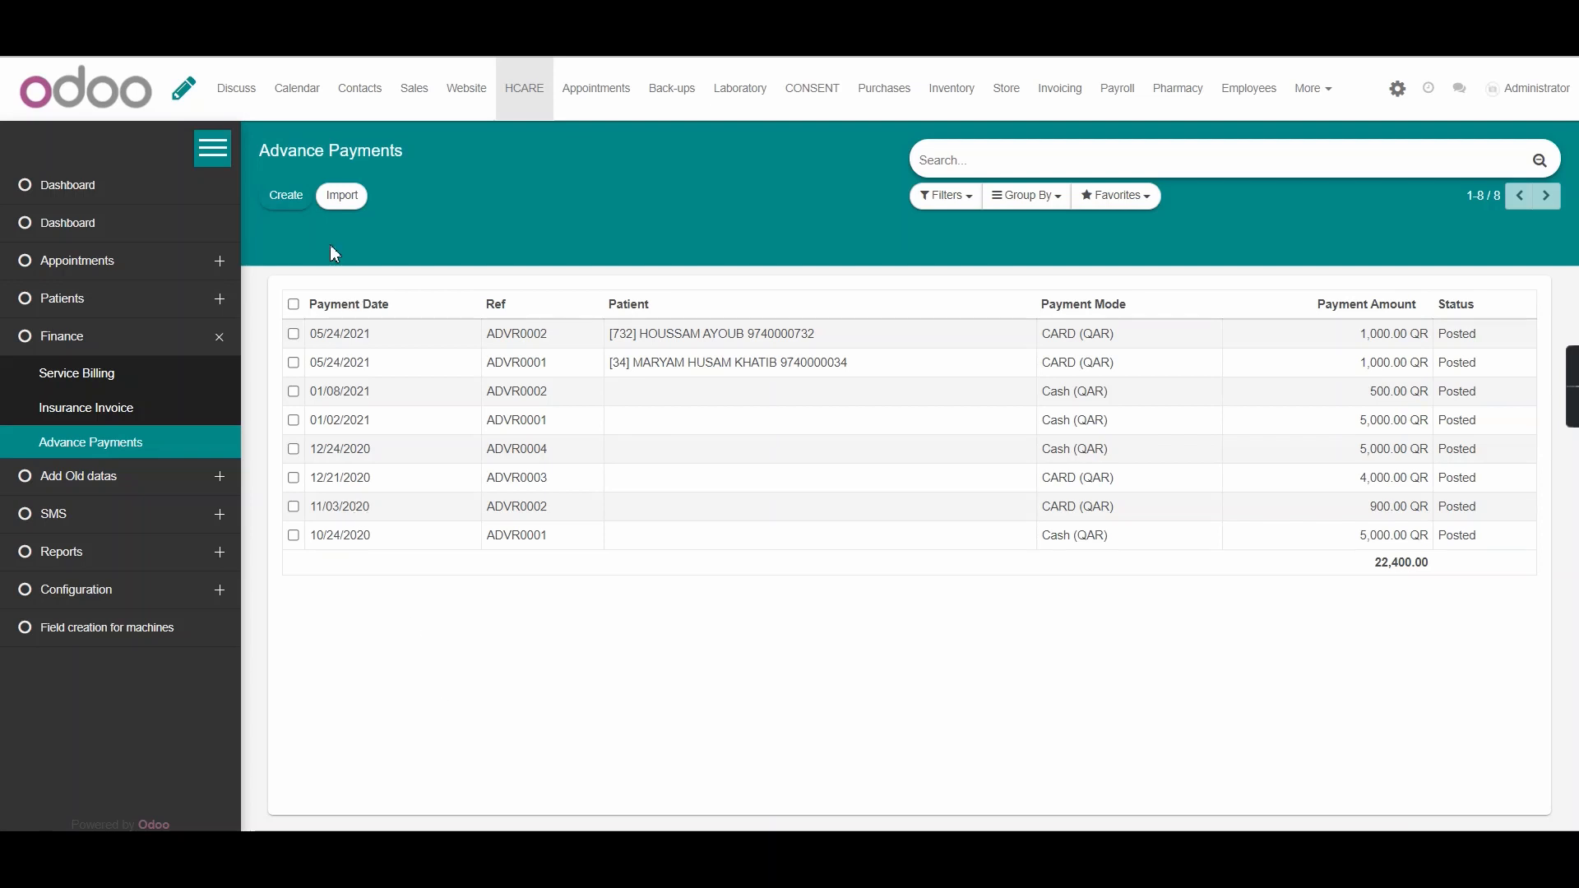
{"action": "left_click", "coordinate": [284, 196]}
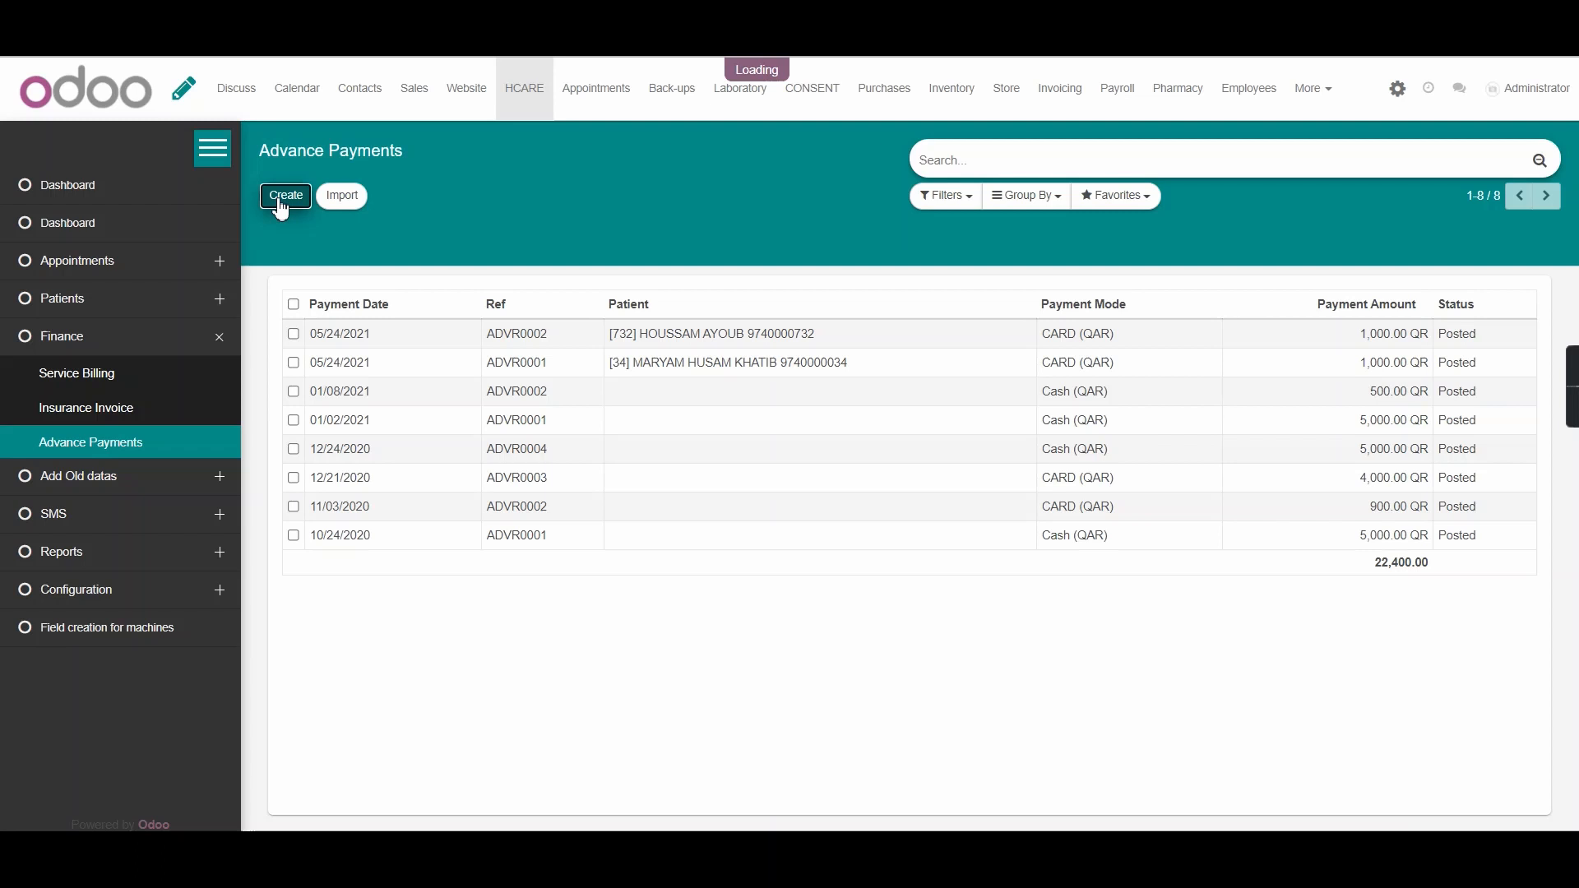
{"action": "left_click", "coordinate": [284, 194]}
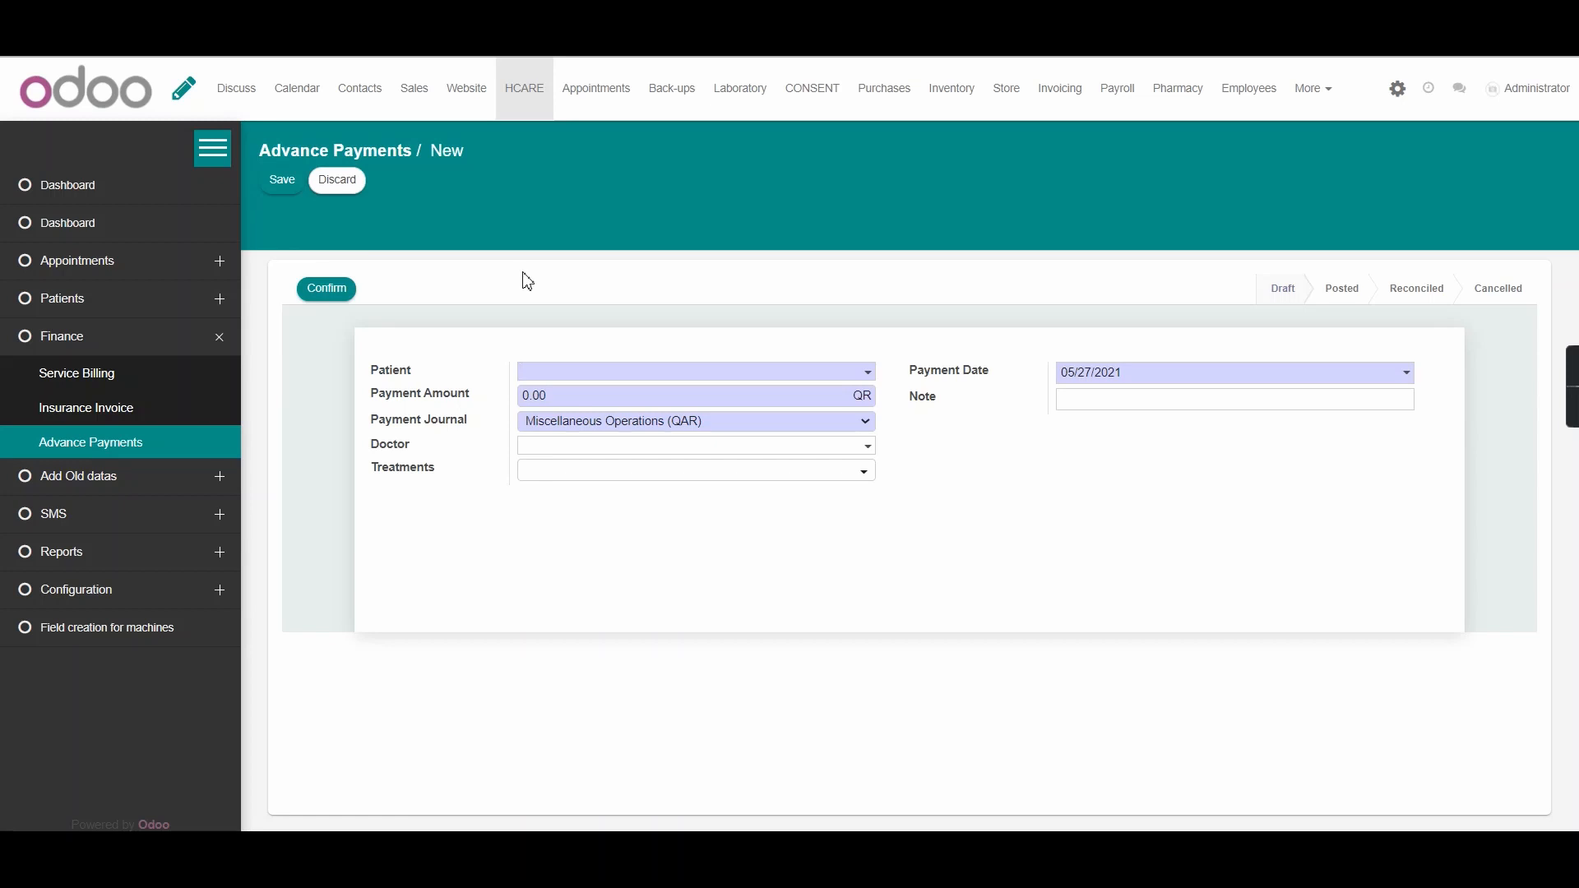
{"action": "left_click", "coordinate": [684, 370]}
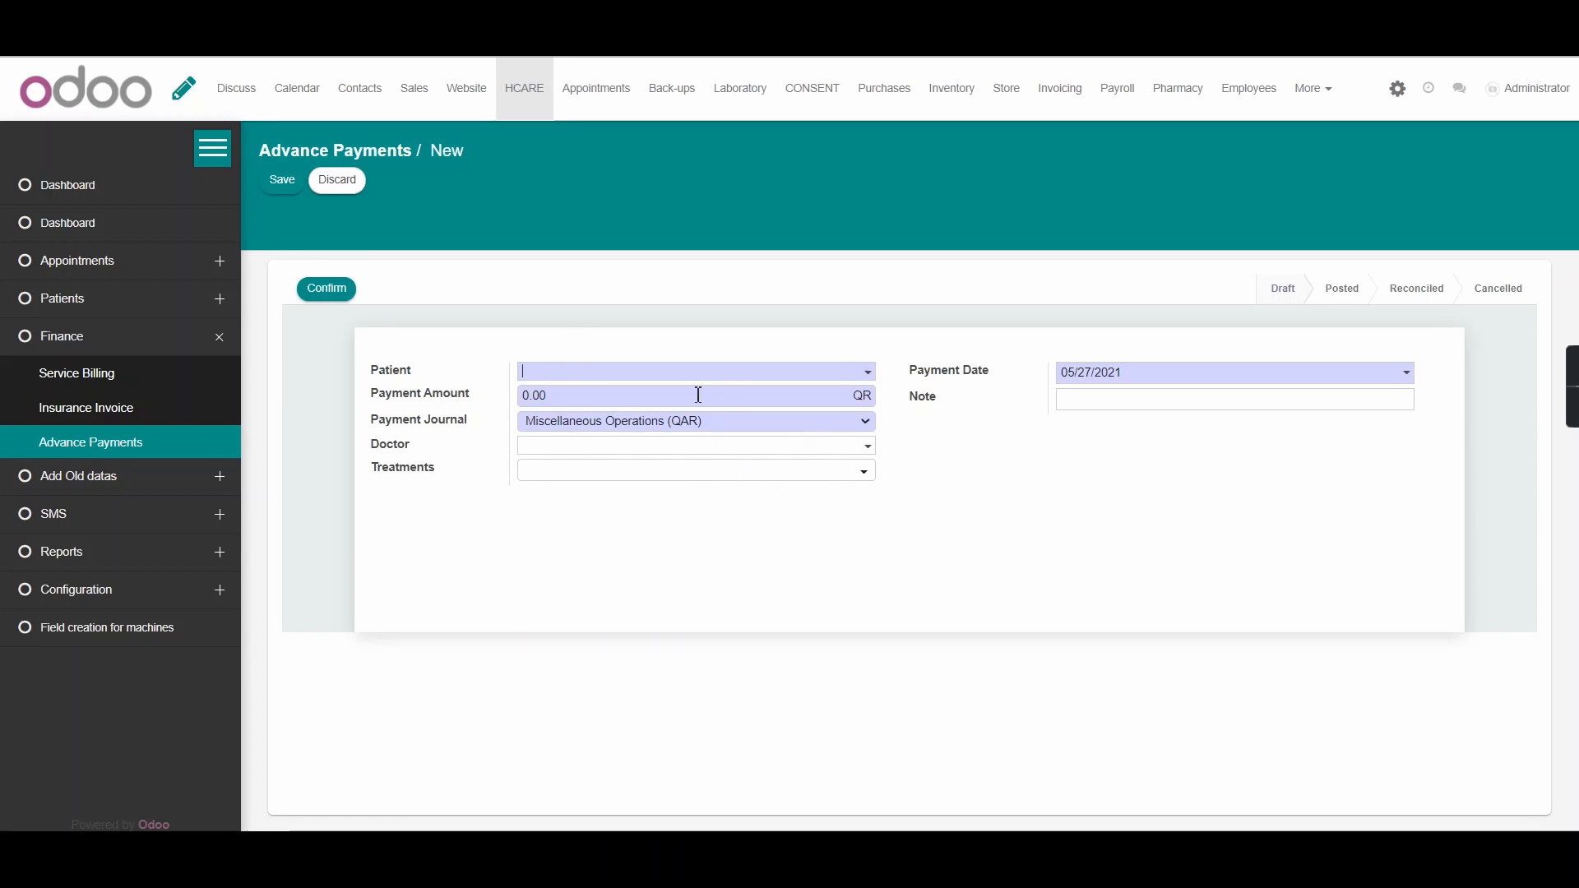
{"action": "type", "text": "25"}
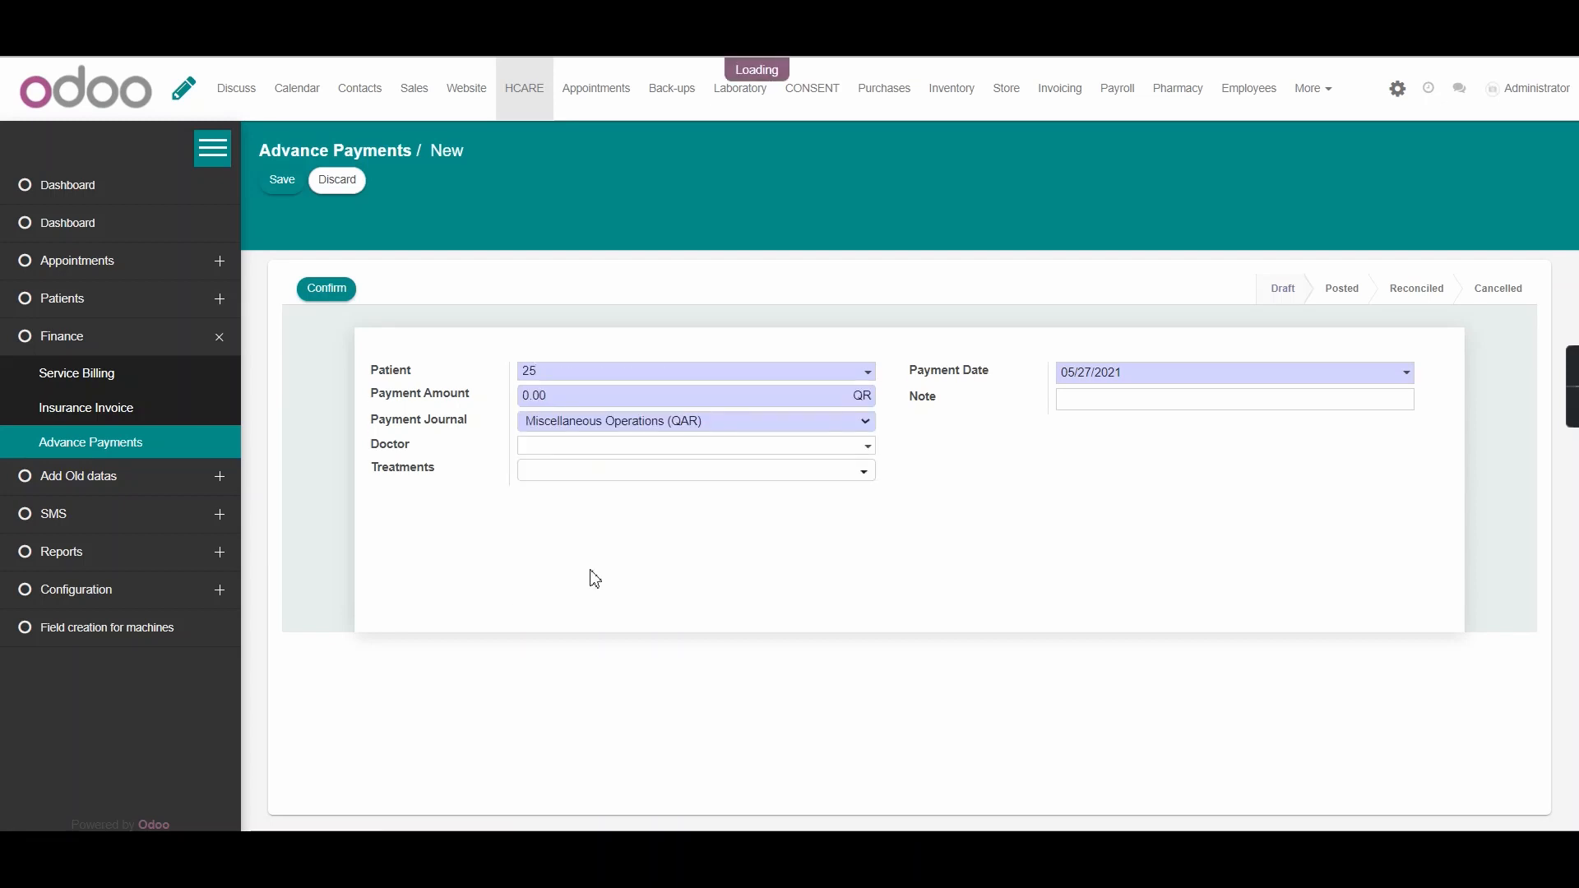
{"action": "left_click", "coordinate": [692, 370]}
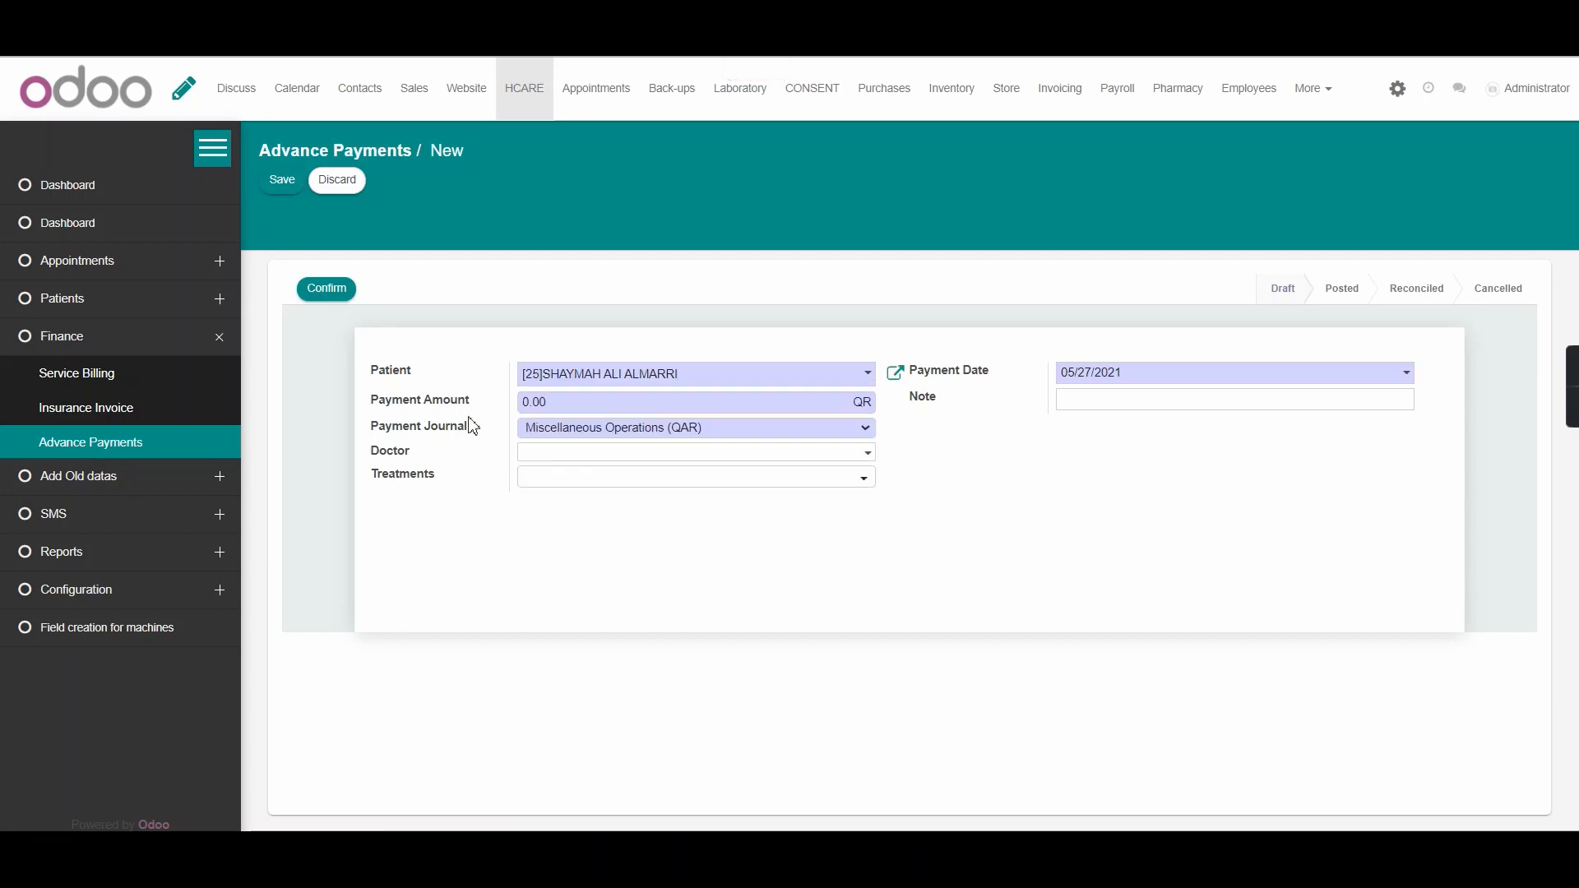
Set the payment amount to 5000 QR through the CARD (QAR) journal.
{"action": "left_click", "coordinate": [655, 401]}
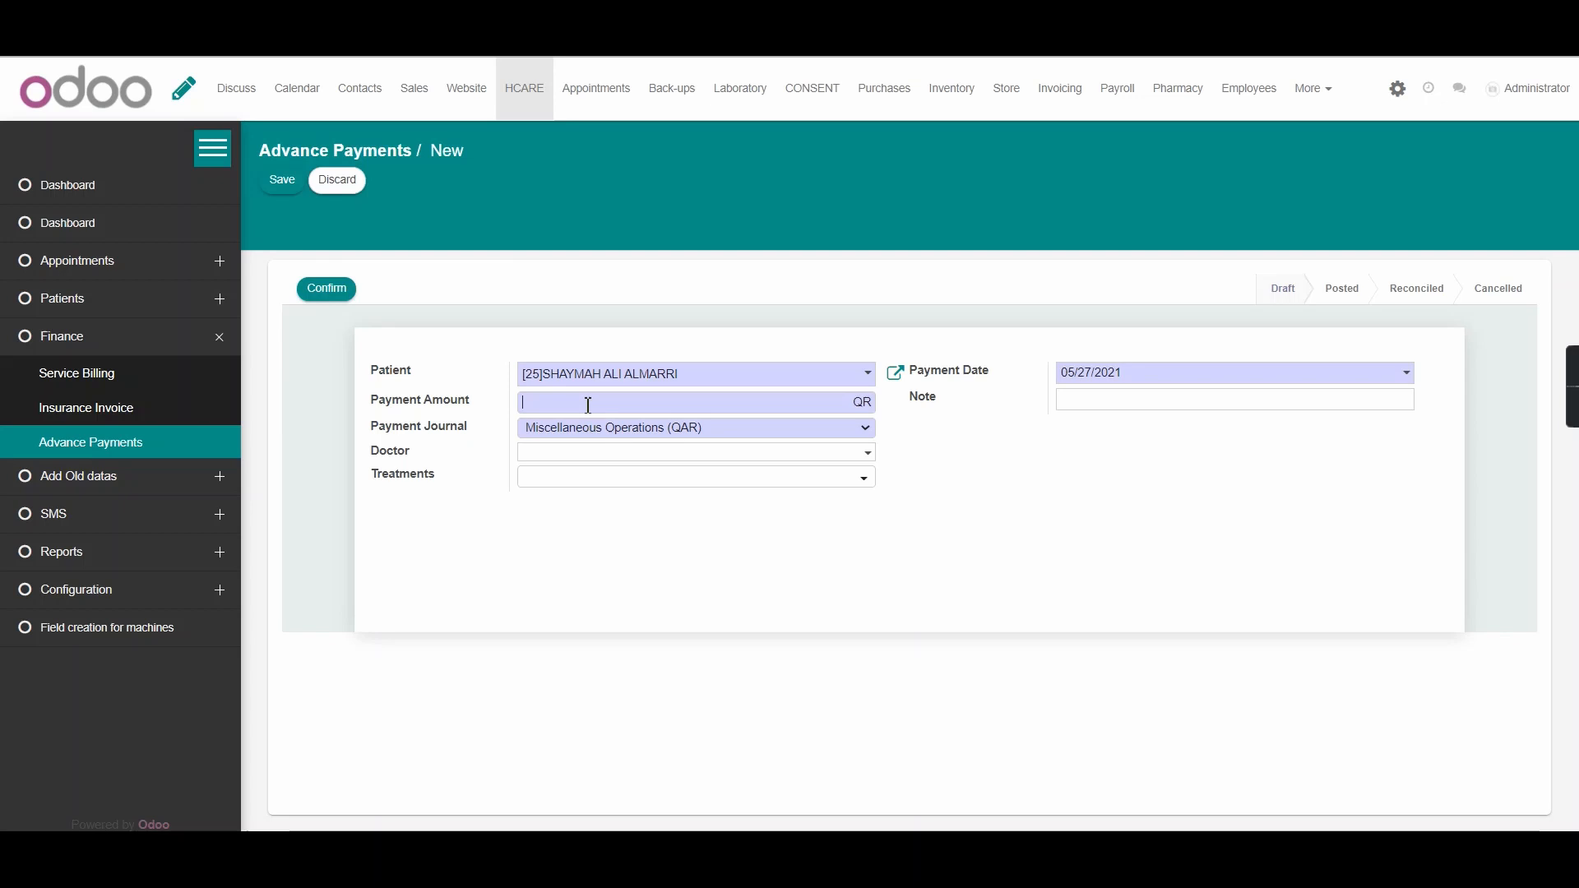
{"action": "type", "text": "5000"}
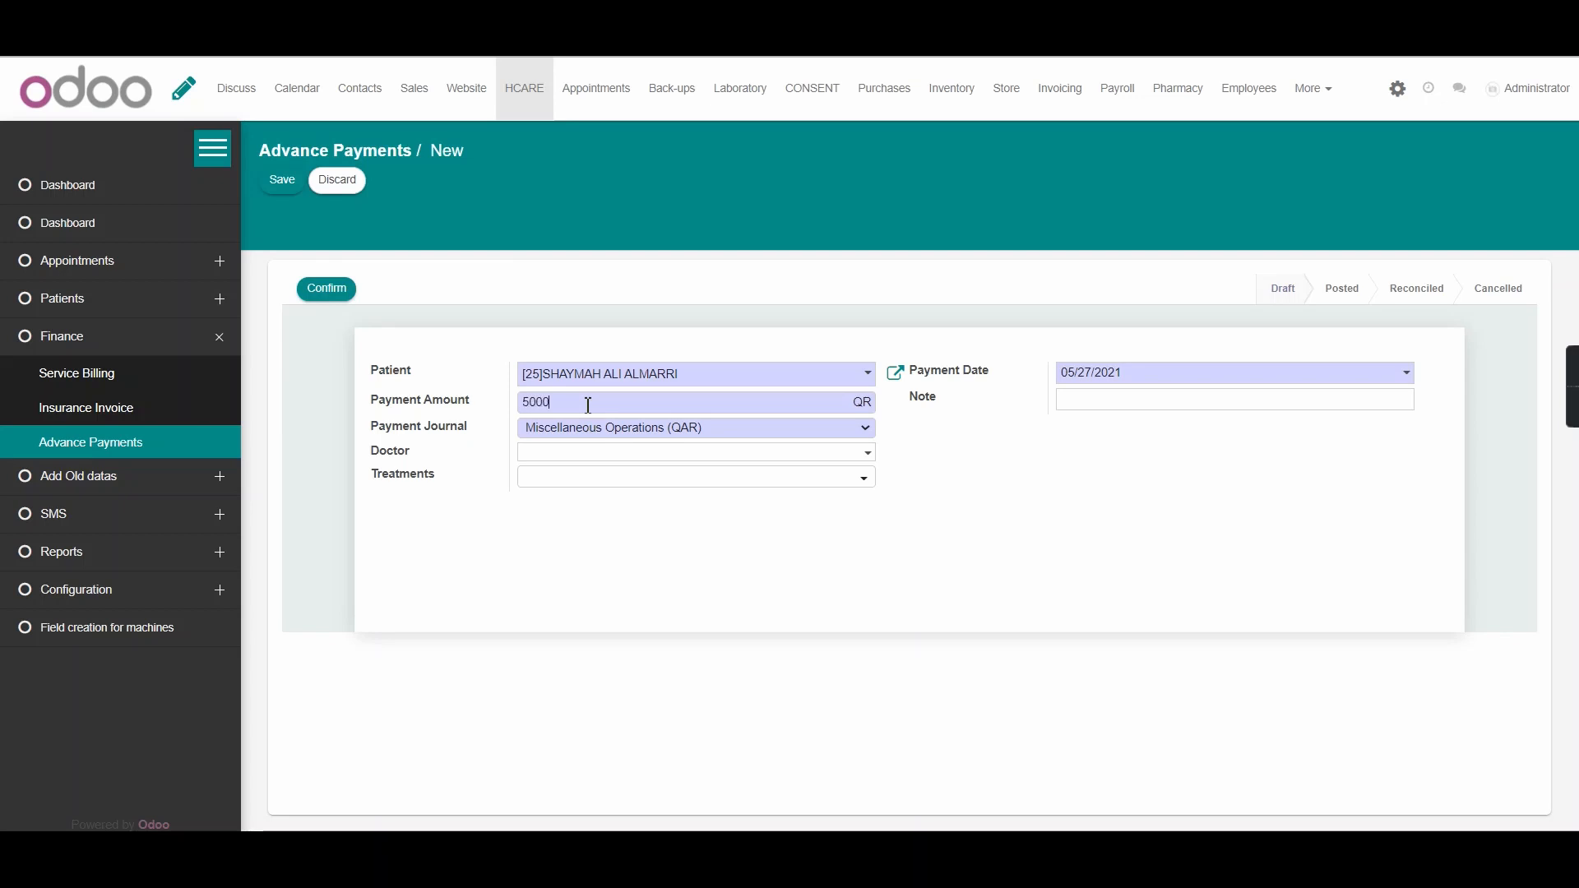
{"action": "mouse_move", "coordinate": [628, 454]}
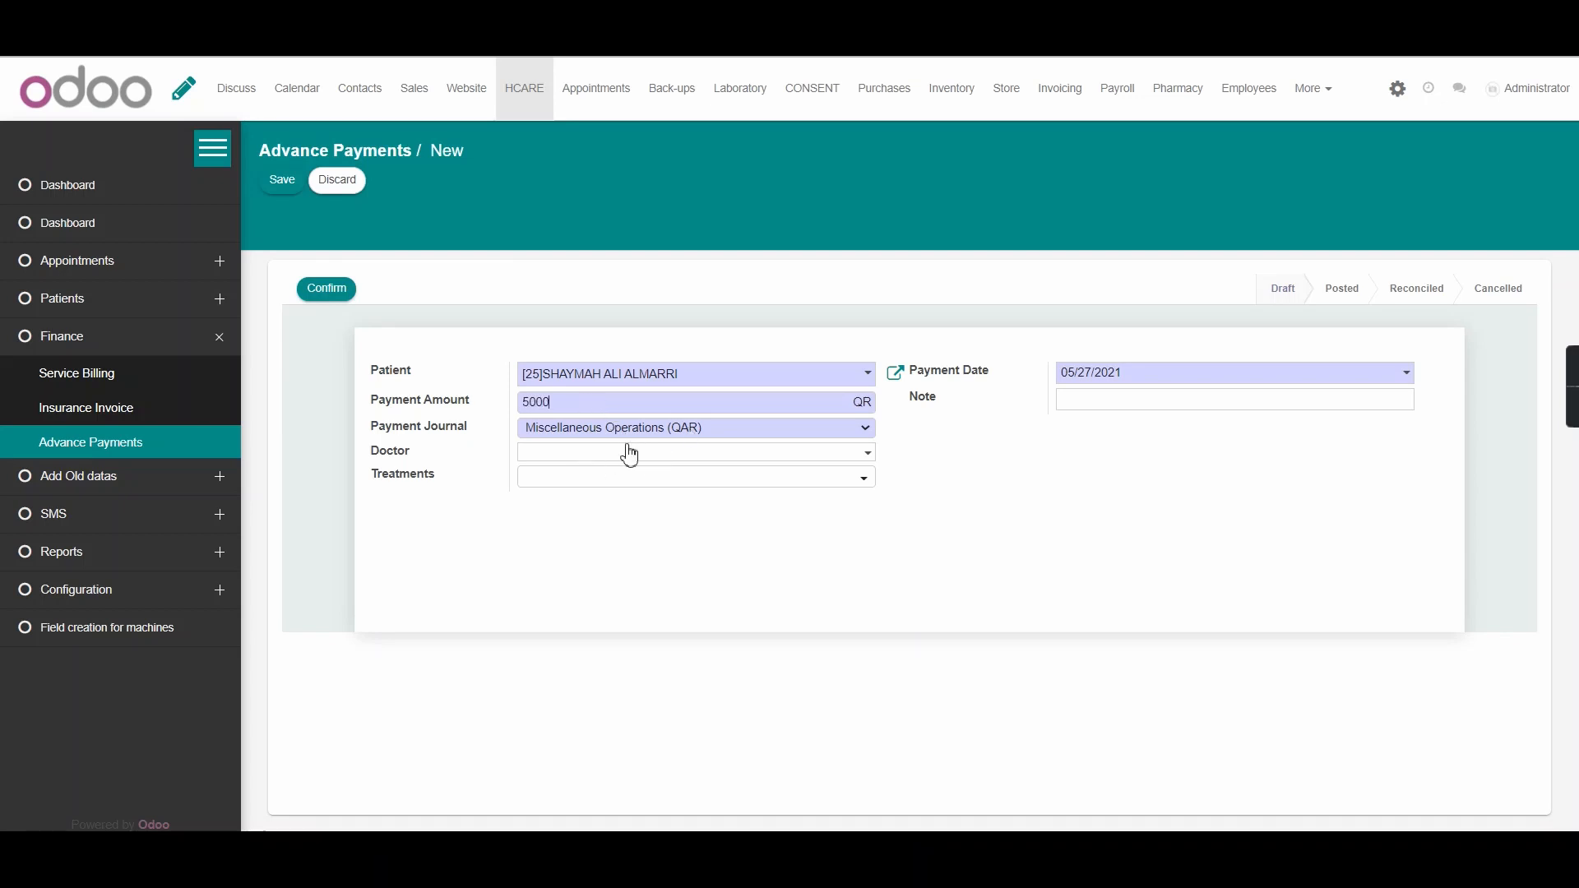
{"action": "mouse_move", "coordinate": [616, 433]}
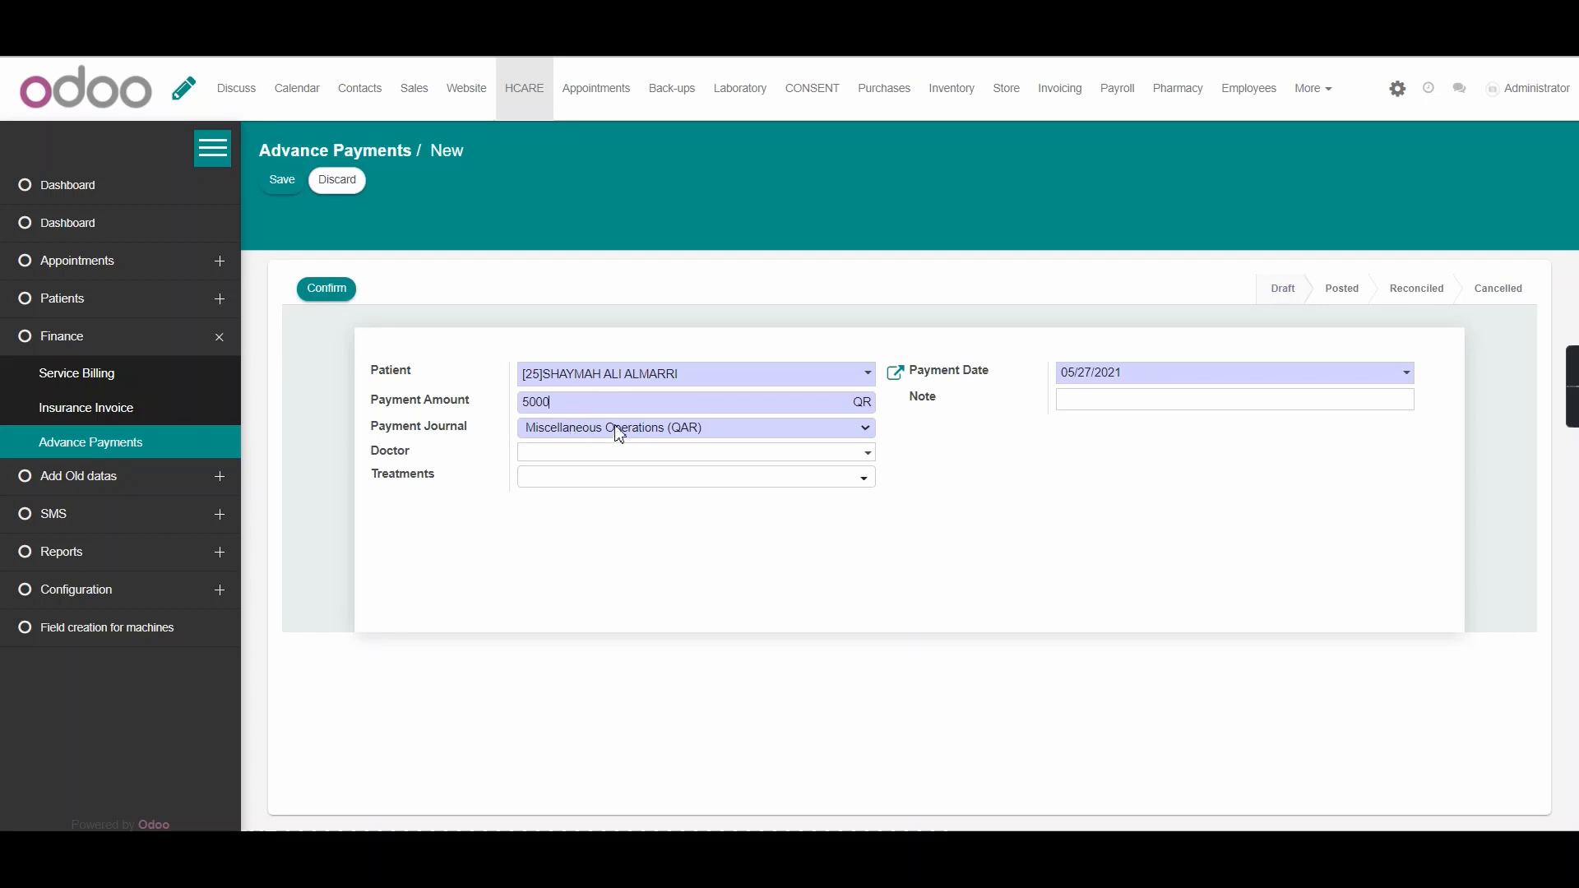
{"action": "left_click", "coordinate": [693, 427]}
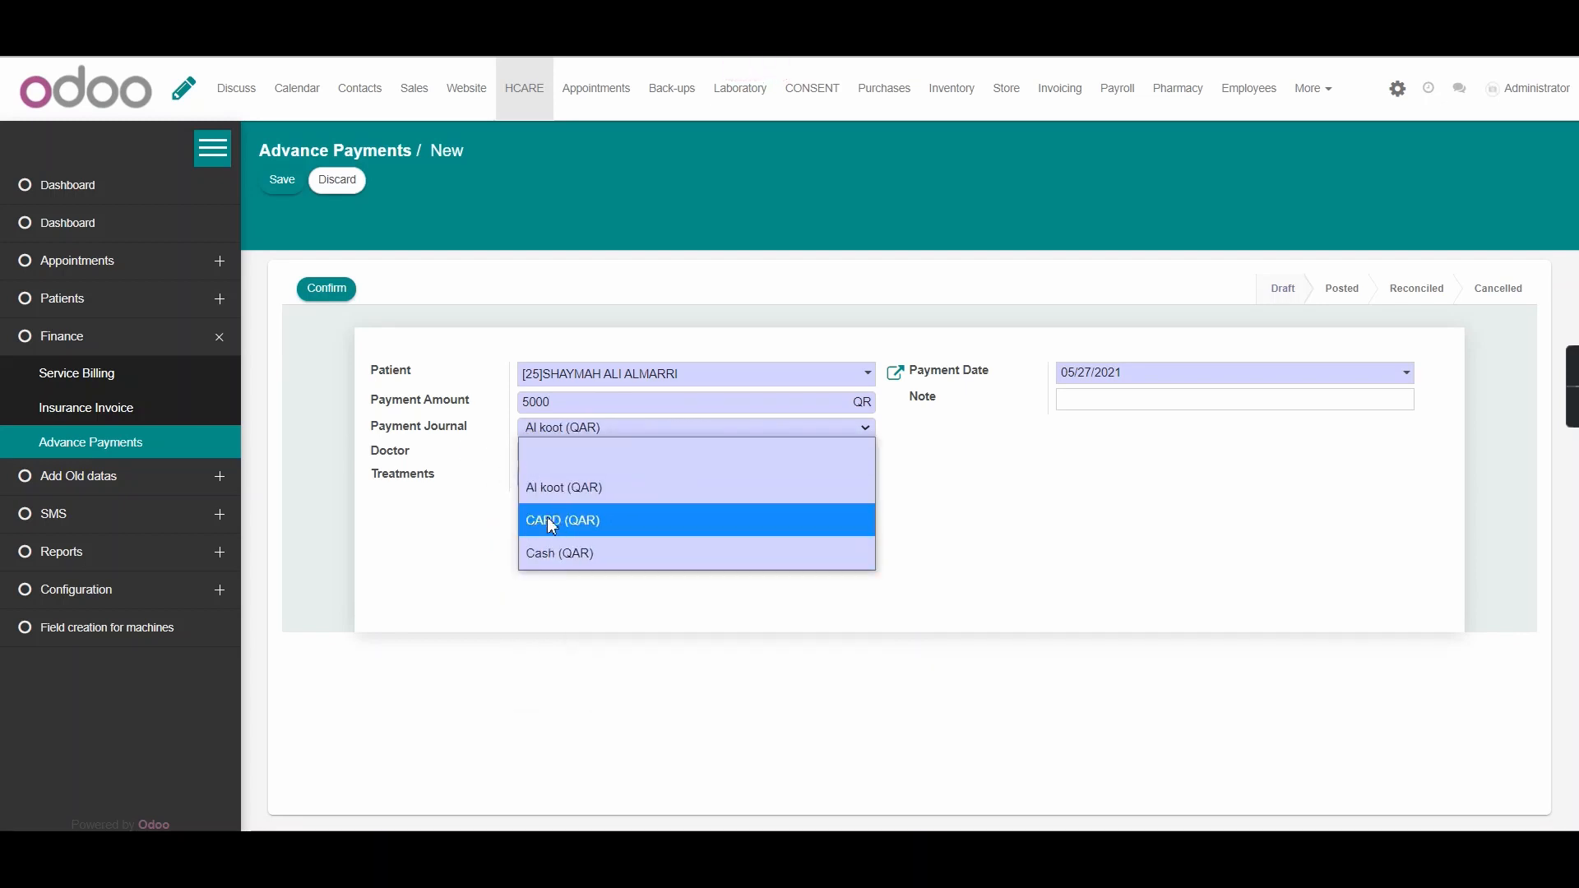
{"action": "left_click", "coordinate": [562, 520]}
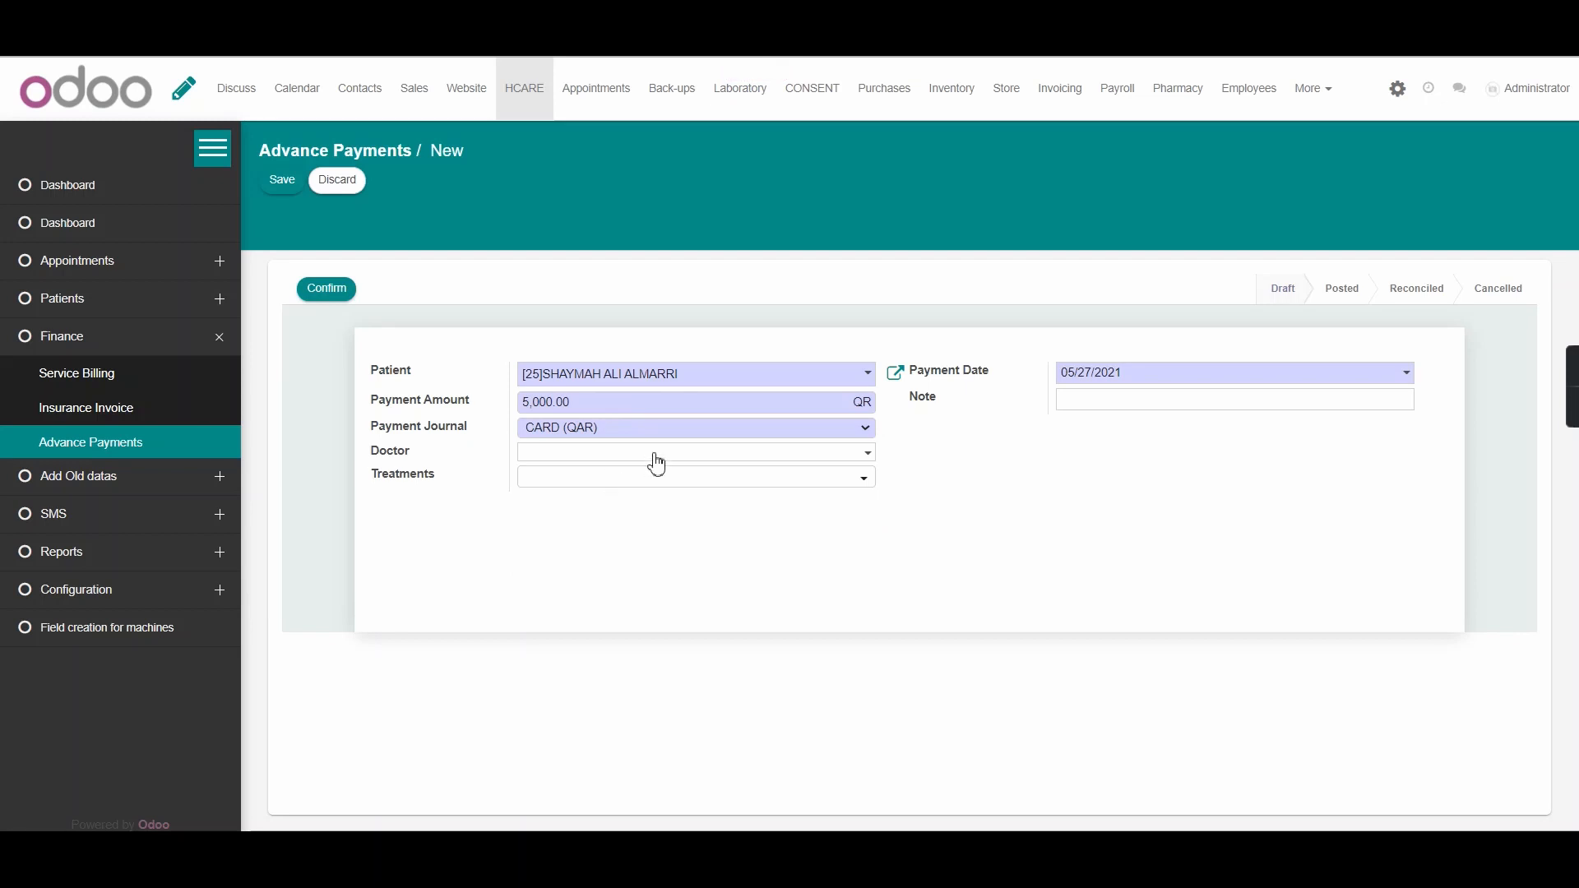
{"action": "mouse_move", "coordinate": [496, 465]}
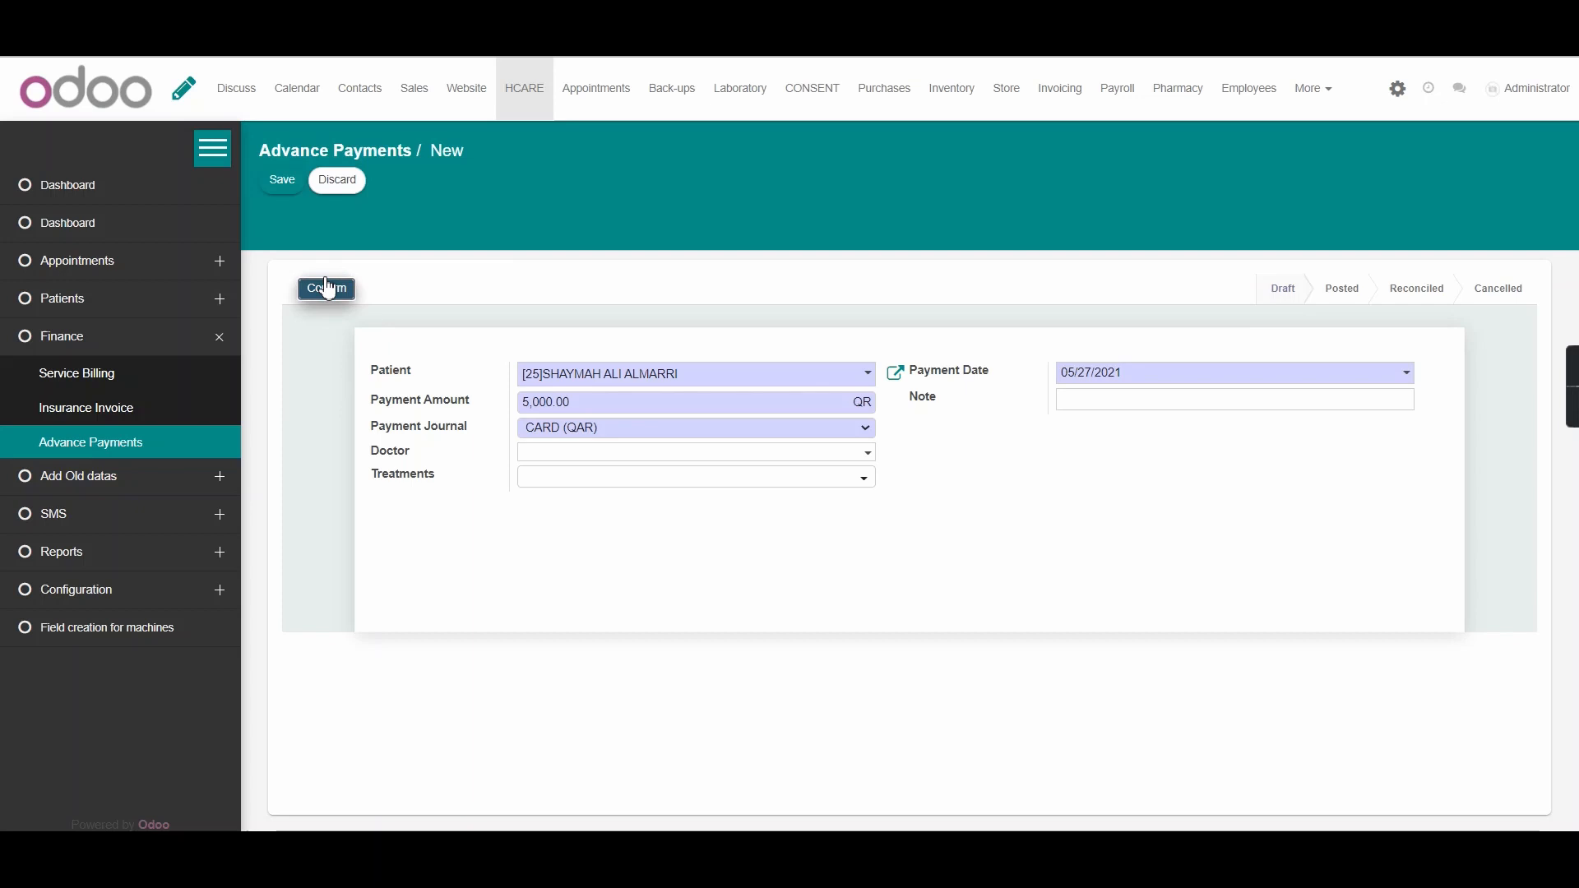
Confirm and save the advance payment, posting it as ADVR0003.
{"action": "left_click", "coordinate": [325, 290]}
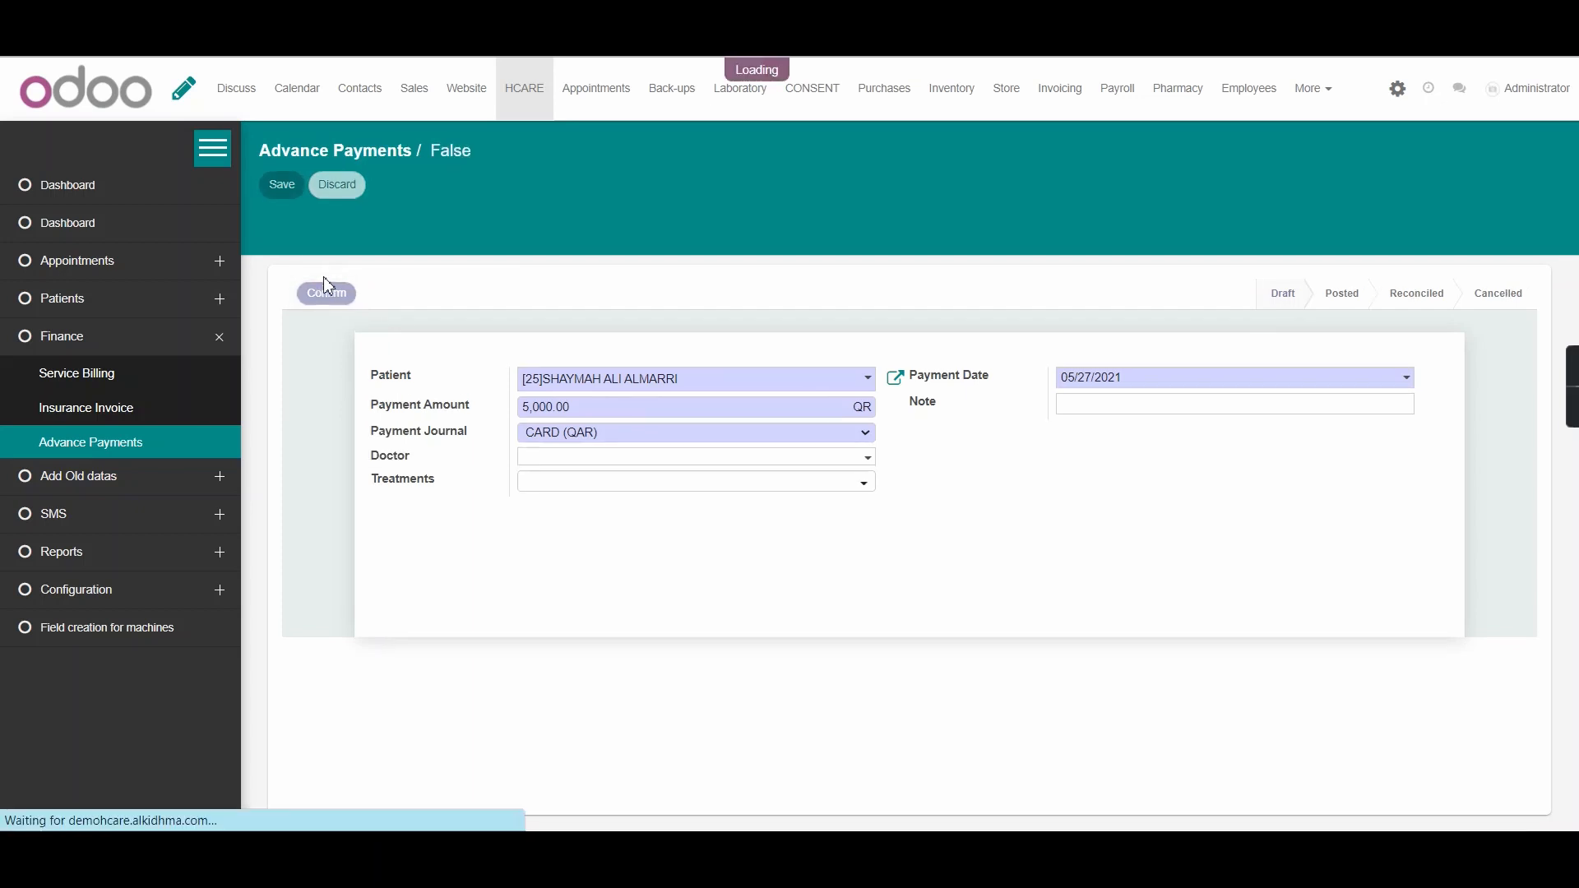
{"action": "left_click", "coordinate": [324, 293]}
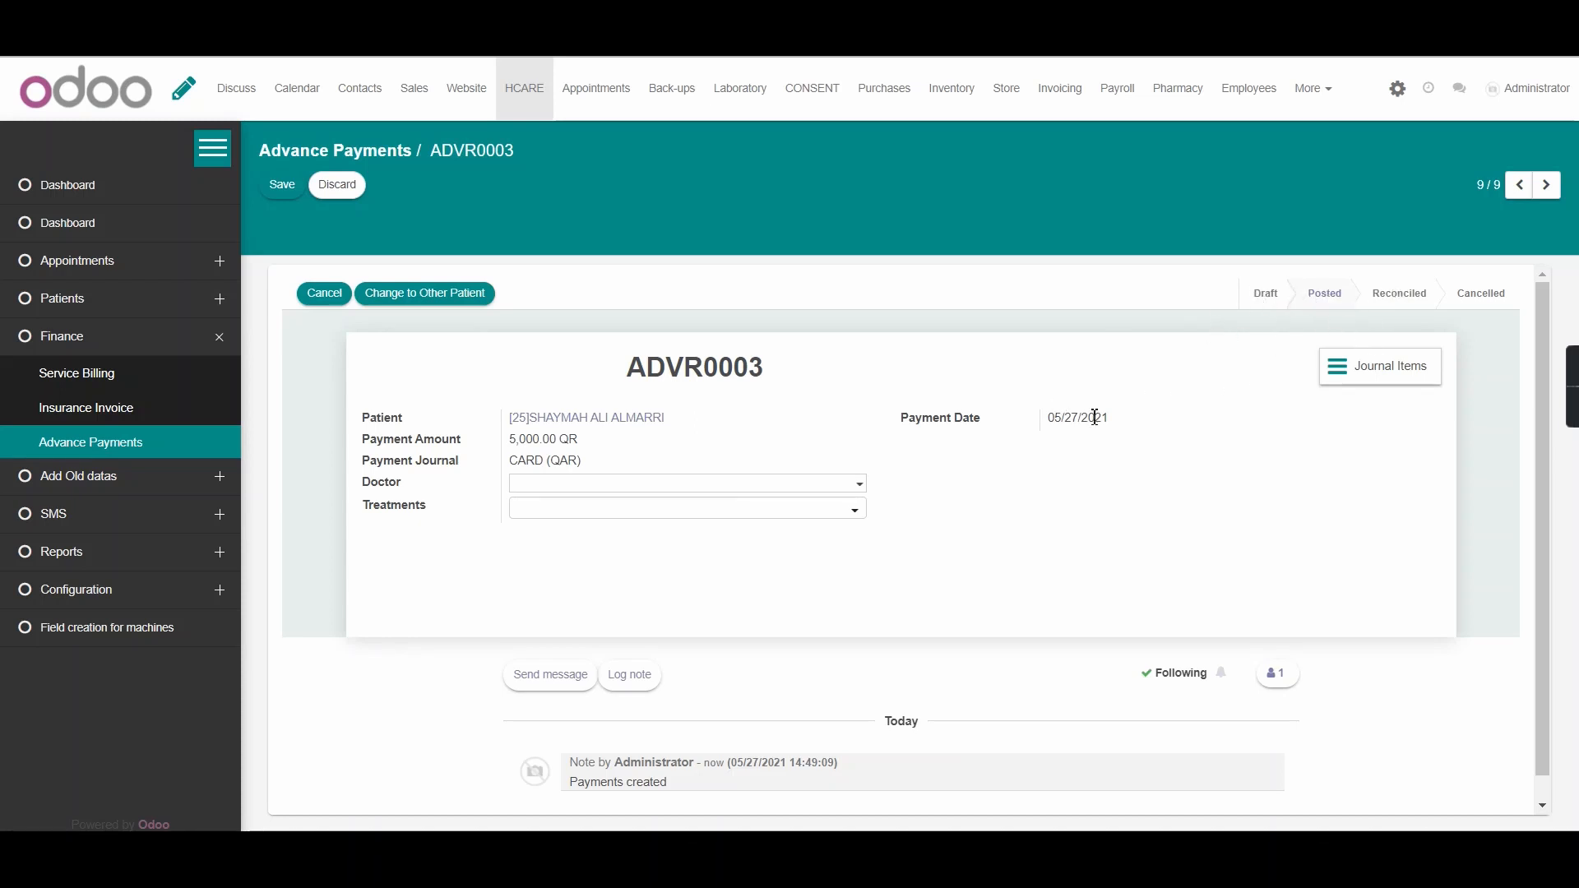
{"action": "left_click", "coordinate": [282, 185]}
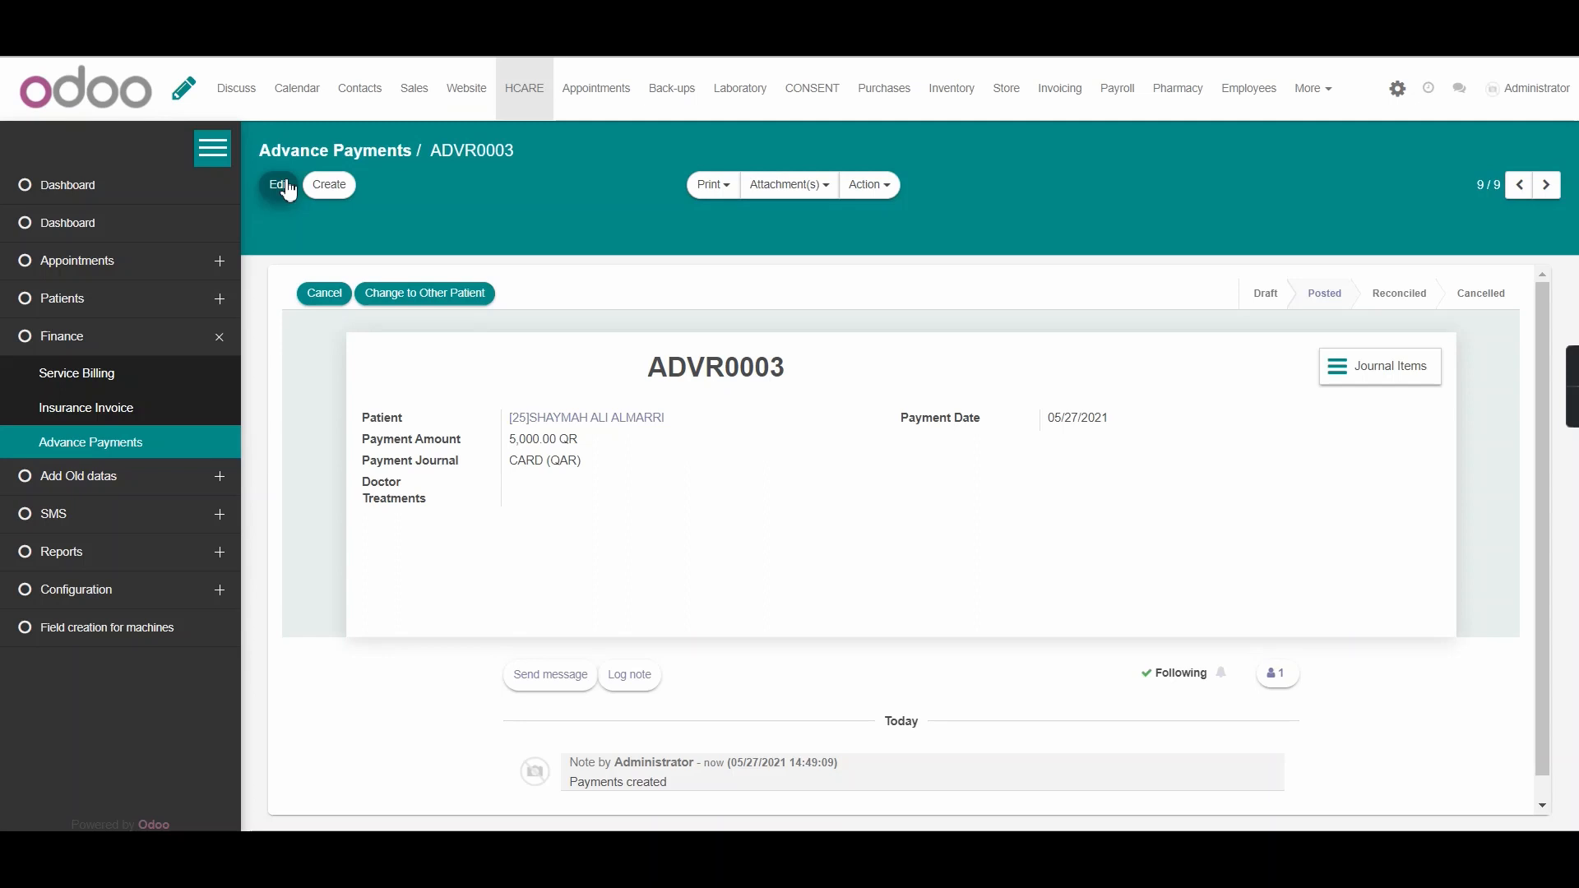
{"action": "mouse_move", "coordinate": [401, 235]}
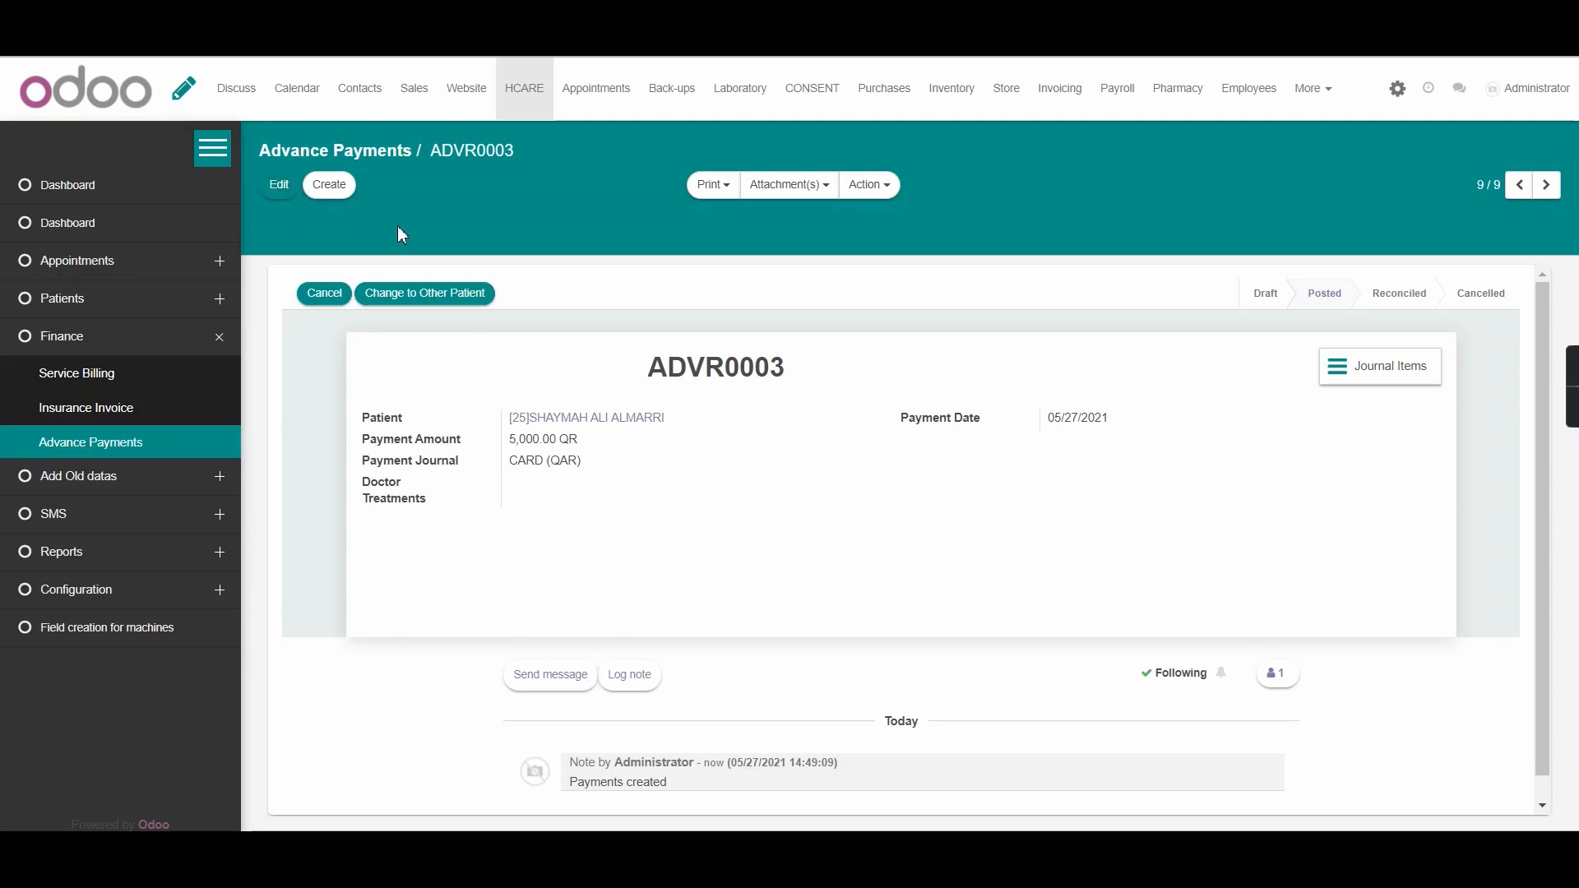
{"action": "mouse_move", "coordinate": [508, 466]}
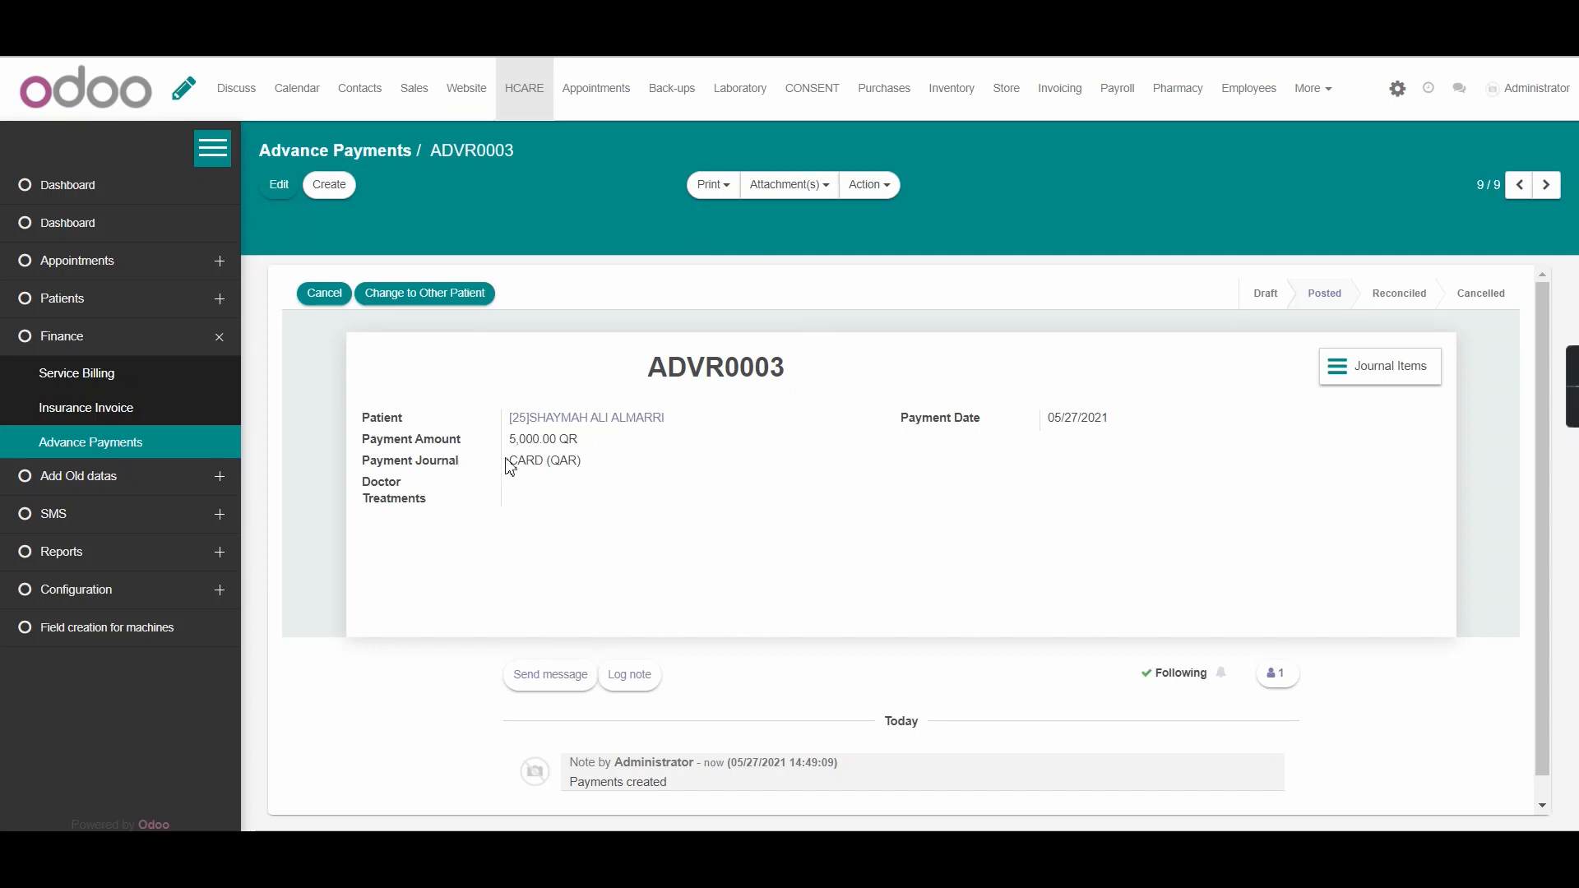
{"action": "mouse_move", "coordinate": [702, 500]}
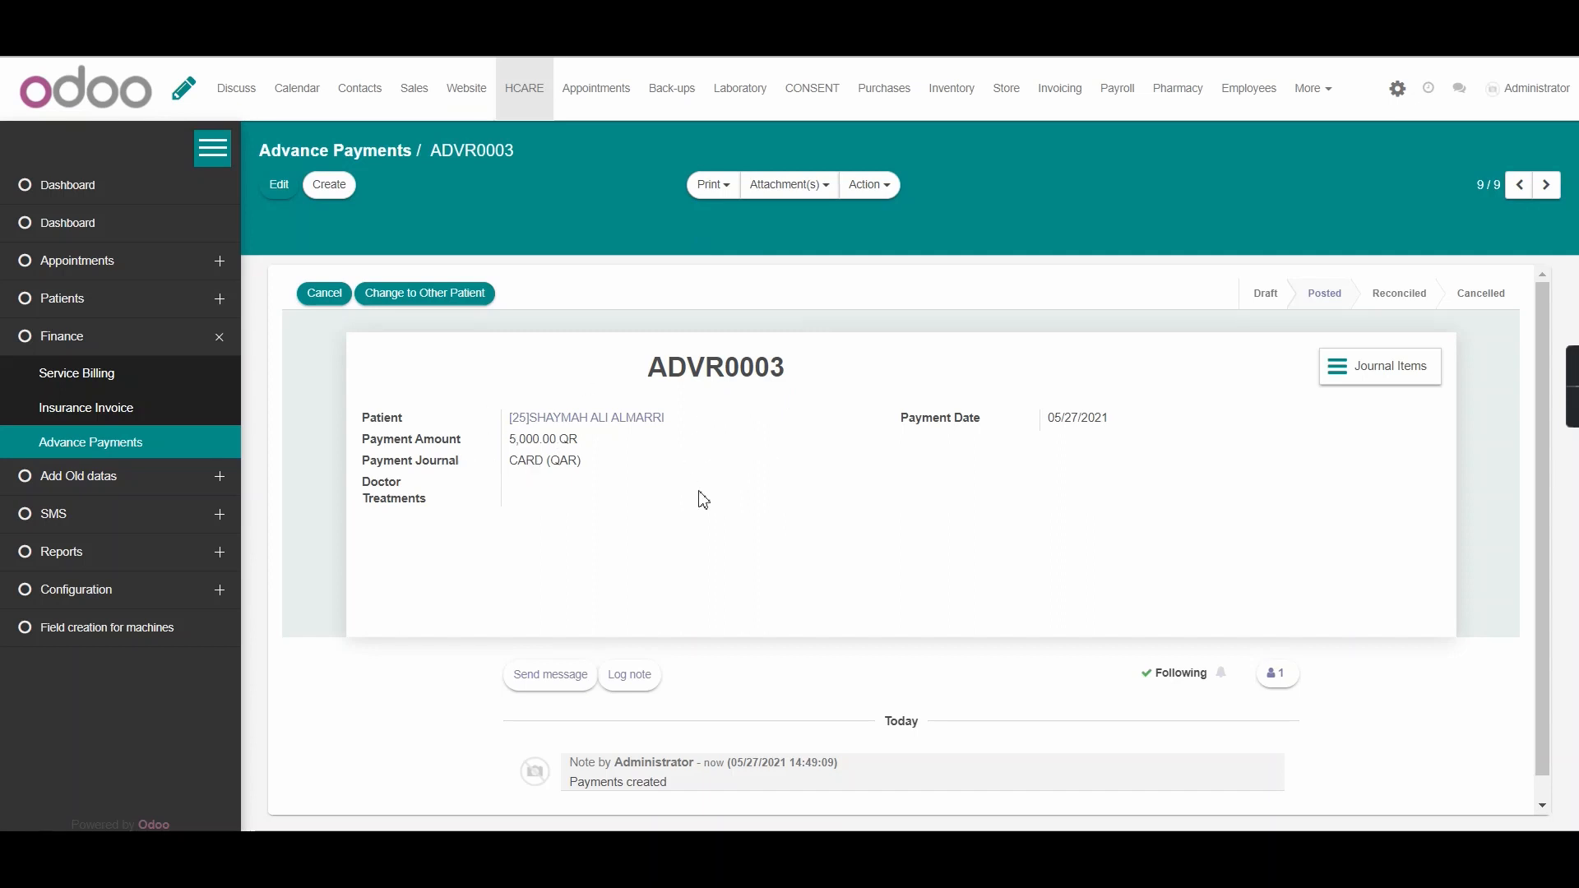
{"action": "mouse_move", "coordinate": [454, 423]}
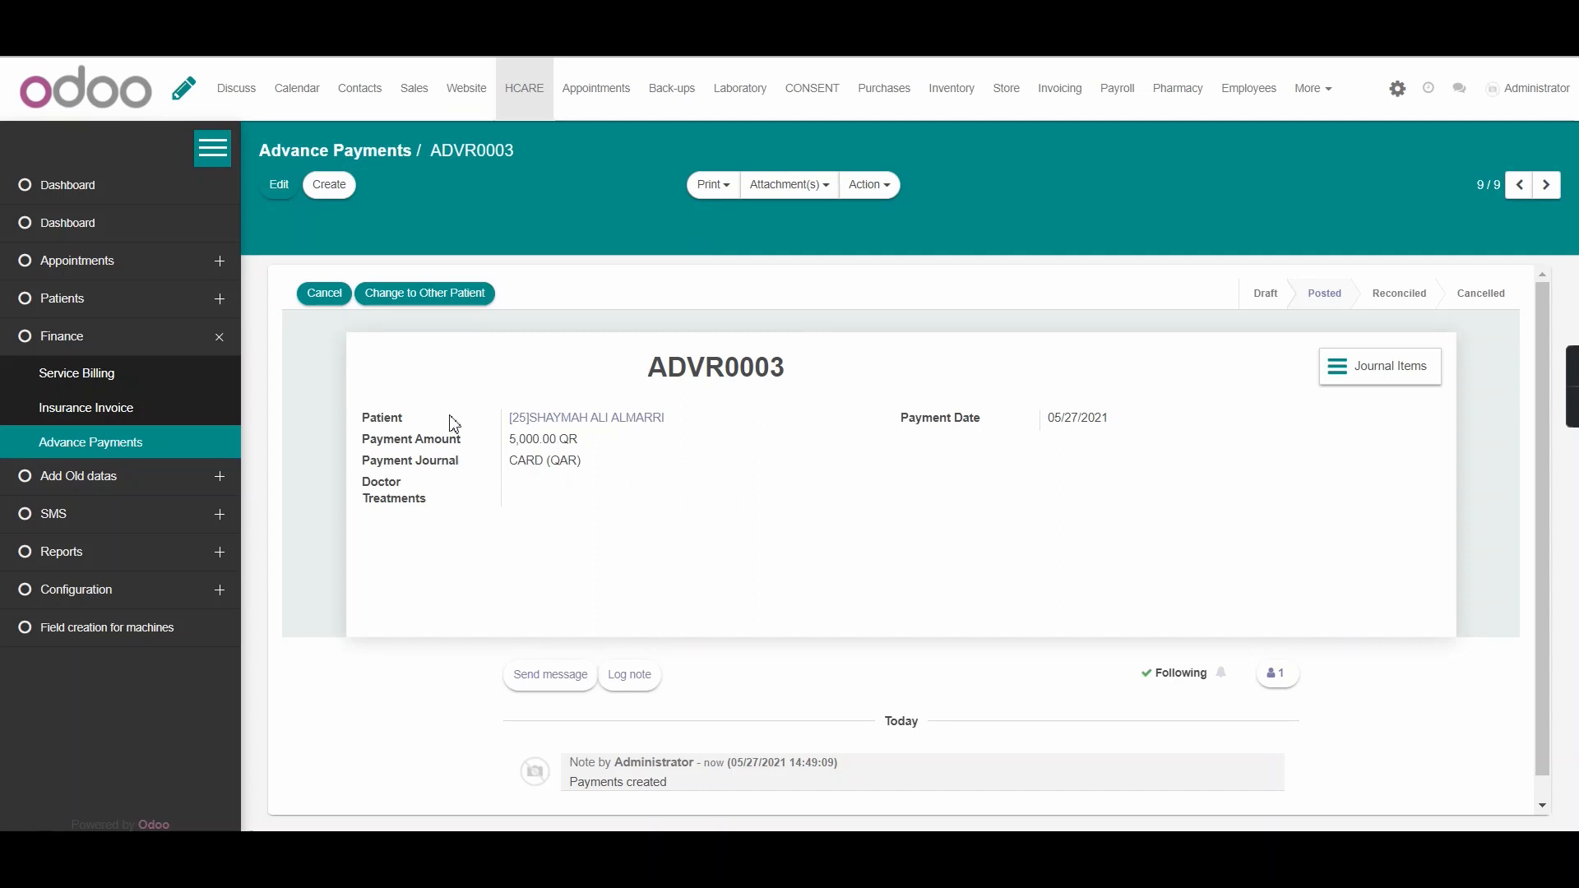
{"action": "mouse_move", "coordinate": [424, 292]}
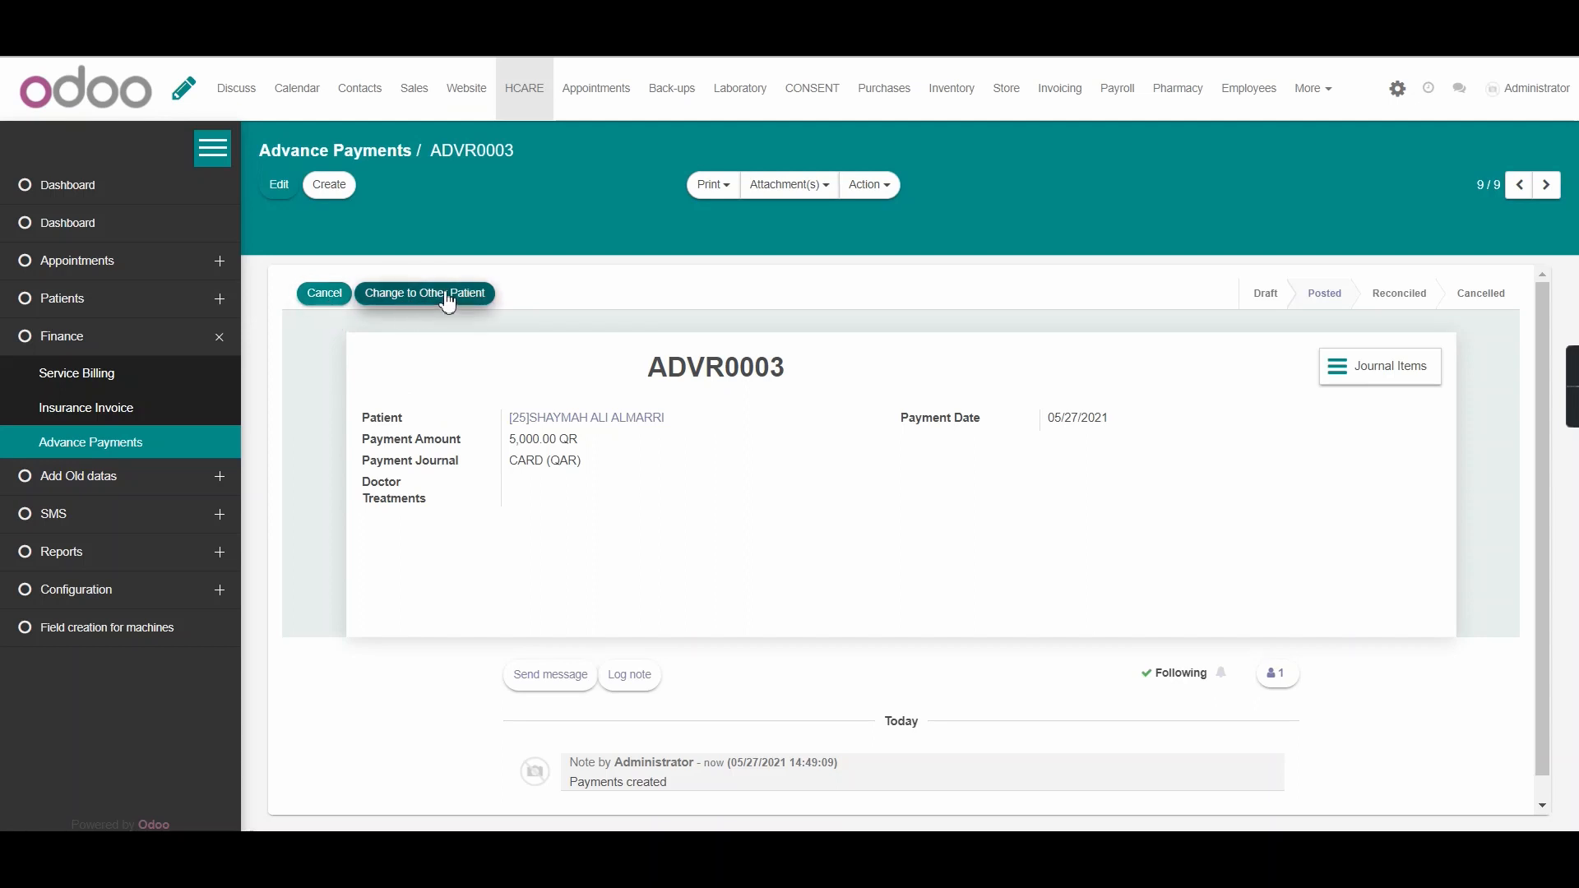
{"action": "left_click", "coordinate": [424, 293]}
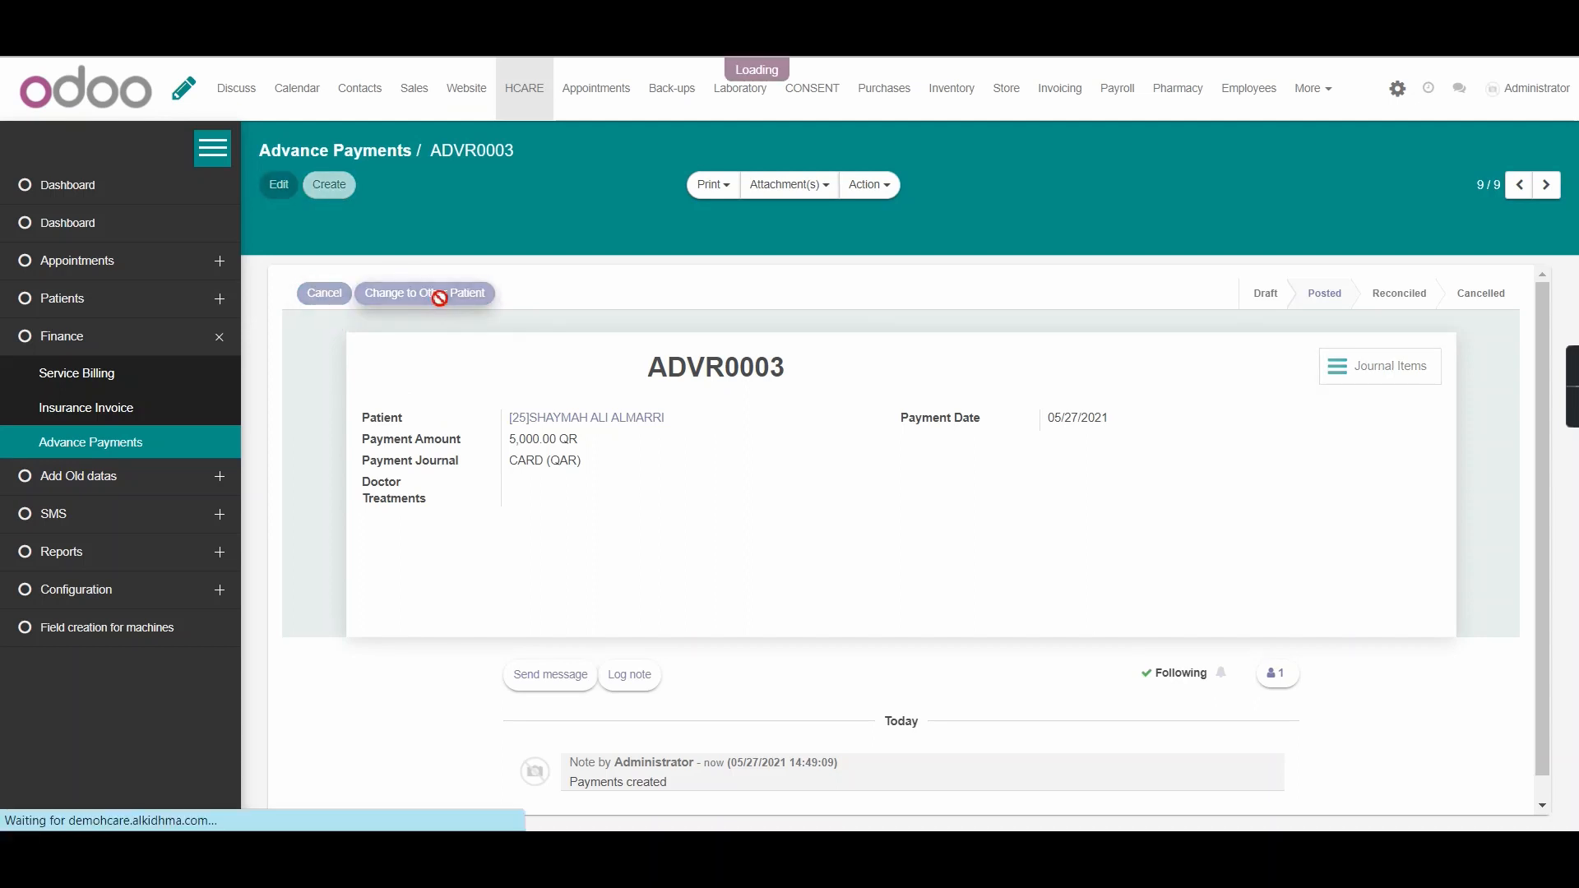
{"action": "left_click", "coordinate": [424, 293]}
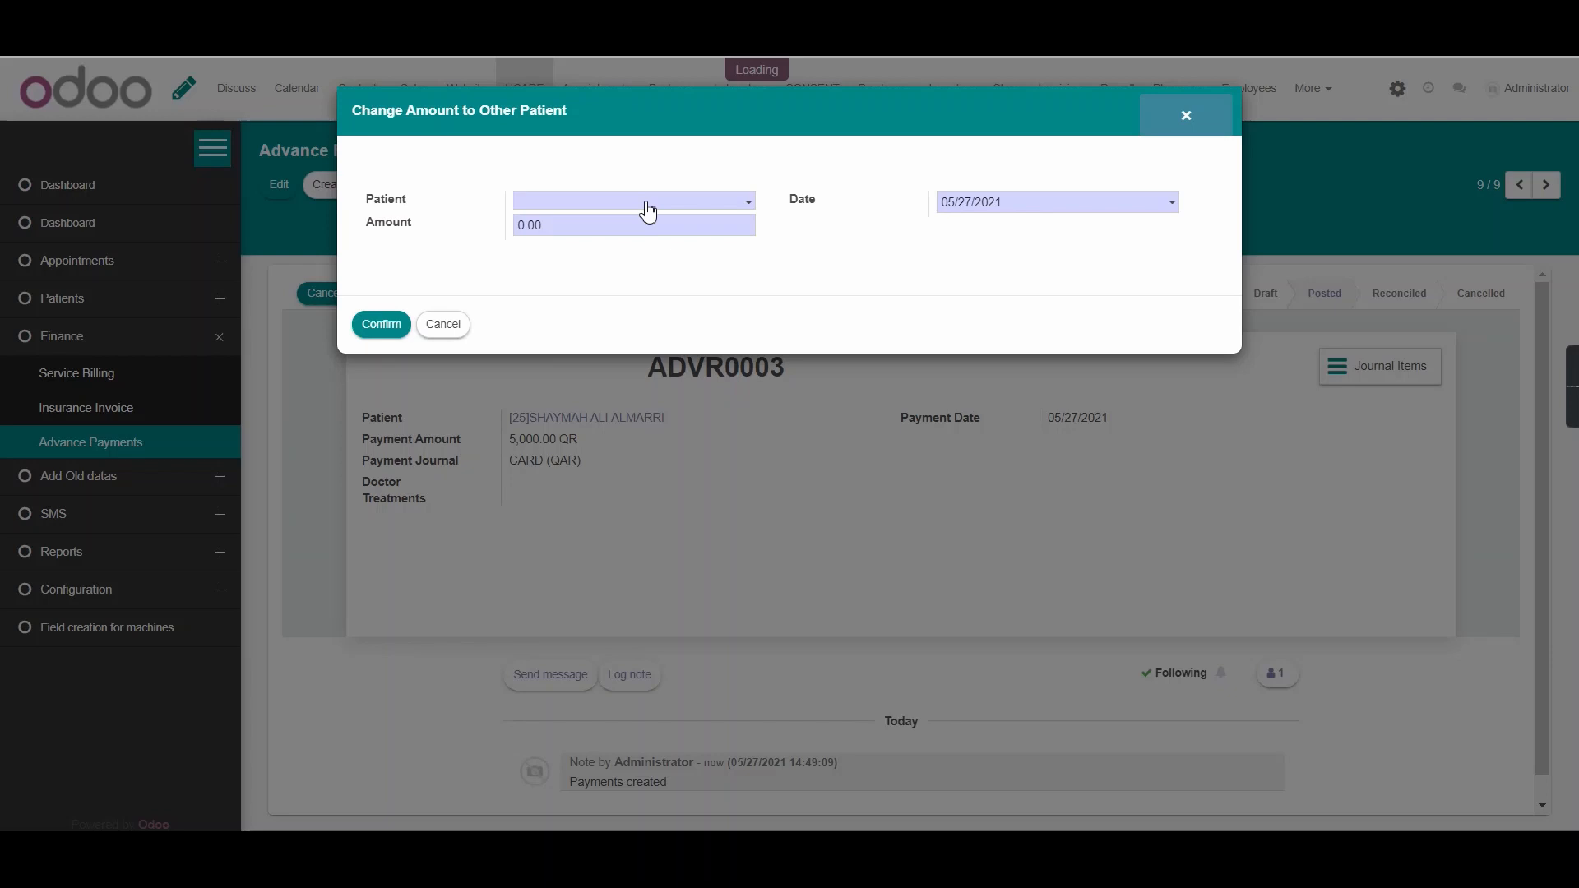
{"action": "left_click", "coordinate": [631, 225]}
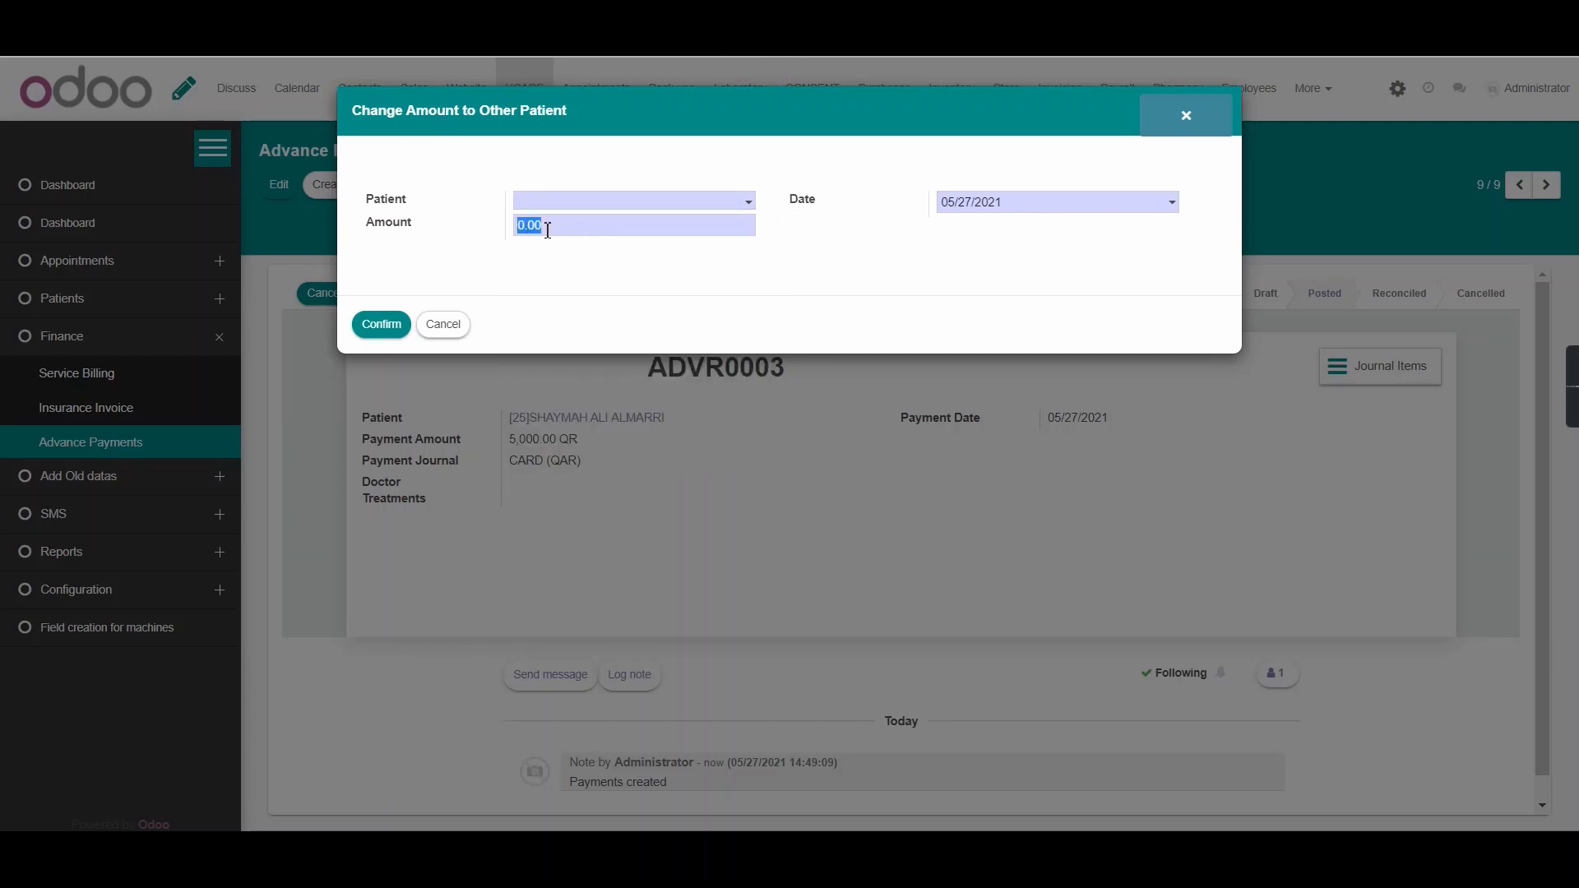
{"action": "mouse_move", "coordinate": [473, 197]}
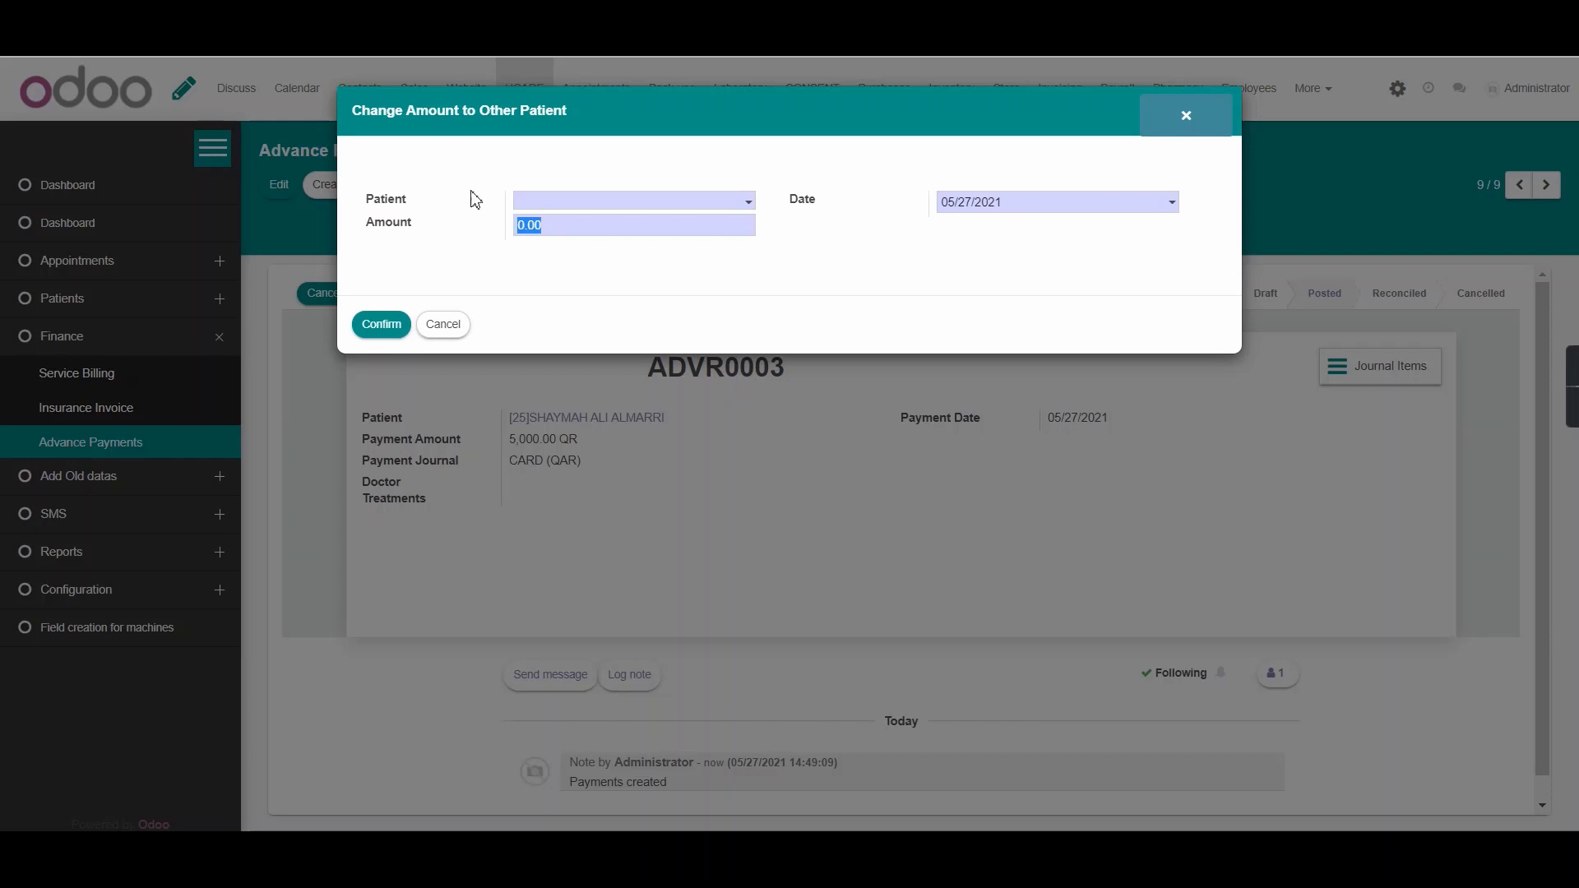
{"action": "left_click", "coordinate": [443, 324]}
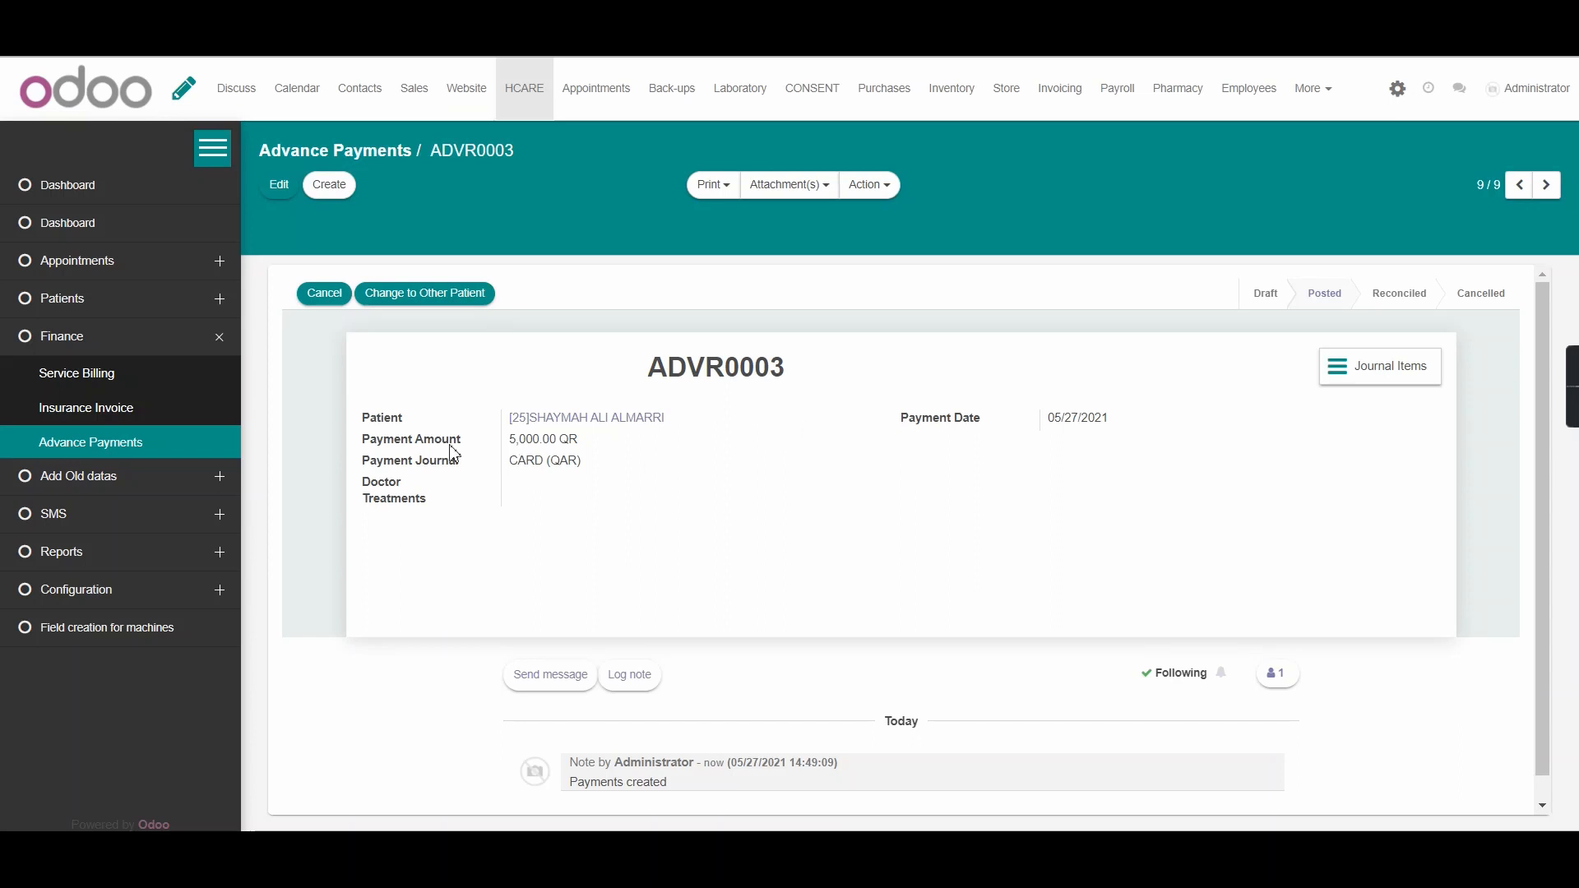
{"action": "mouse_move", "coordinate": [564, 416]}
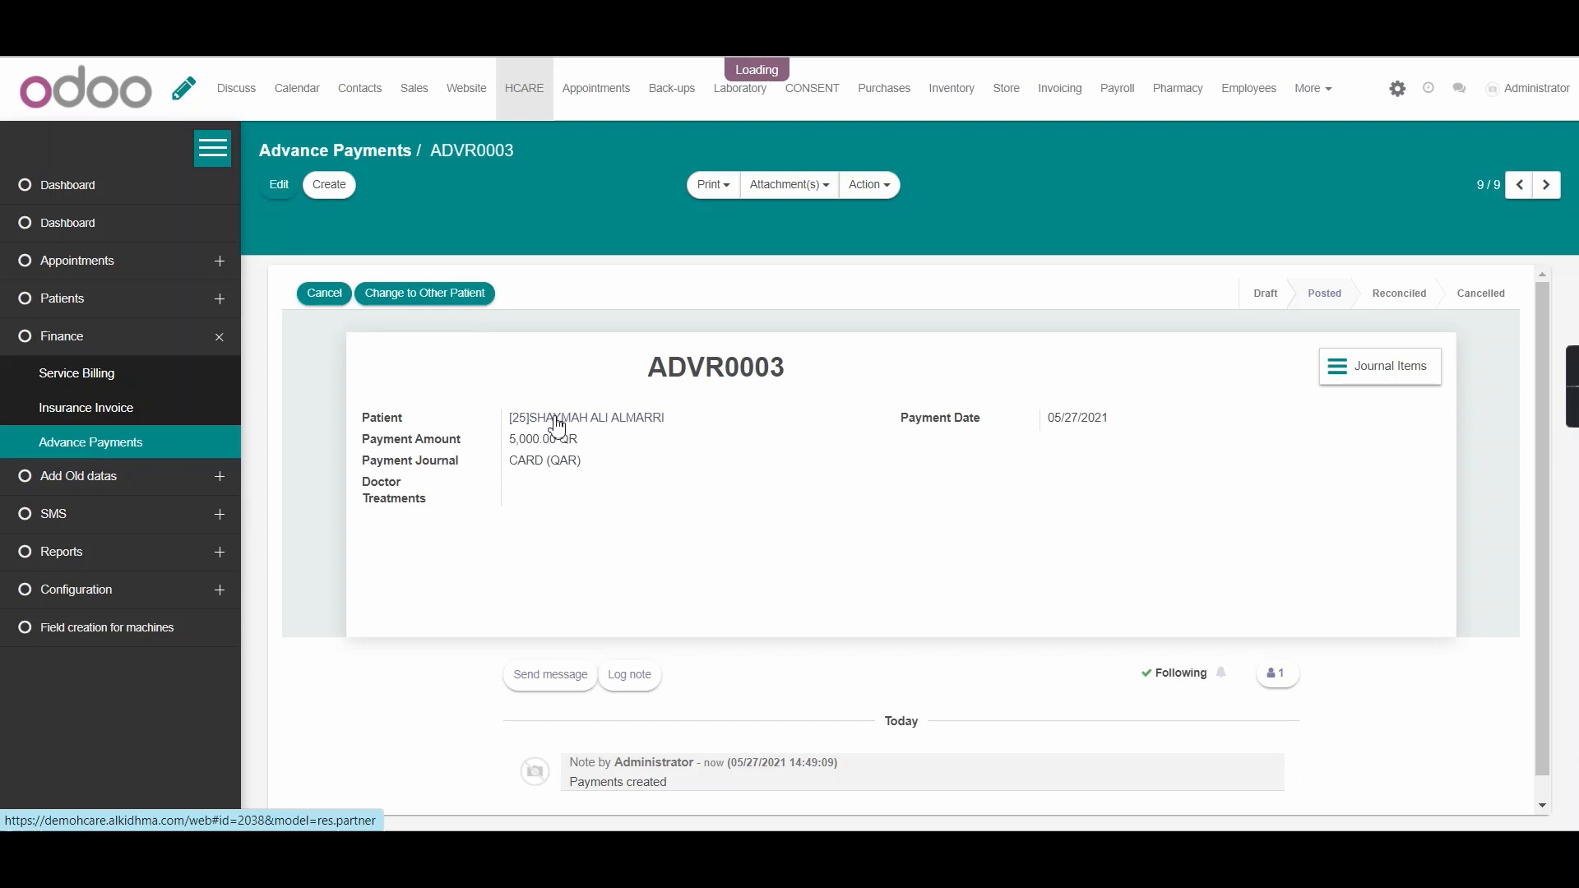
{"action": "left_click", "coordinate": [585, 416]}
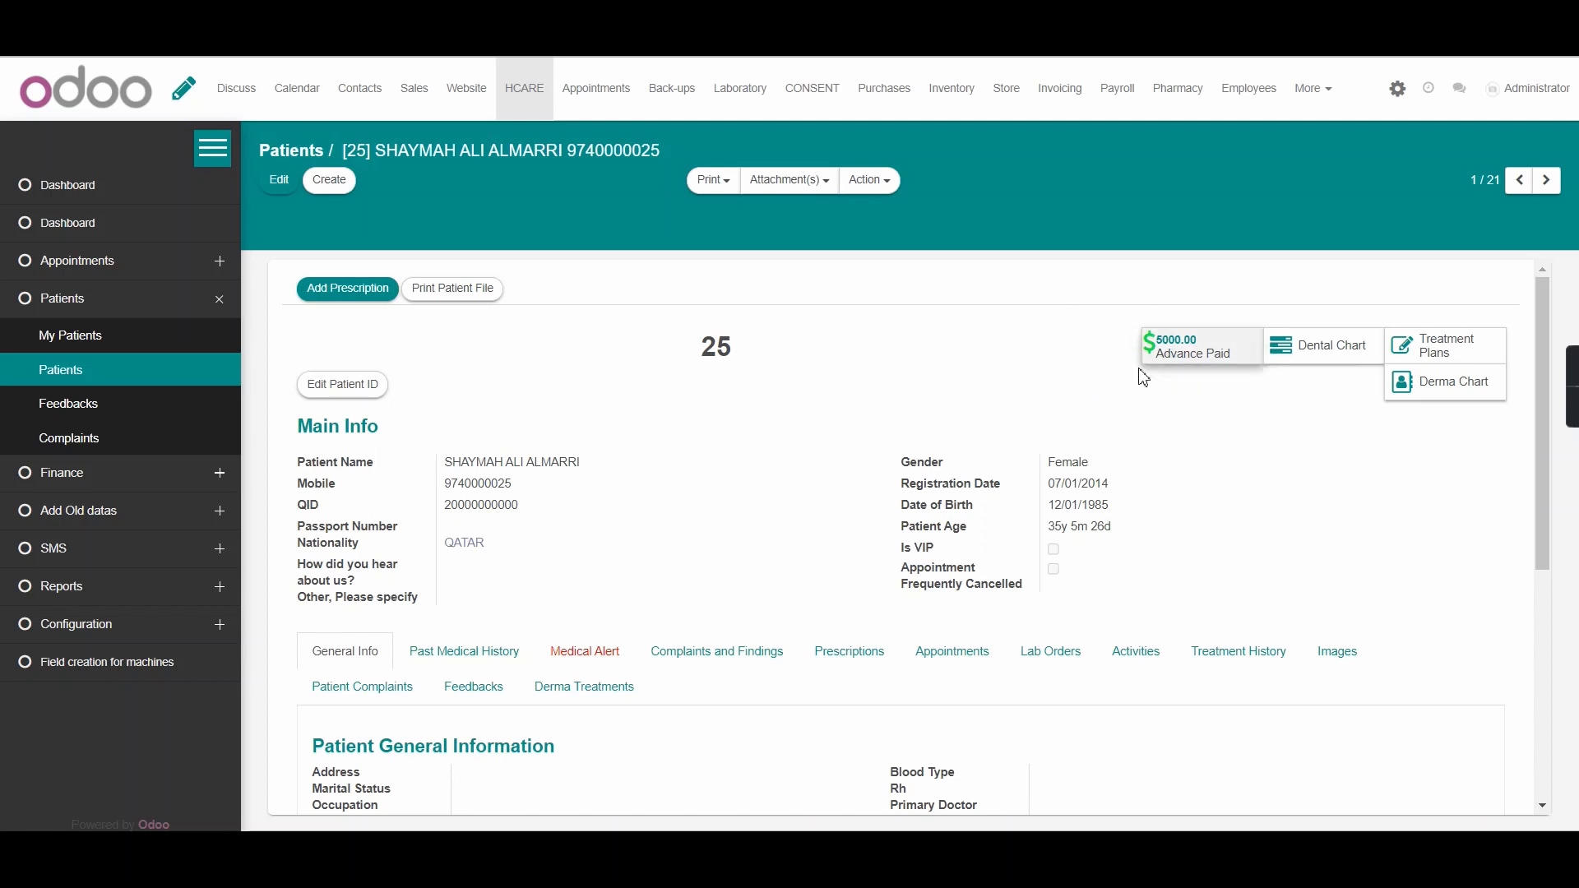
{"action": "mouse_move", "coordinate": [1188, 391]}
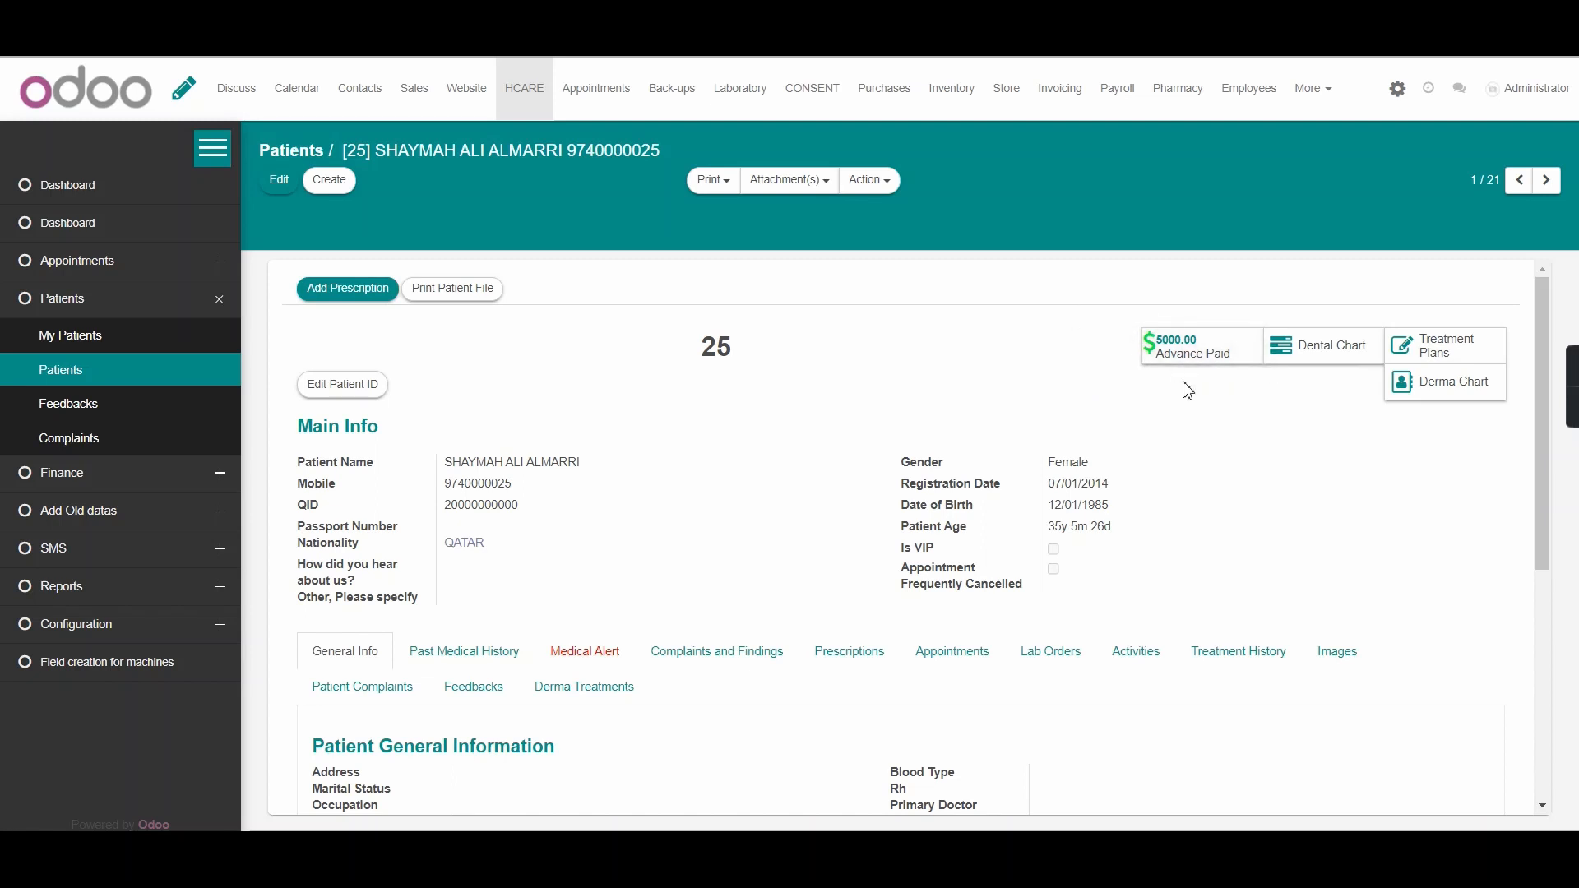
{"action": "mouse_move", "coordinate": [1075, 447]}
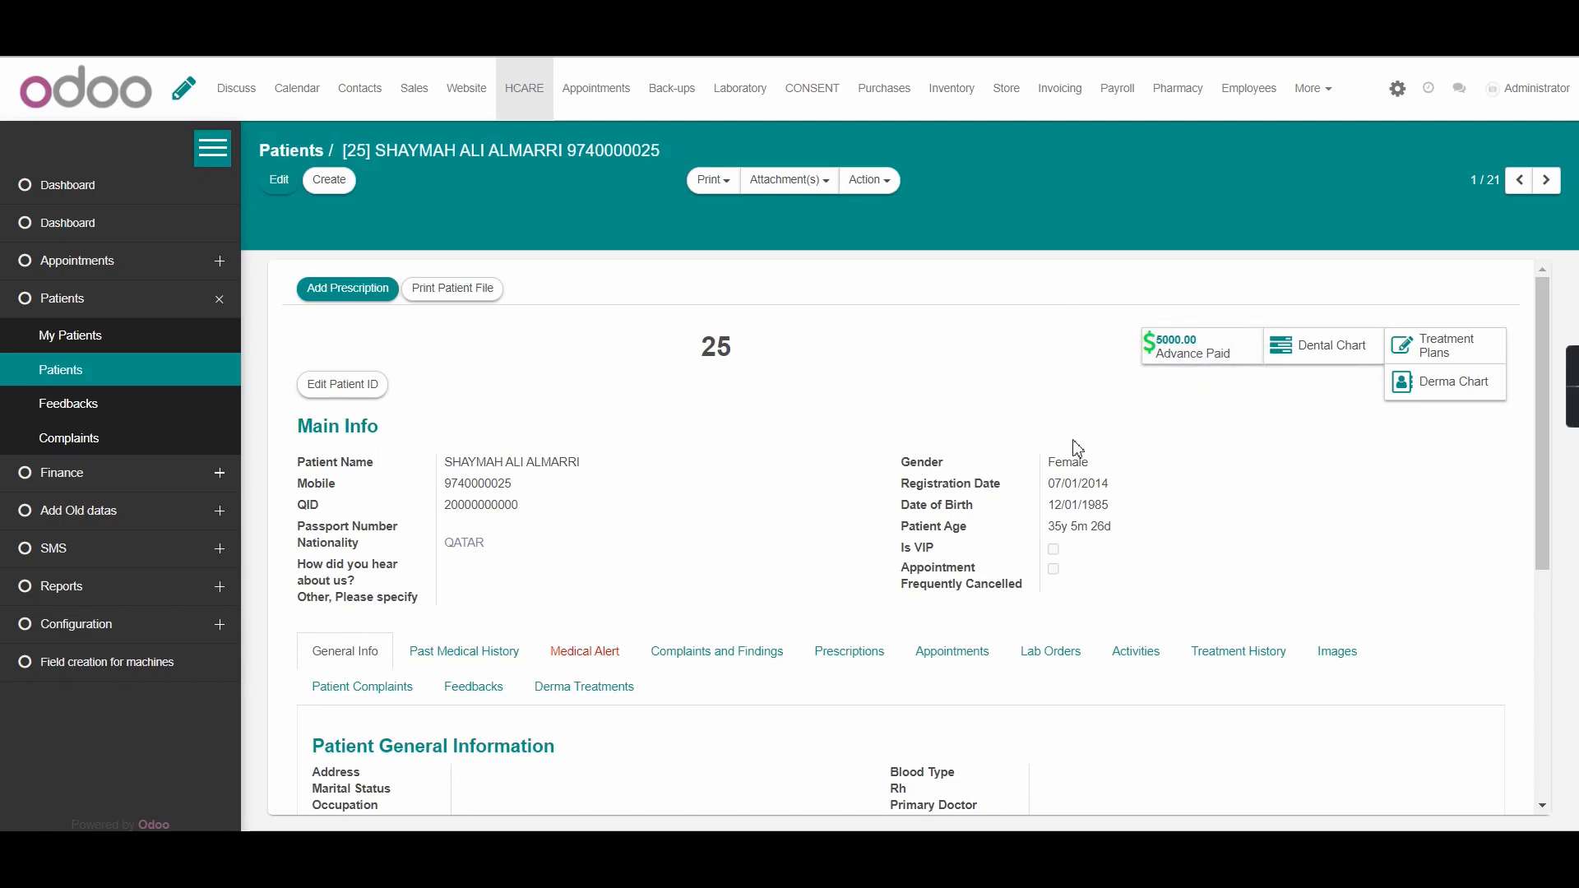
{"action": "mouse_move", "coordinate": [1109, 447]}
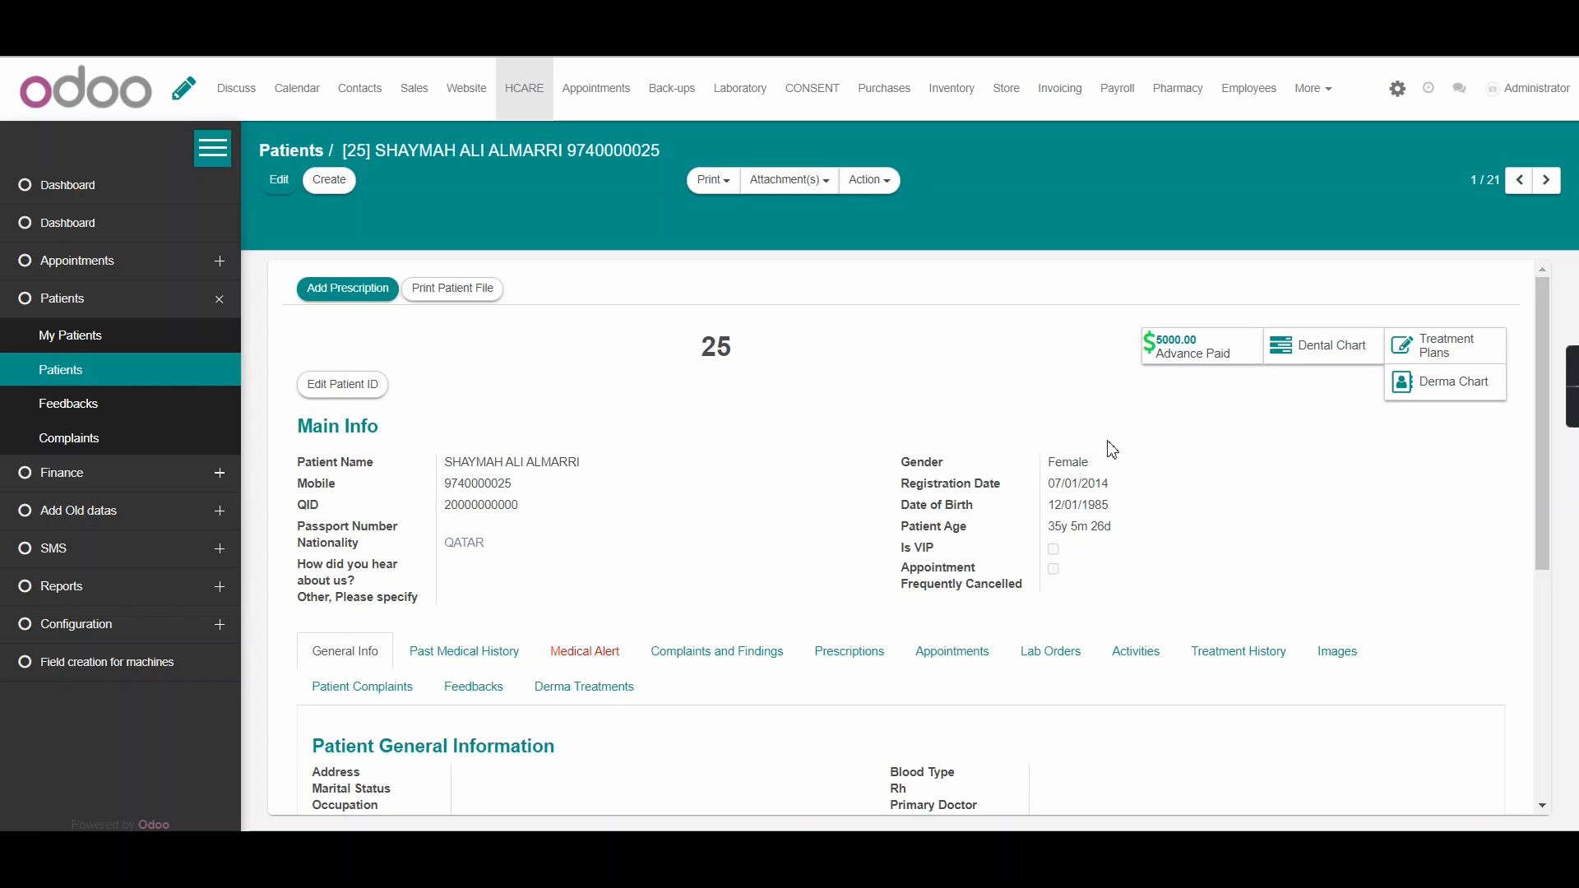
{"action": "mouse_move", "coordinate": [1151, 418]}
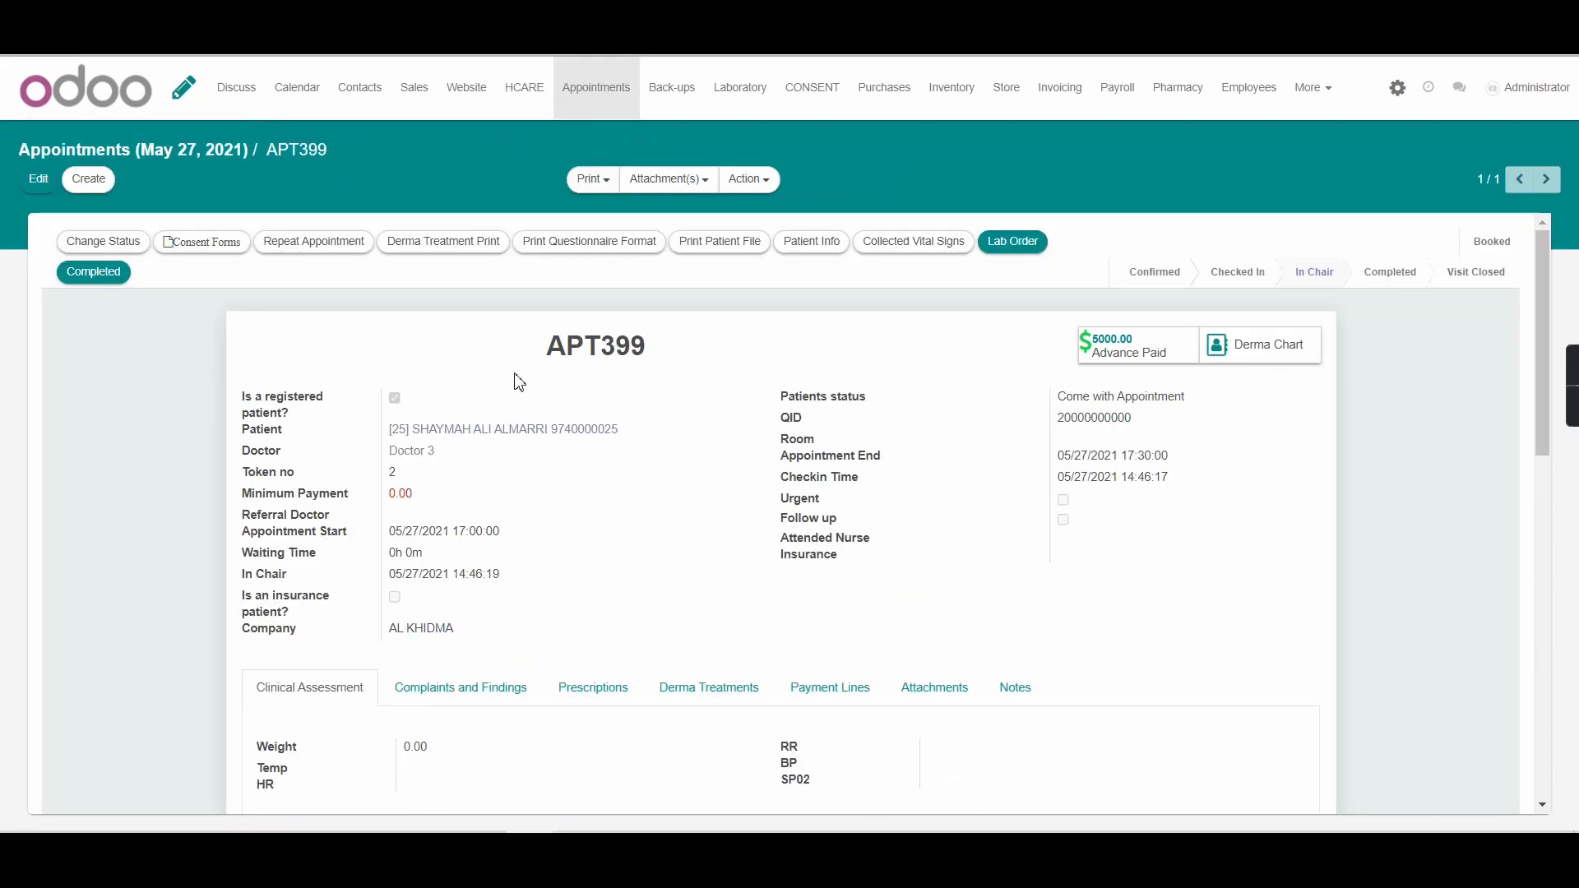
Mark appointment APT399 as Completed so its invoice is generated.
{"action": "left_click", "coordinate": [92, 271]}
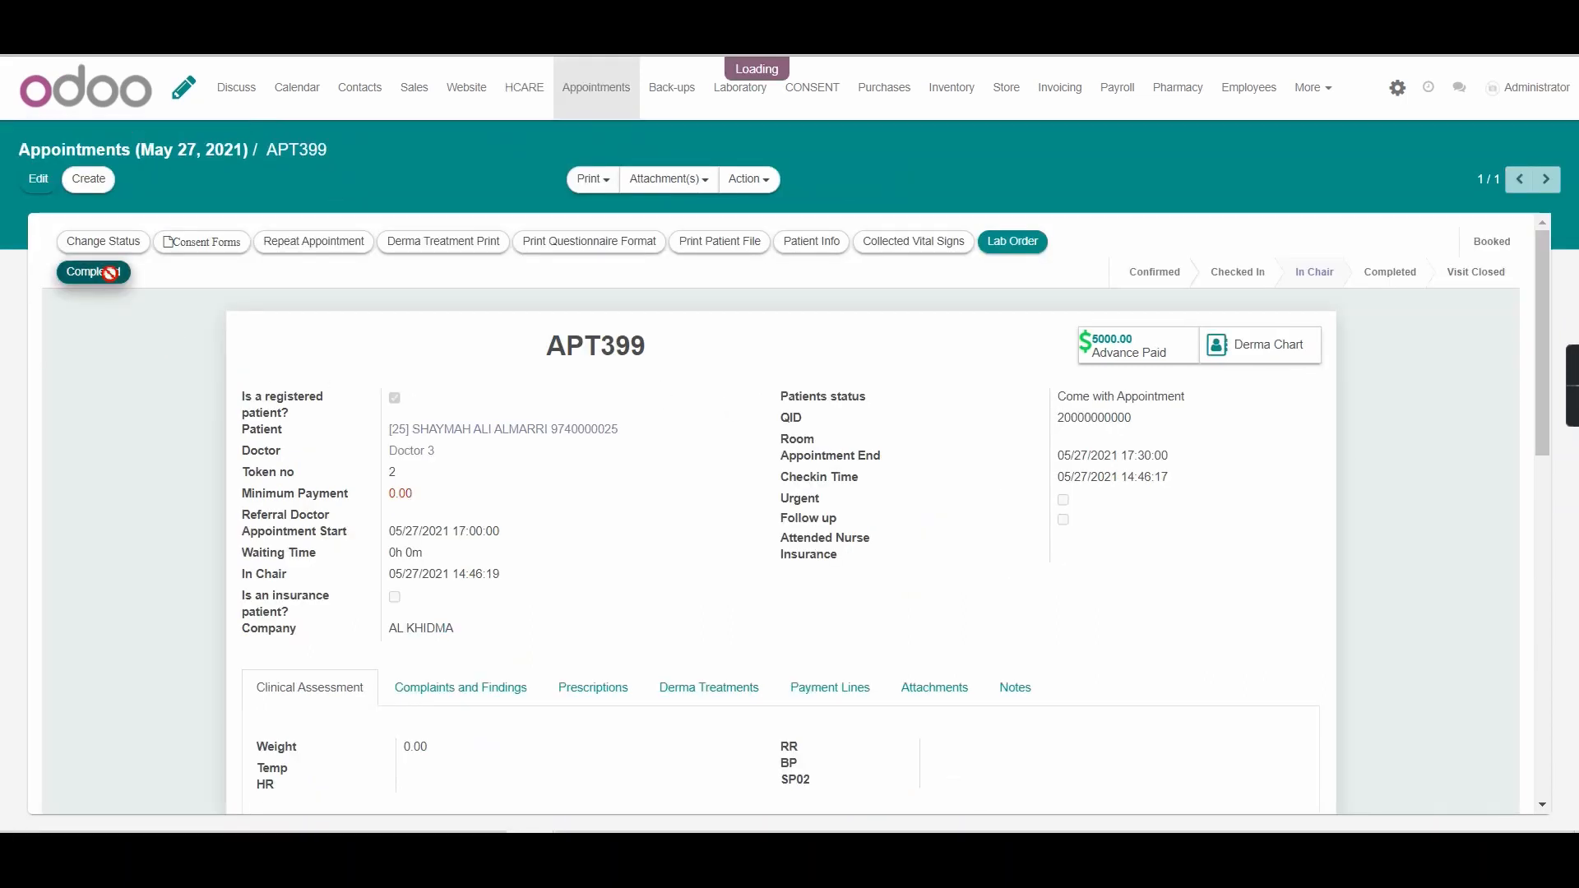
{"action": "left_click", "coordinate": [92, 272]}
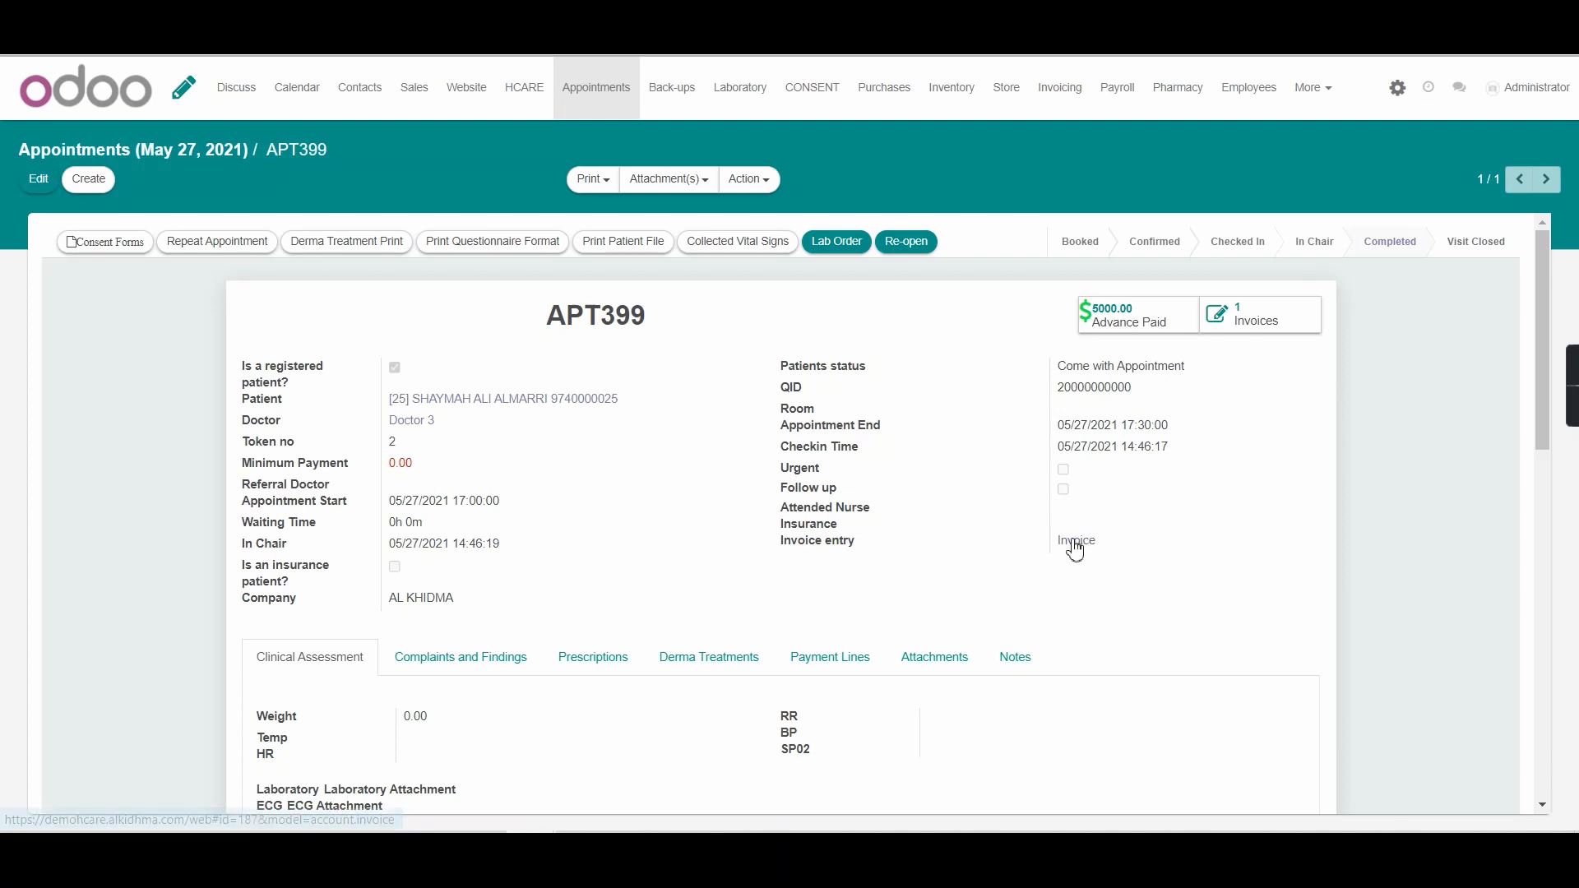
{"action": "mouse_move", "coordinate": [155, 334]}
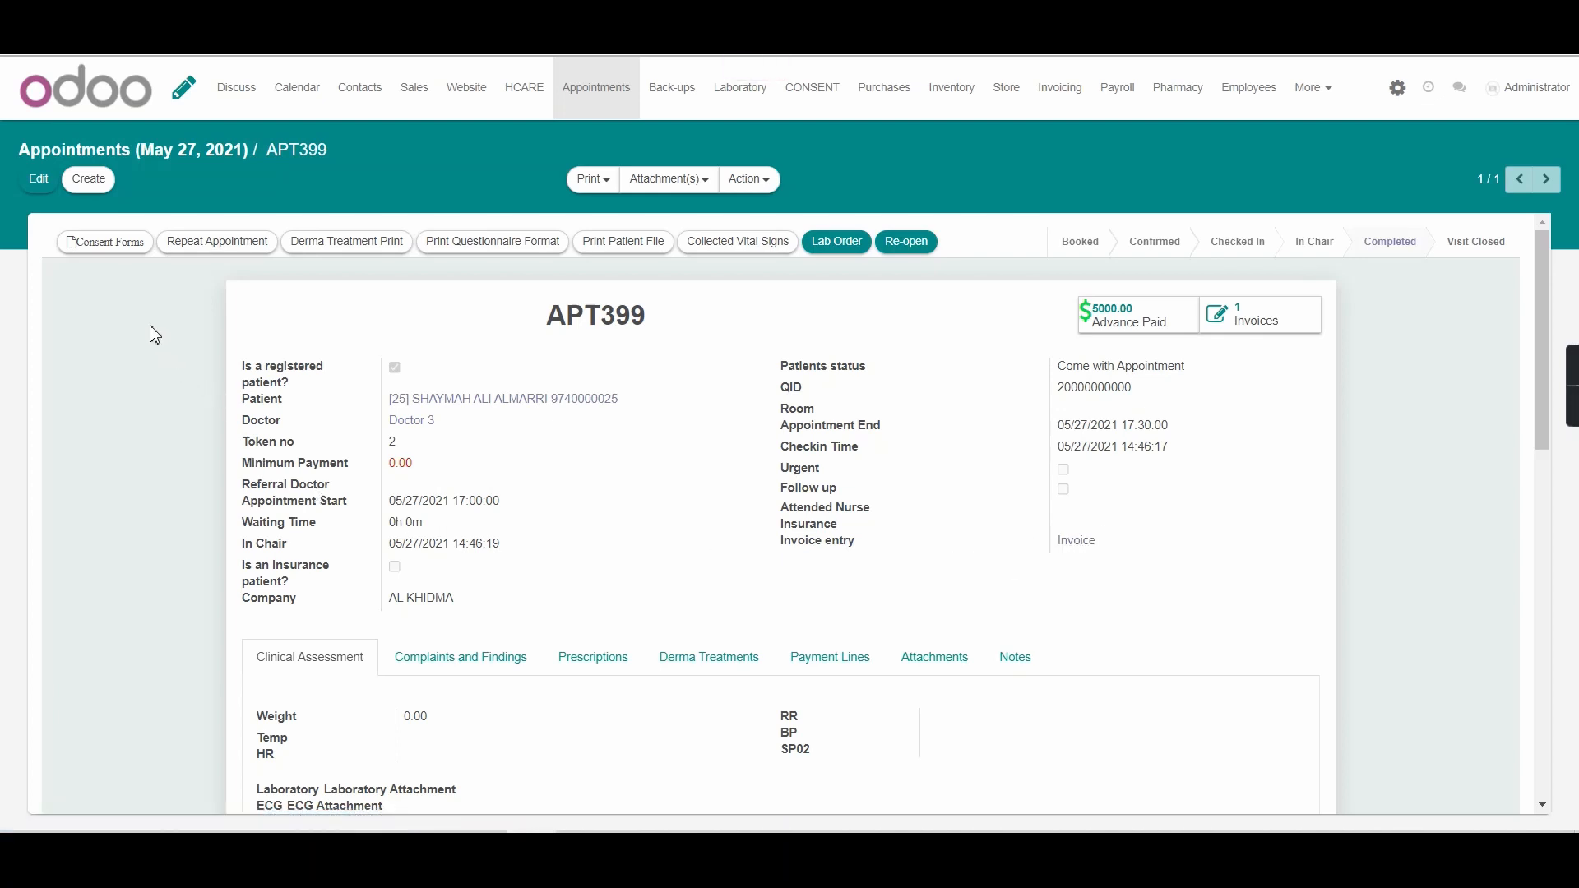
Open APT399's 2,000 QR draft invoice and validate it as INV/2021/0081.
{"action": "left_click", "coordinate": [1259, 312]}
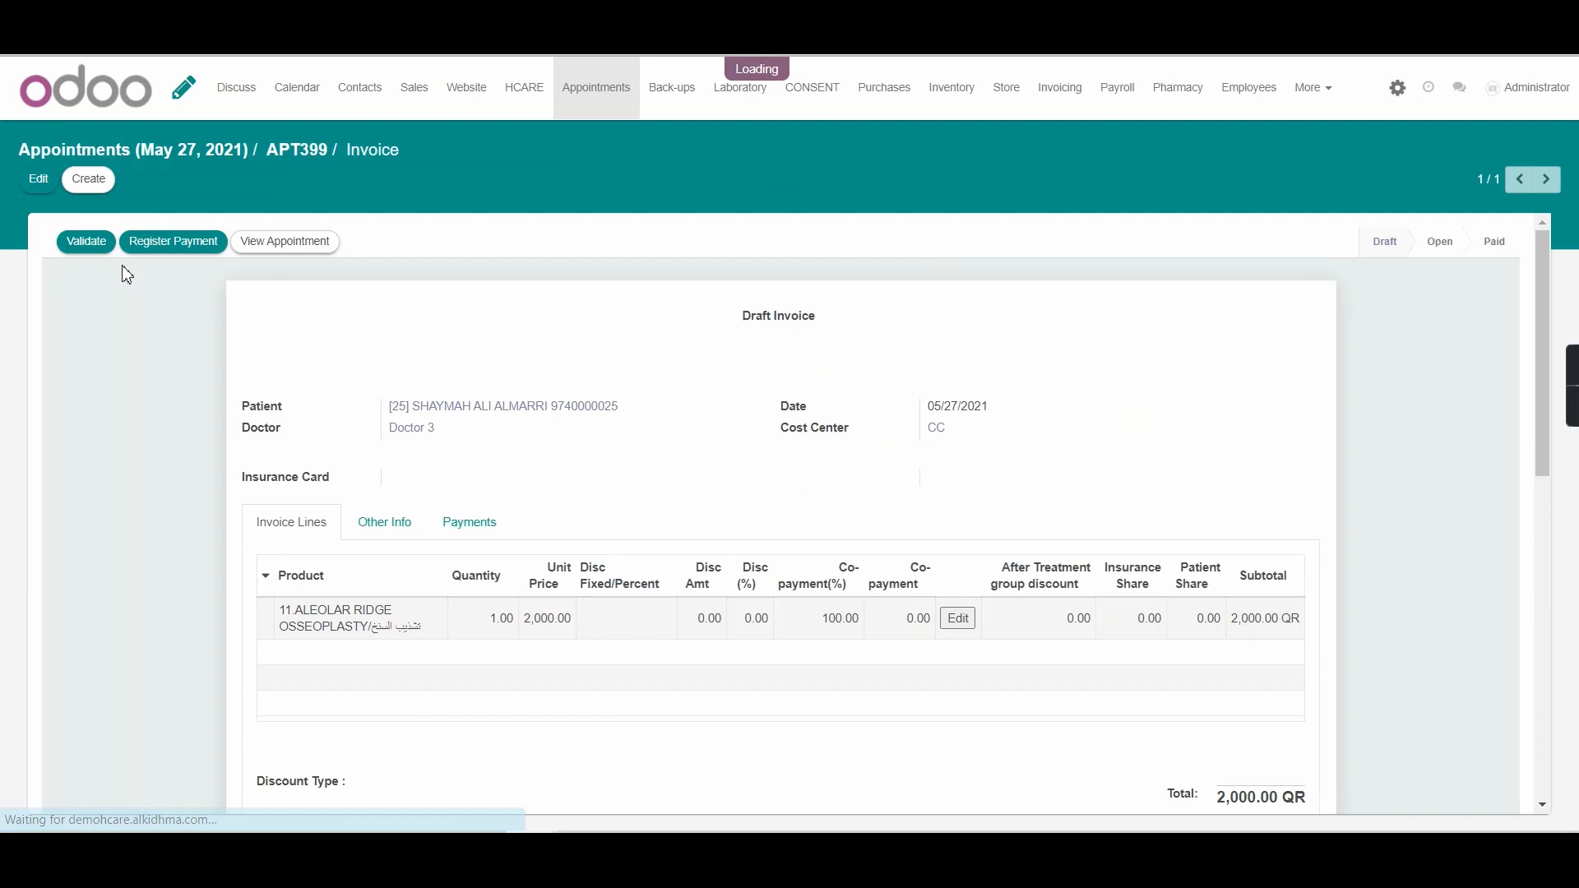
{"action": "left_click", "coordinate": [86, 240]}
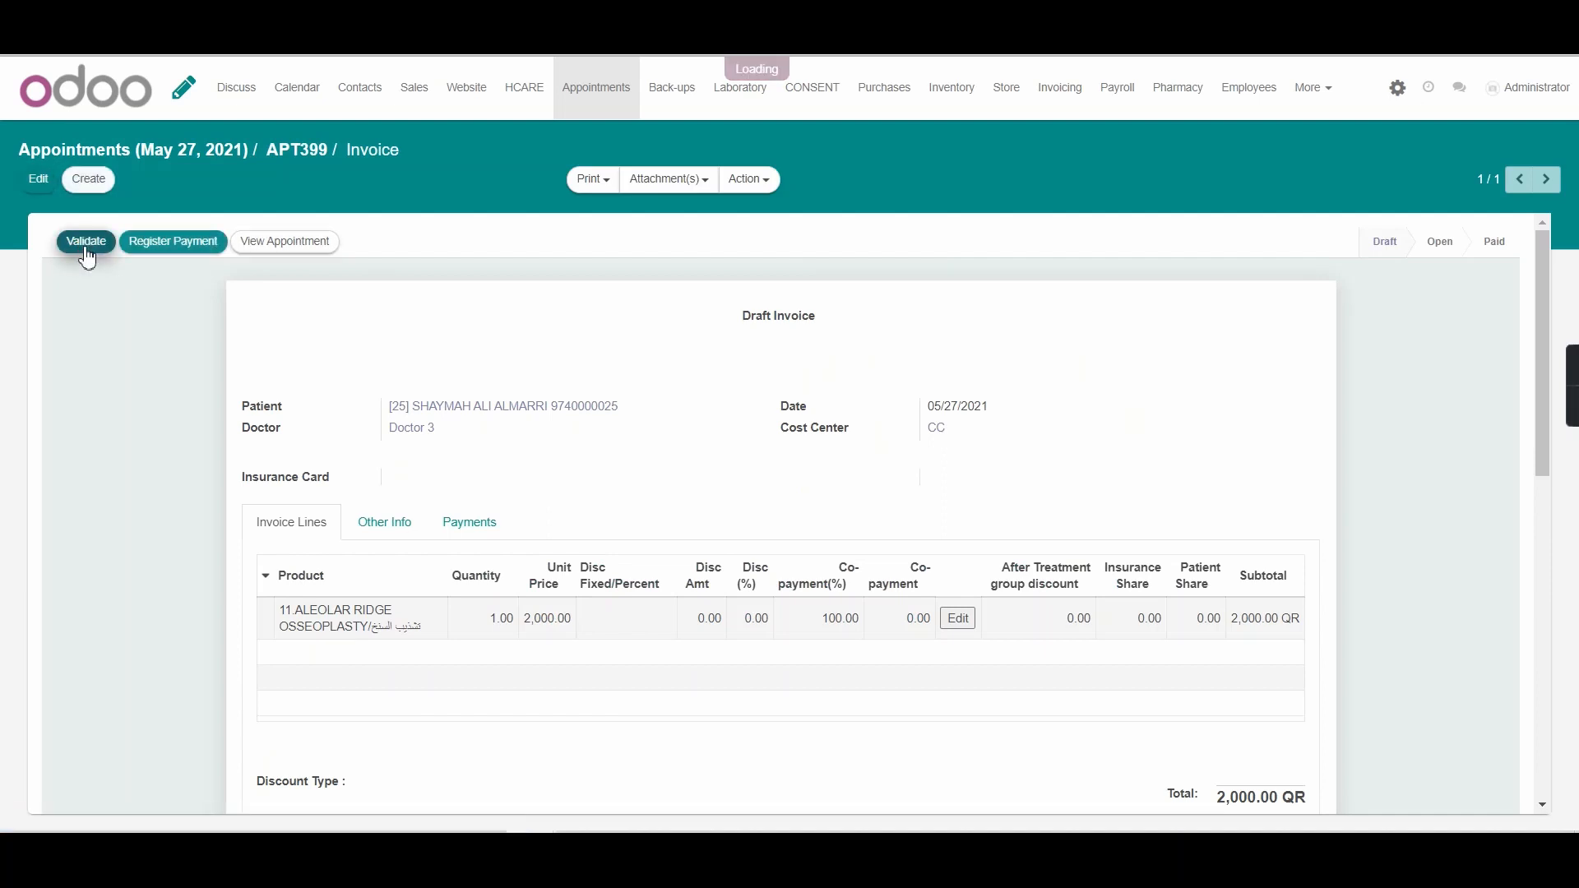
{"action": "left_click", "coordinate": [85, 240]}
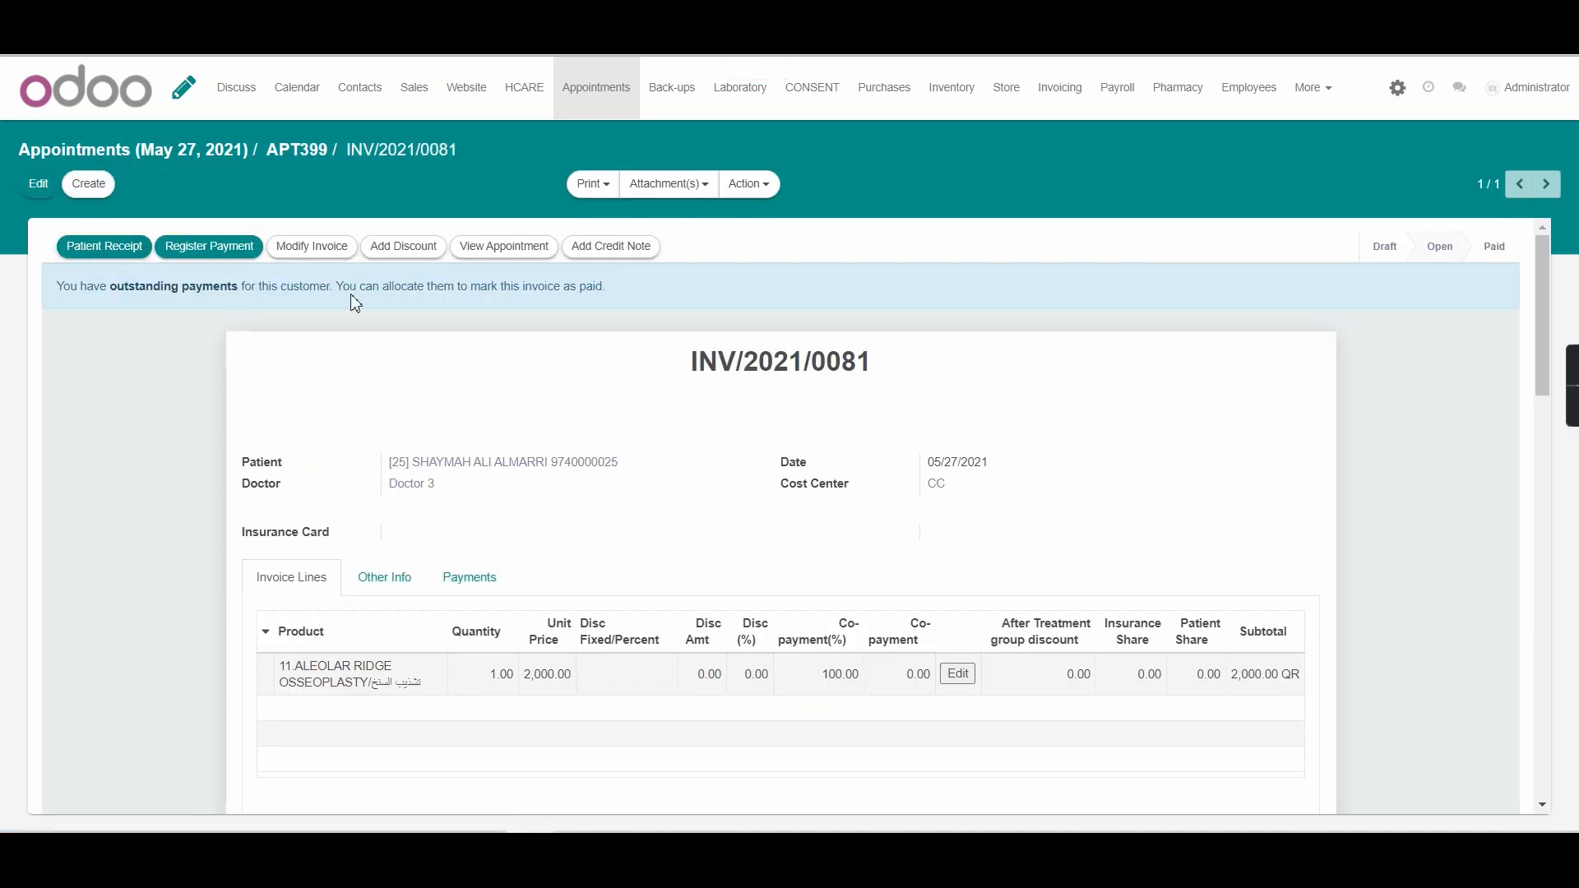
{"action": "mouse_move", "coordinate": [60, 311]}
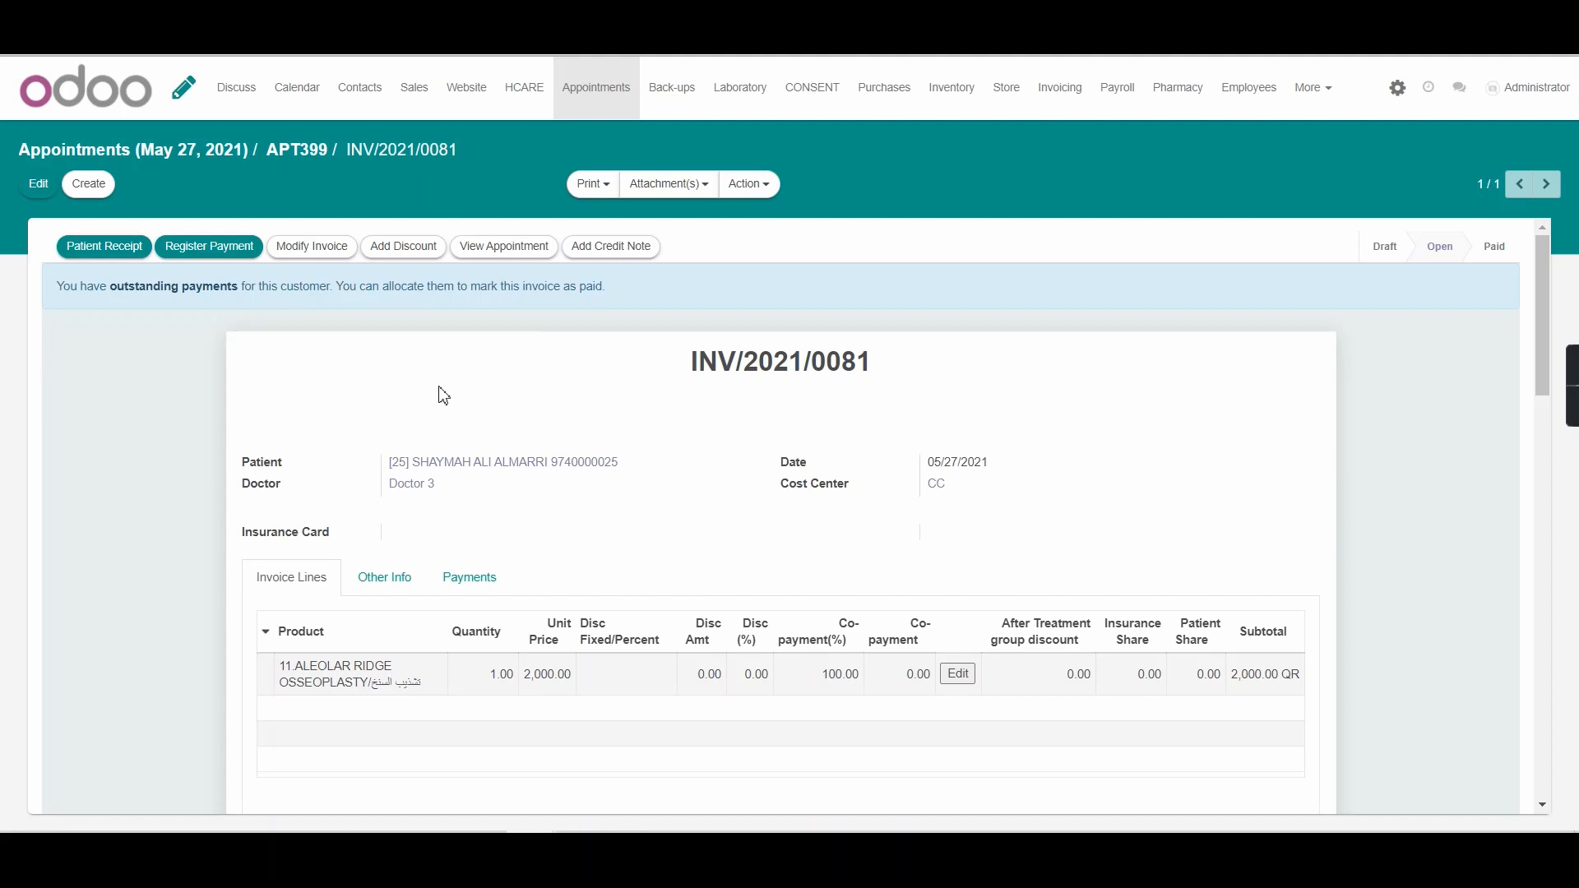
Apply outstanding credit BNK1/2021/0056 to INV/2021/0081, leaving 0.00 unpaid.
{"action": "scroll", "scroll_direction": "down", "scroll_amount": 3}
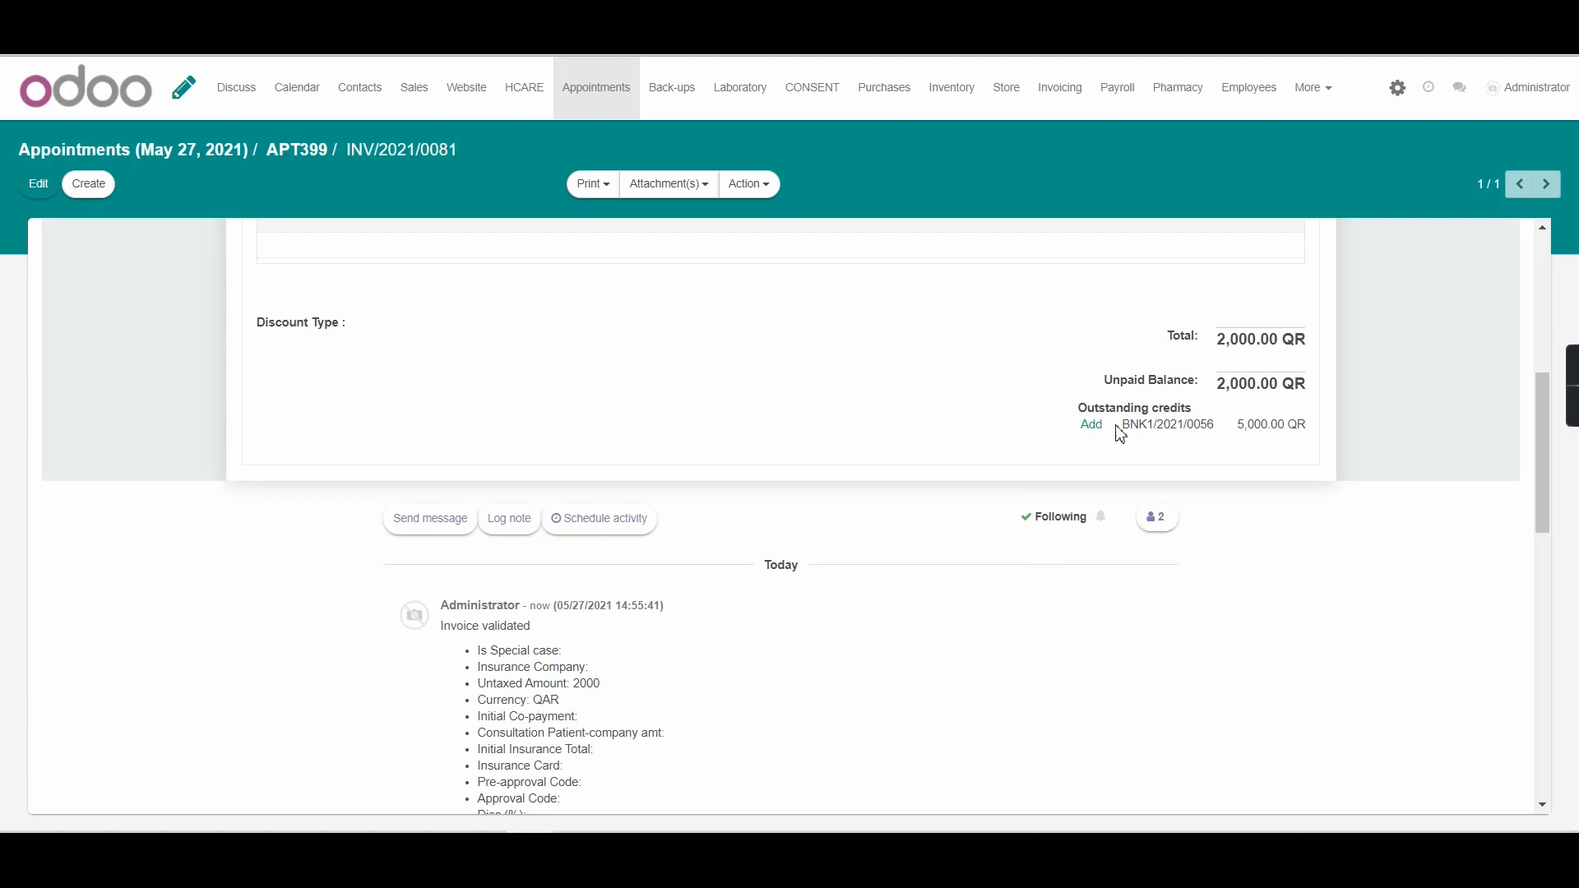
{"action": "mouse_move", "coordinate": [1129, 444]}
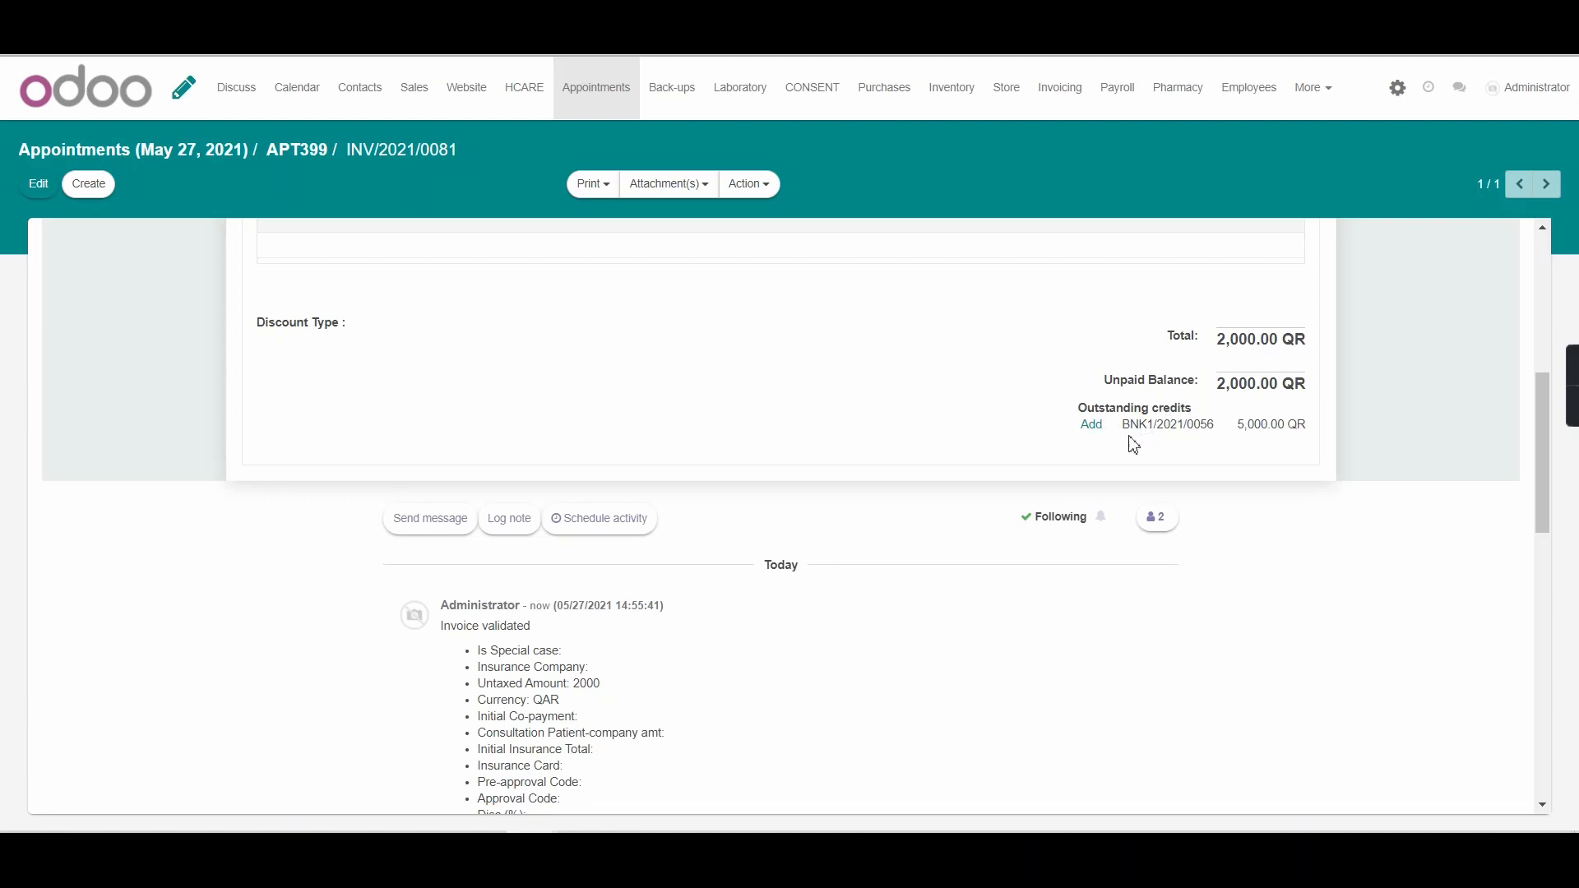
{"action": "mouse_move", "coordinate": [1151, 454]}
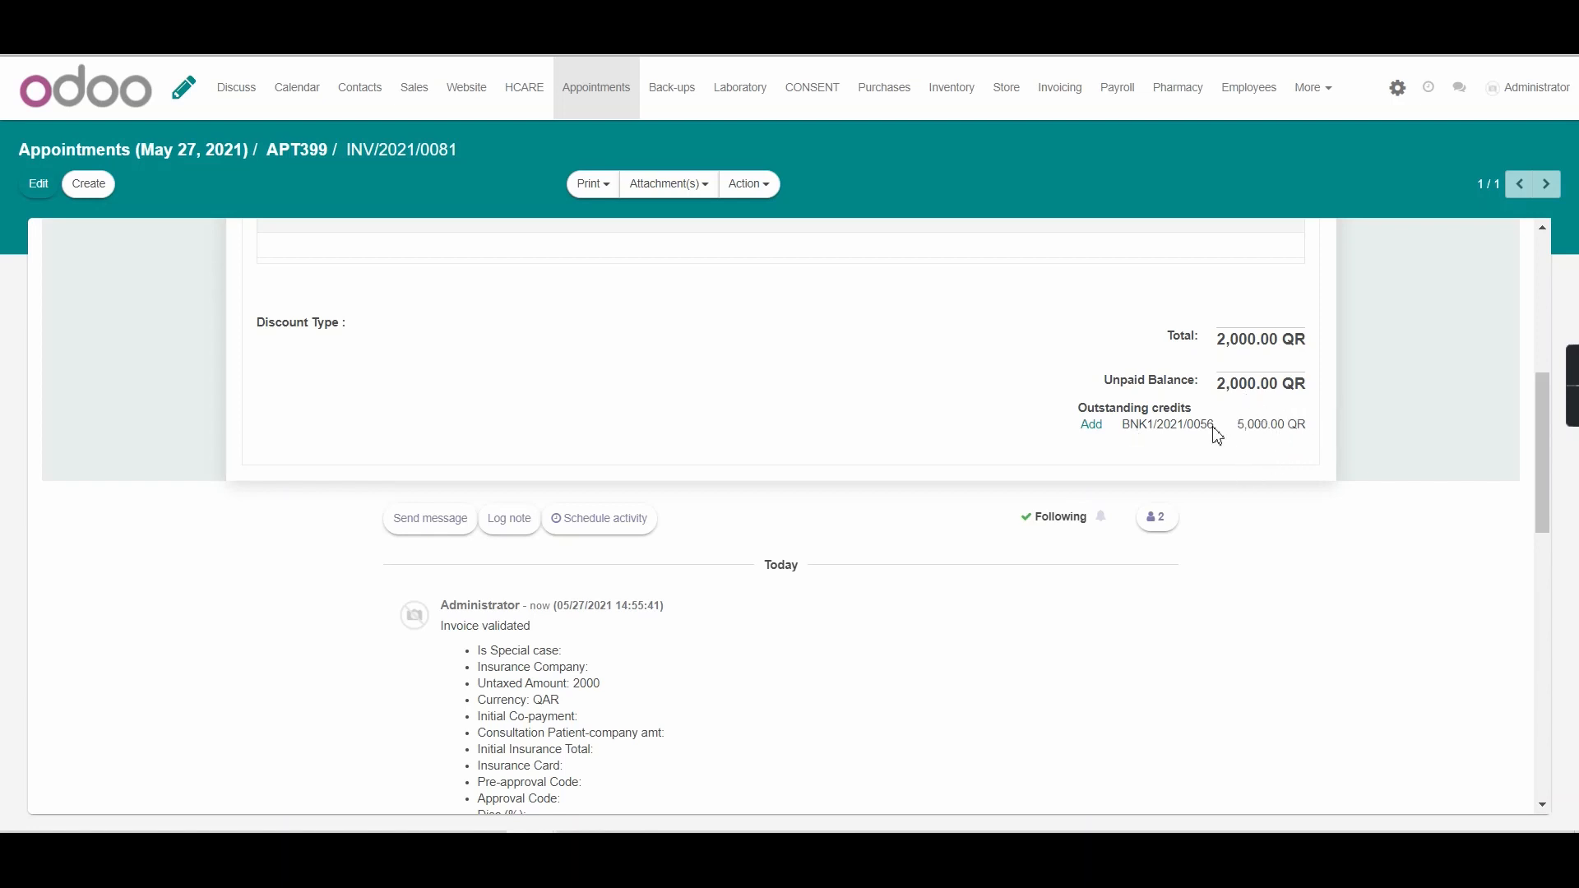
{"action": "mouse_move", "coordinate": [1090, 425]}
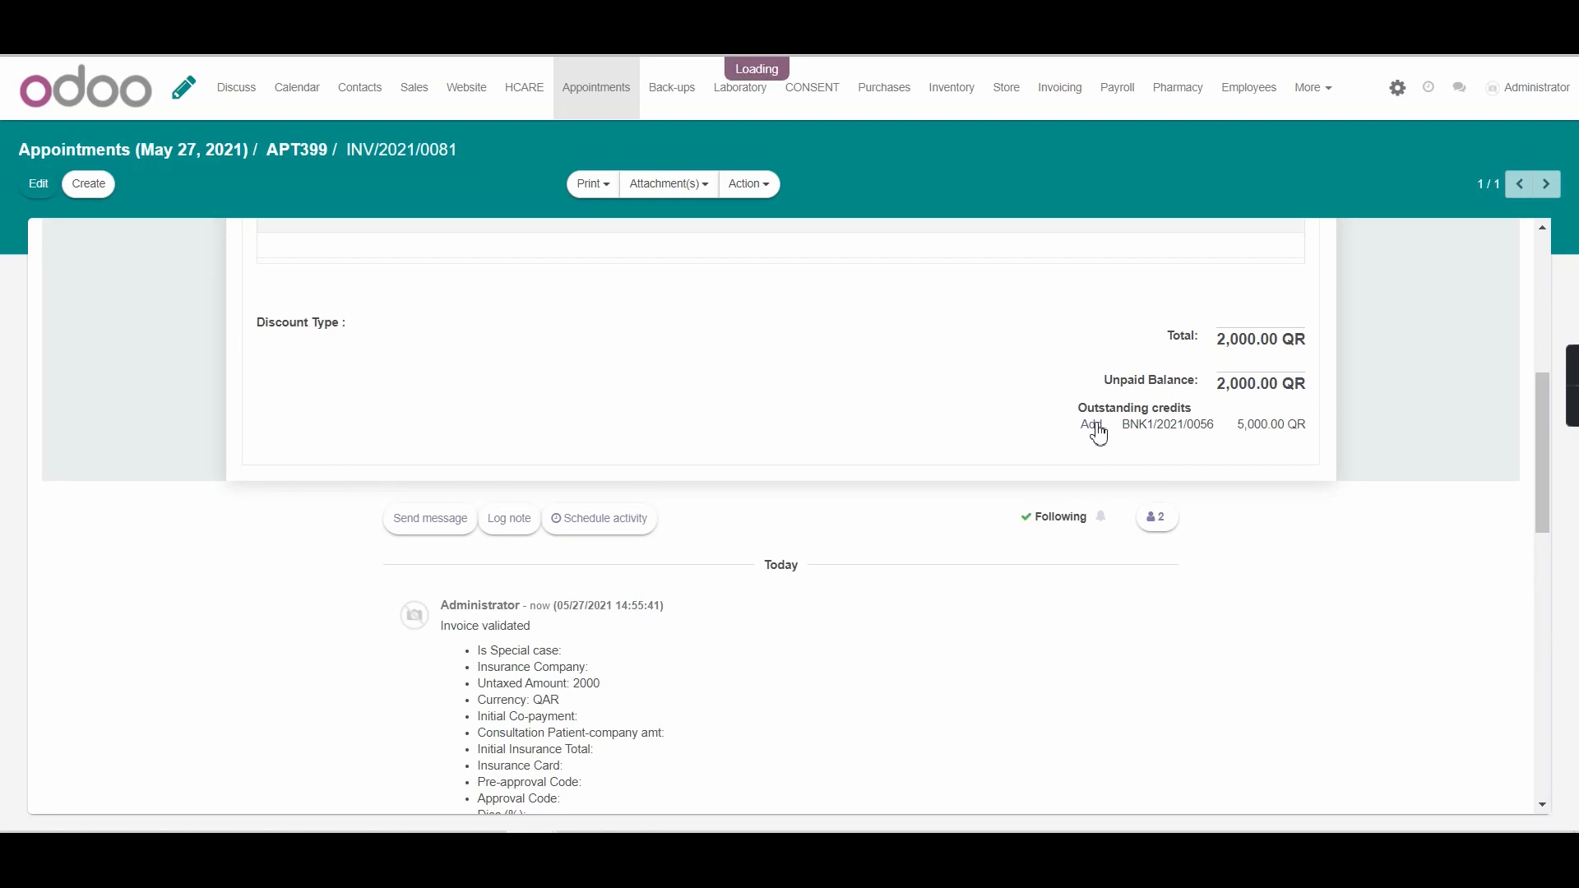
{"action": "left_click", "coordinate": [1090, 424]}
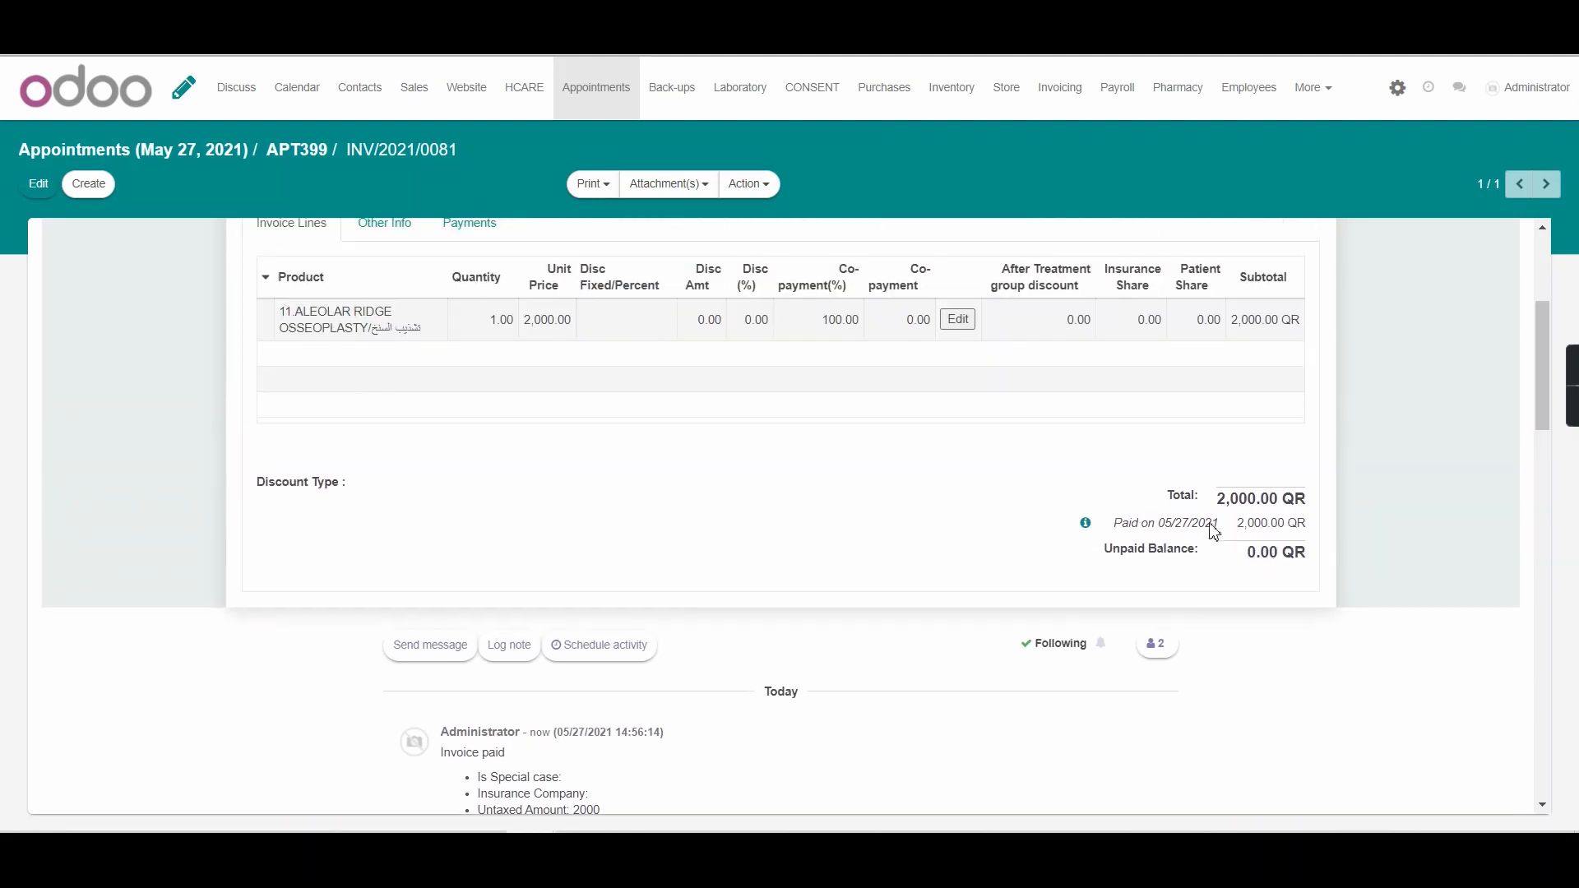
{"action": "mouse_move", "coordinate": [1198, 511]}
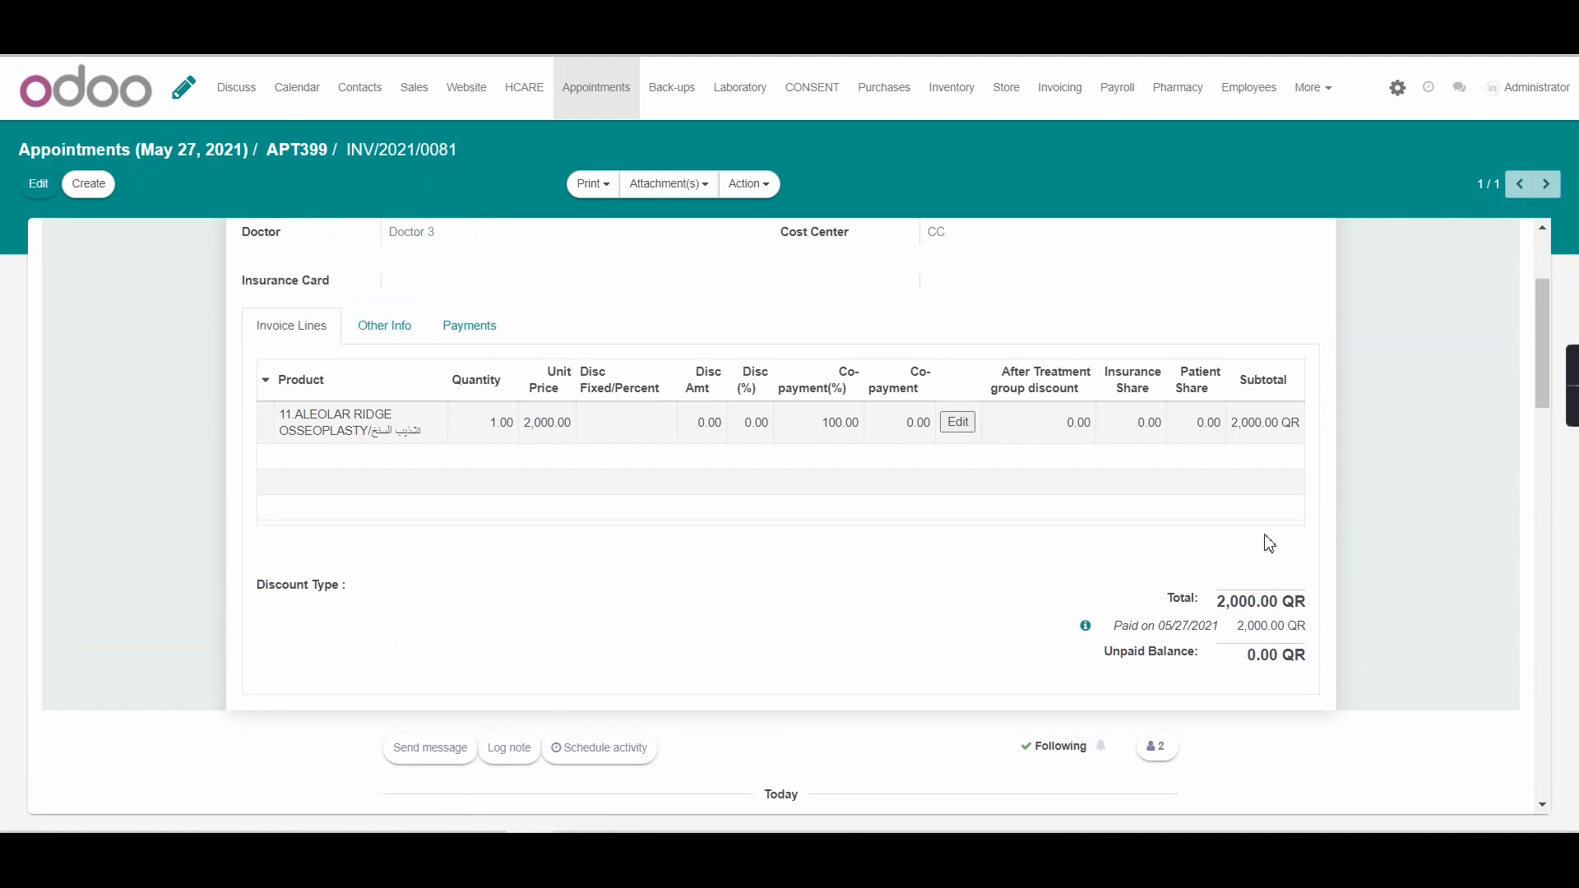
{"action": "mouse_move", "coordinate": [1274, 545]}
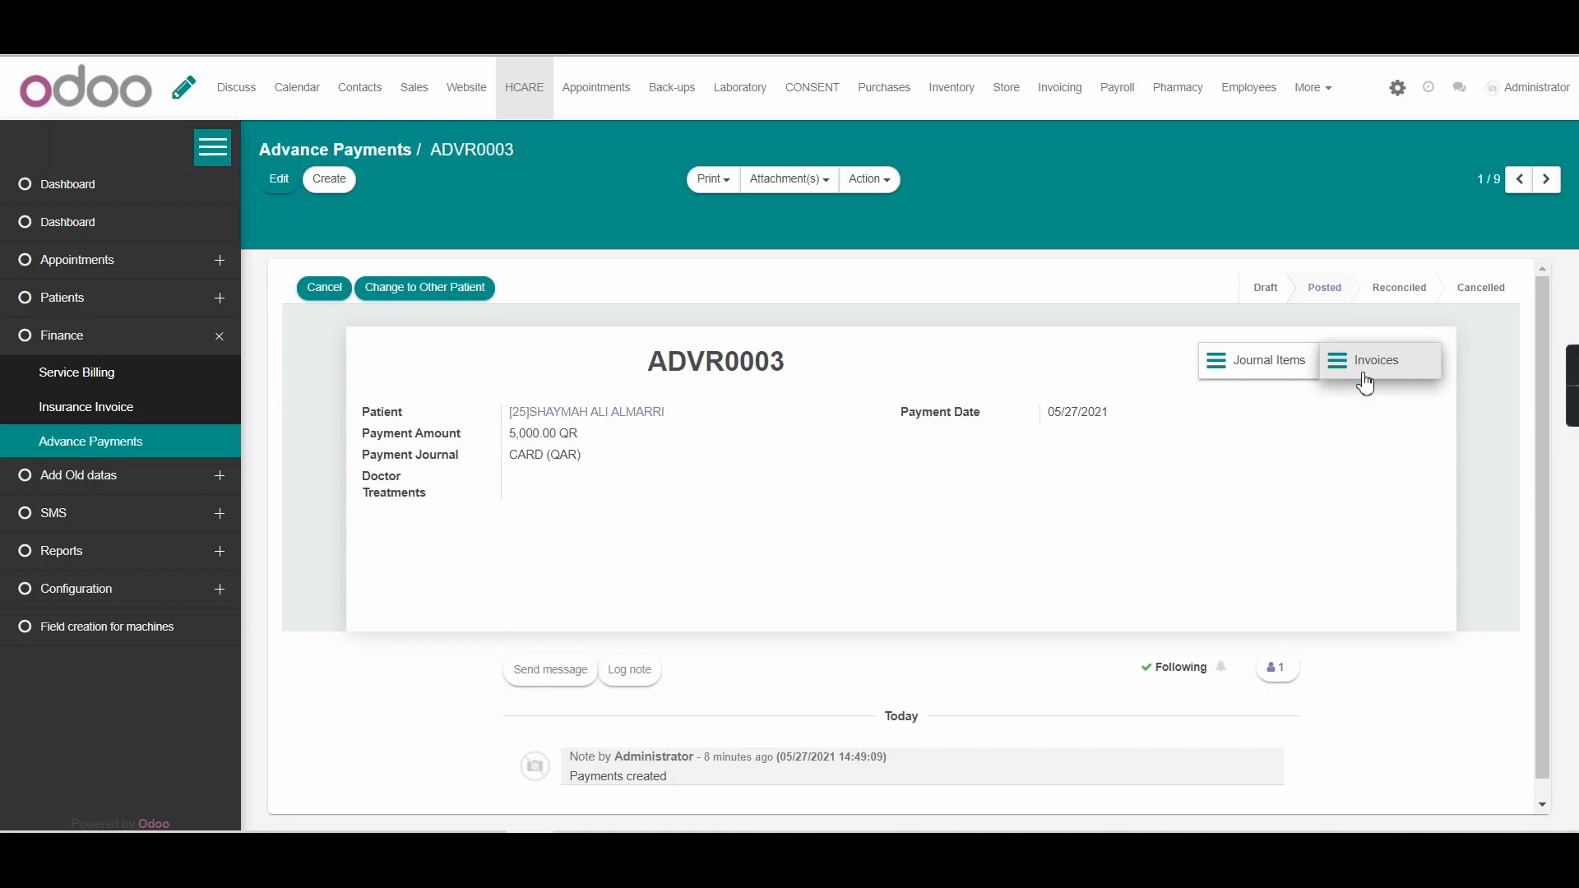
List invoices paid from ADVR0003, showing INV/2021/0081 for 2,000 QR as Paid.
{"action": "left_click", "coordinate": [1378, 361]}
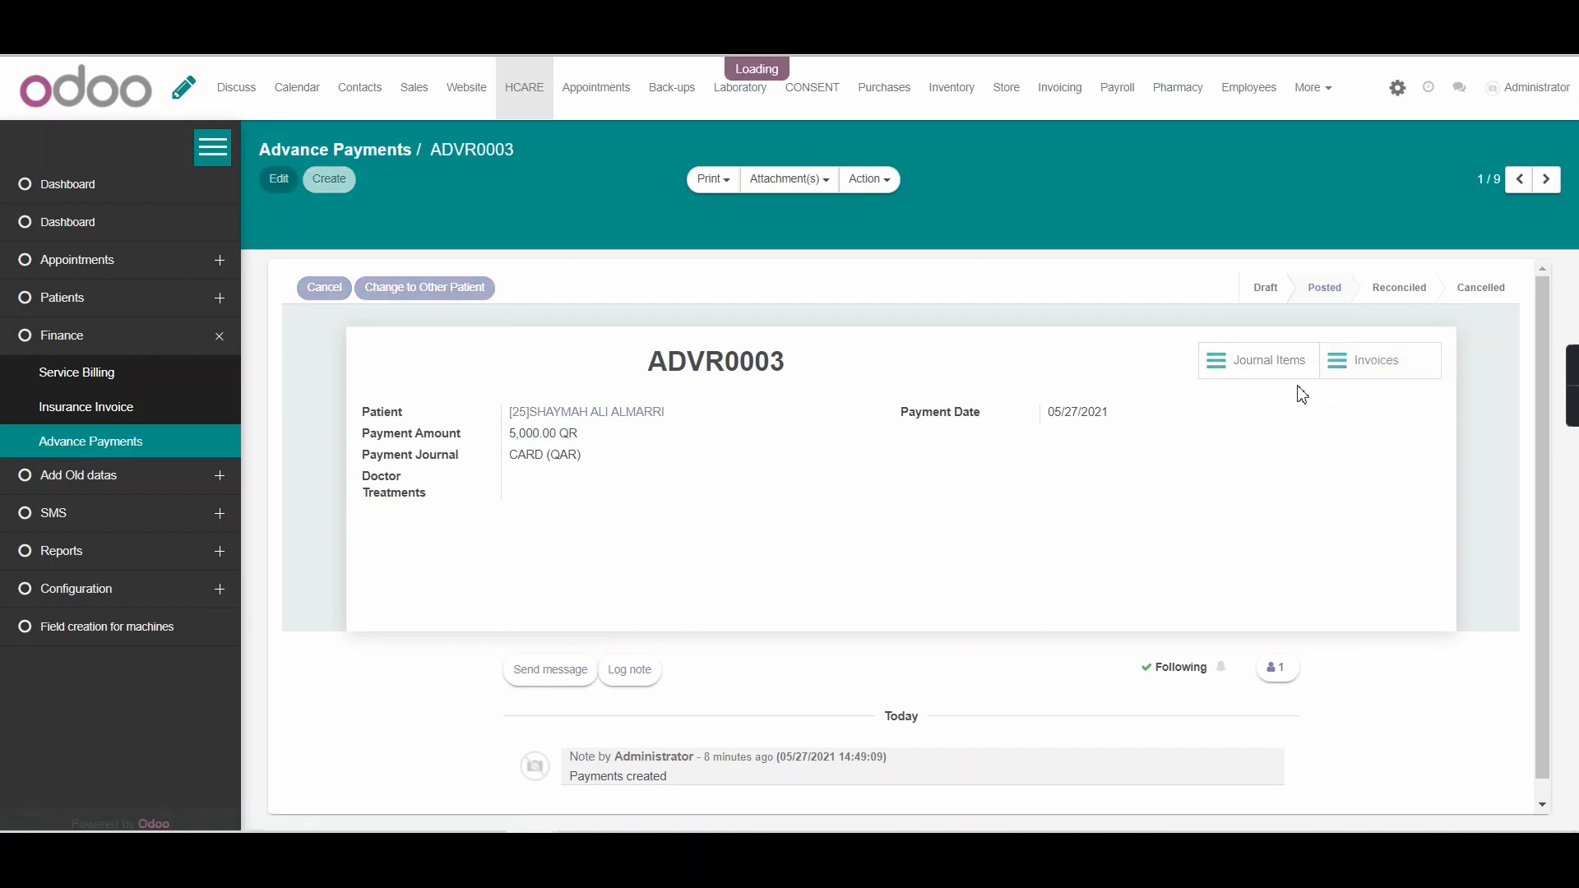
{"action": "left_click", "coordinate": [1380, 360]}
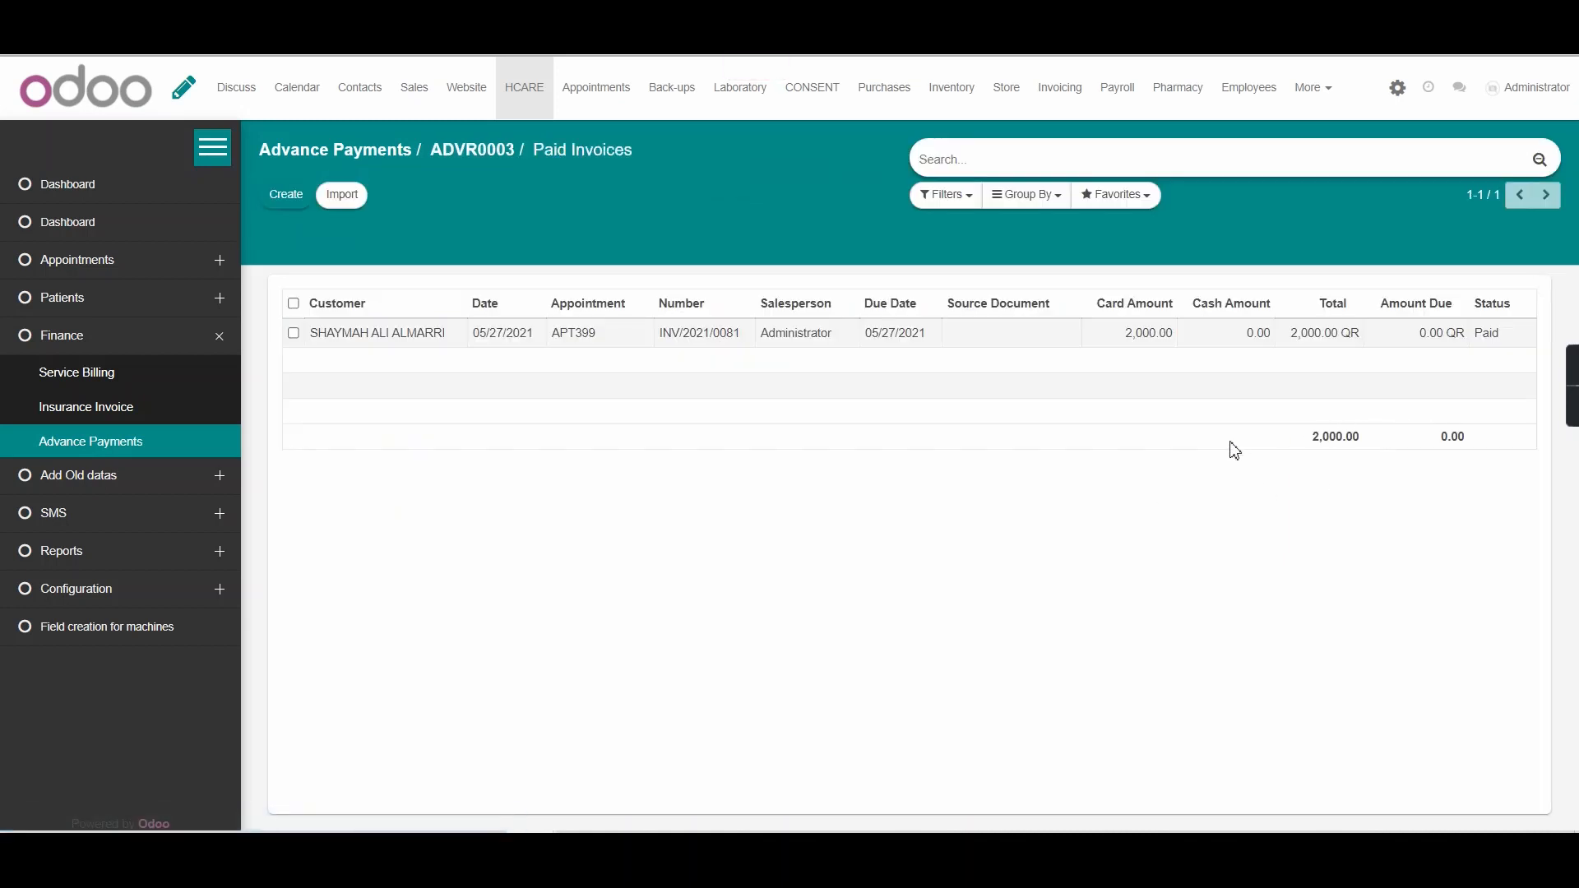
{"action": "mouse_move", "coordinate": [669, 385]}
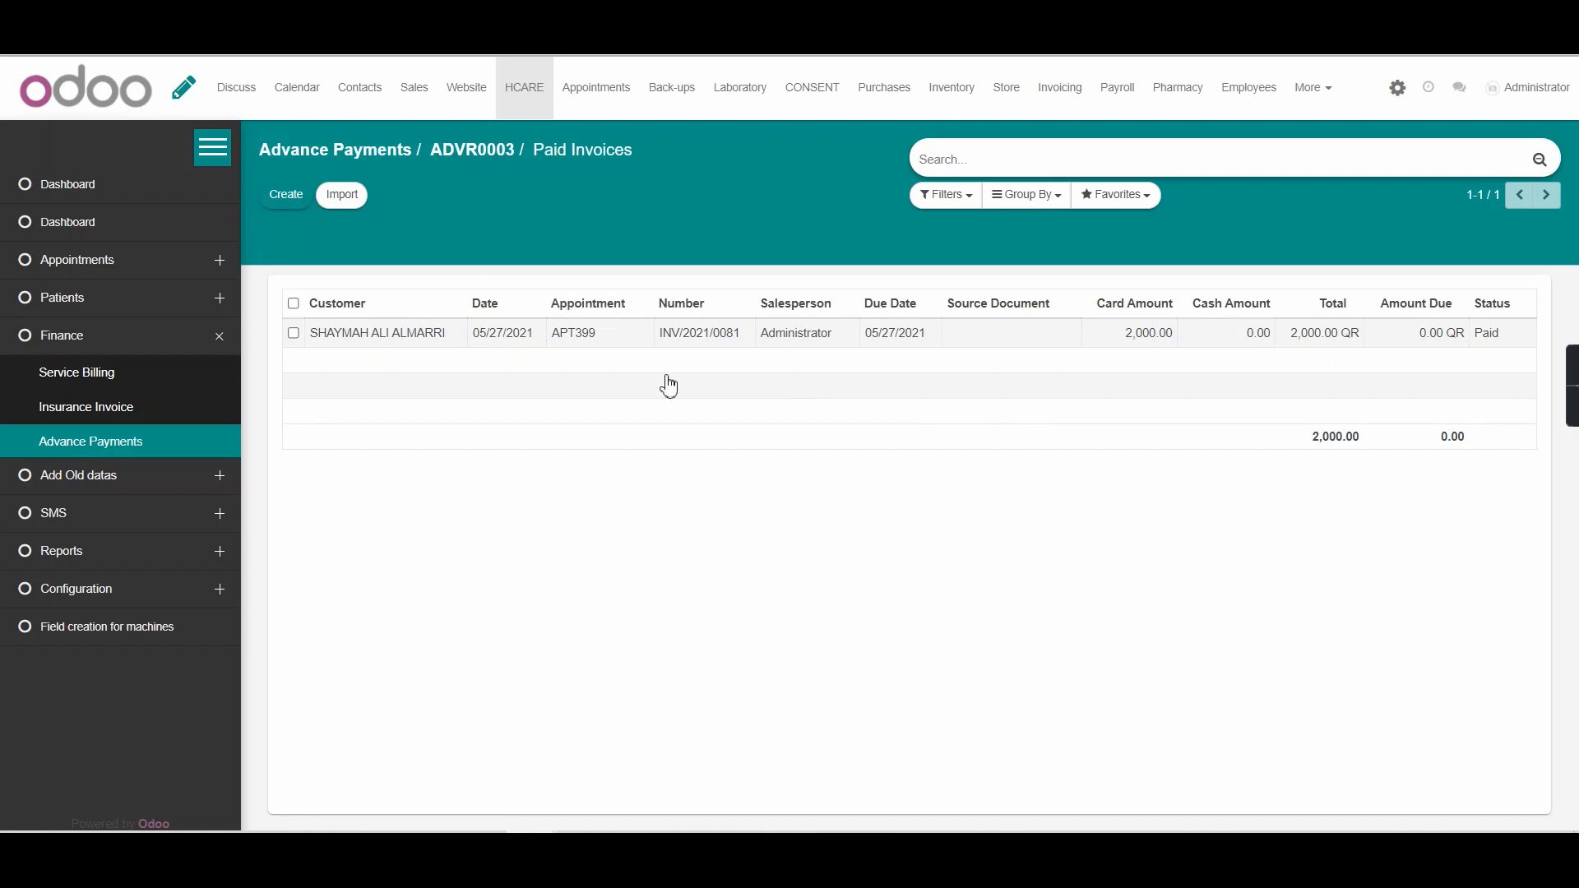
{"action": "mouse_move", "coordinate": [1248, 334]}
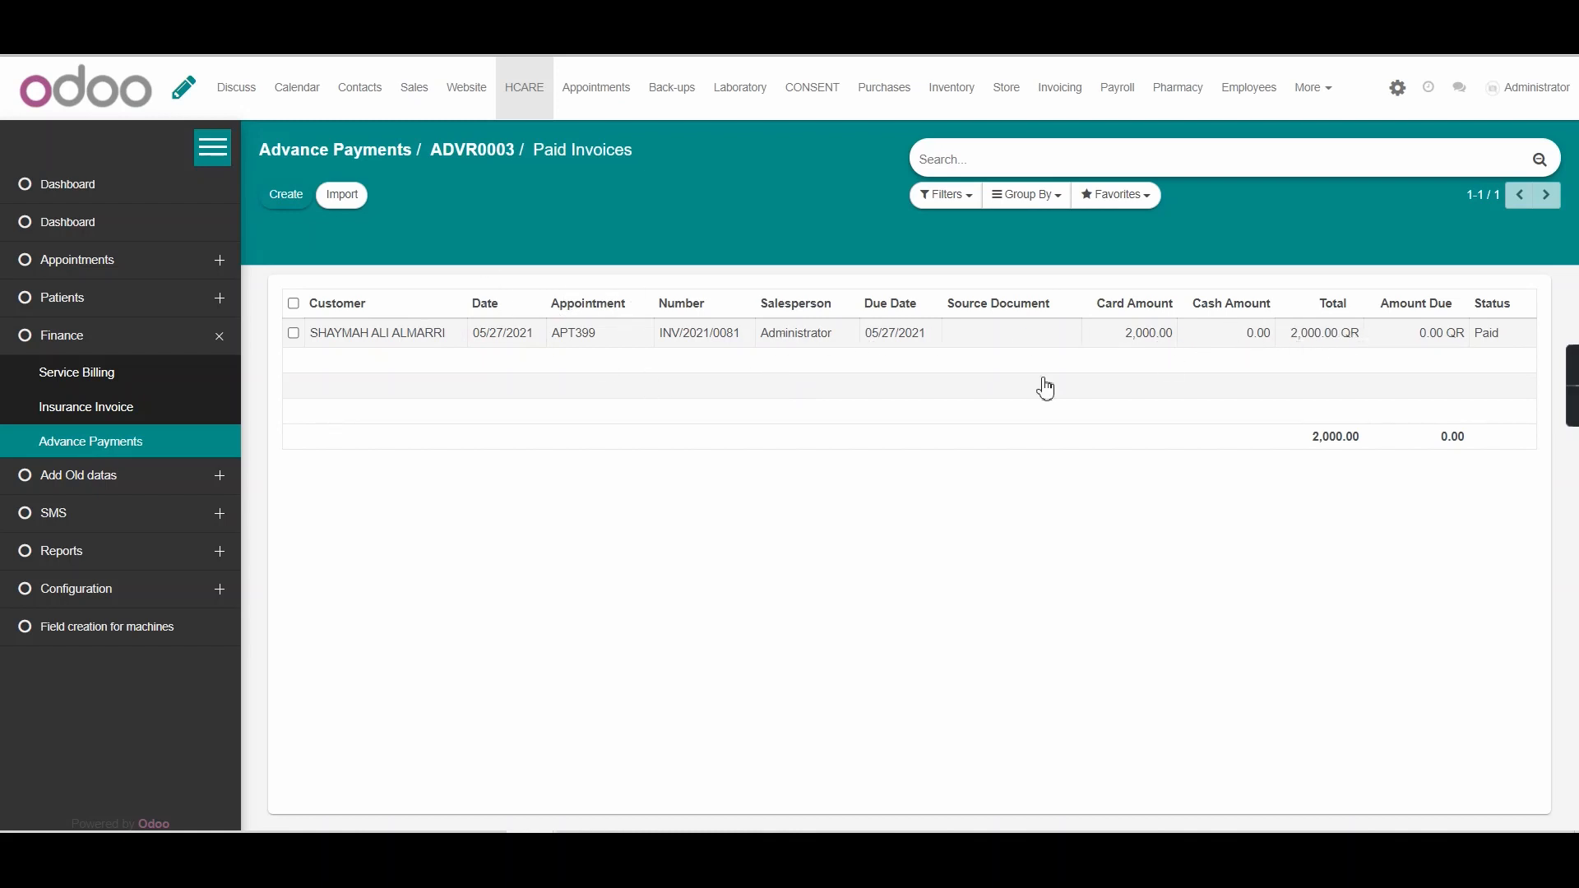
{"action": "mouse_move", "coordinate": [1523, 331]}
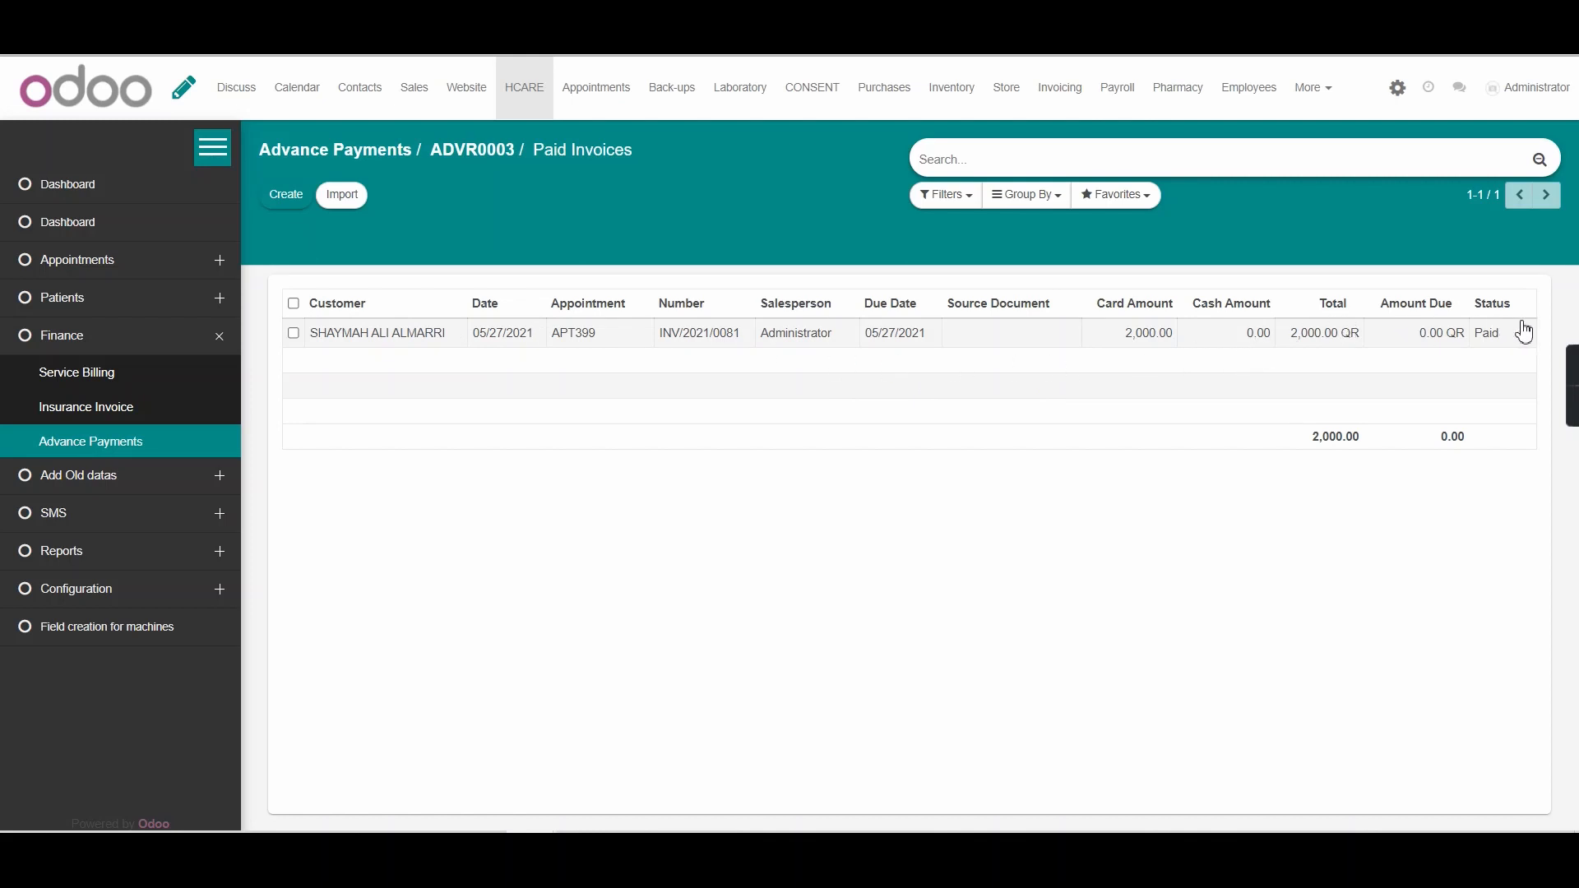
{"action": "mouse_move", "coordinate": [600, 340]}
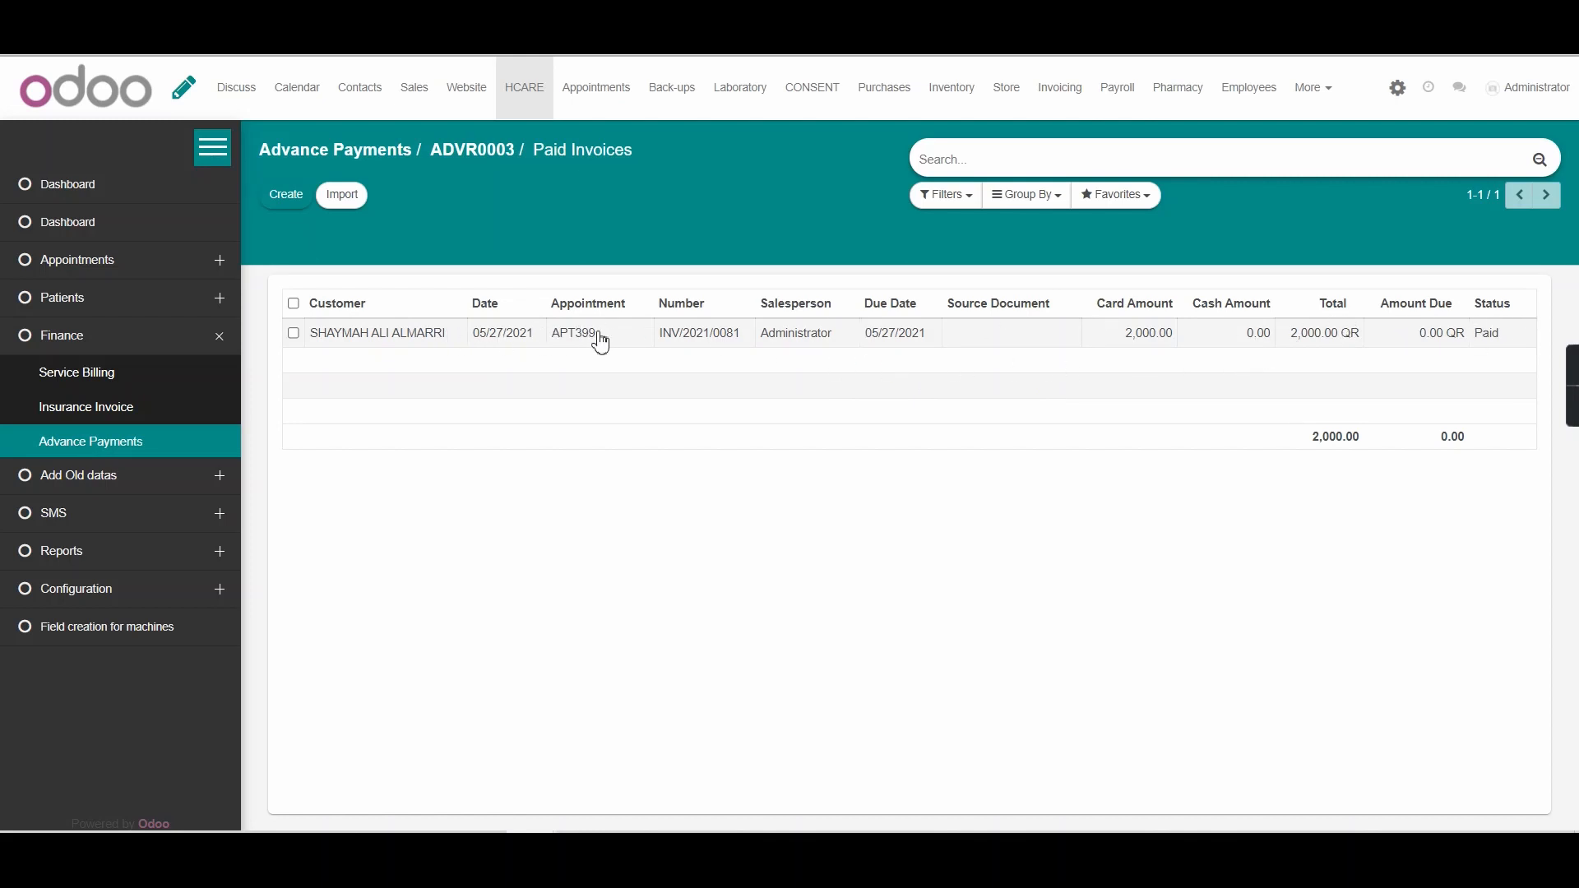
Open patient 25's record showing 3,000 advance paid remaining and one invoice.
{"action": "left_click", "coordinate": [573, 332]}
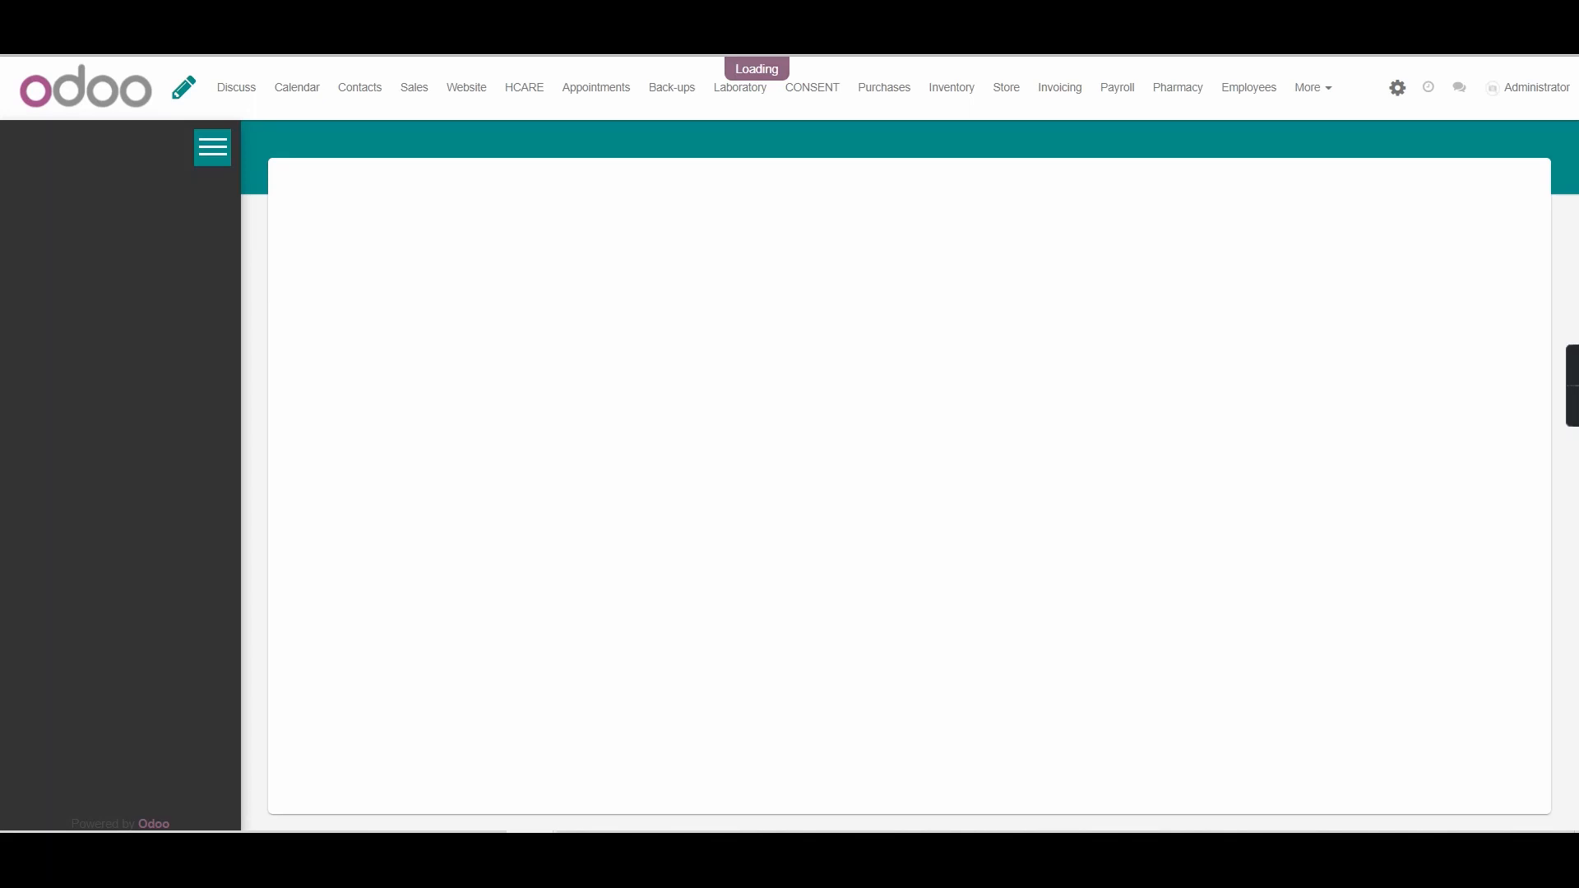
{"action": "left_click", "coordinate": [738, 87]}
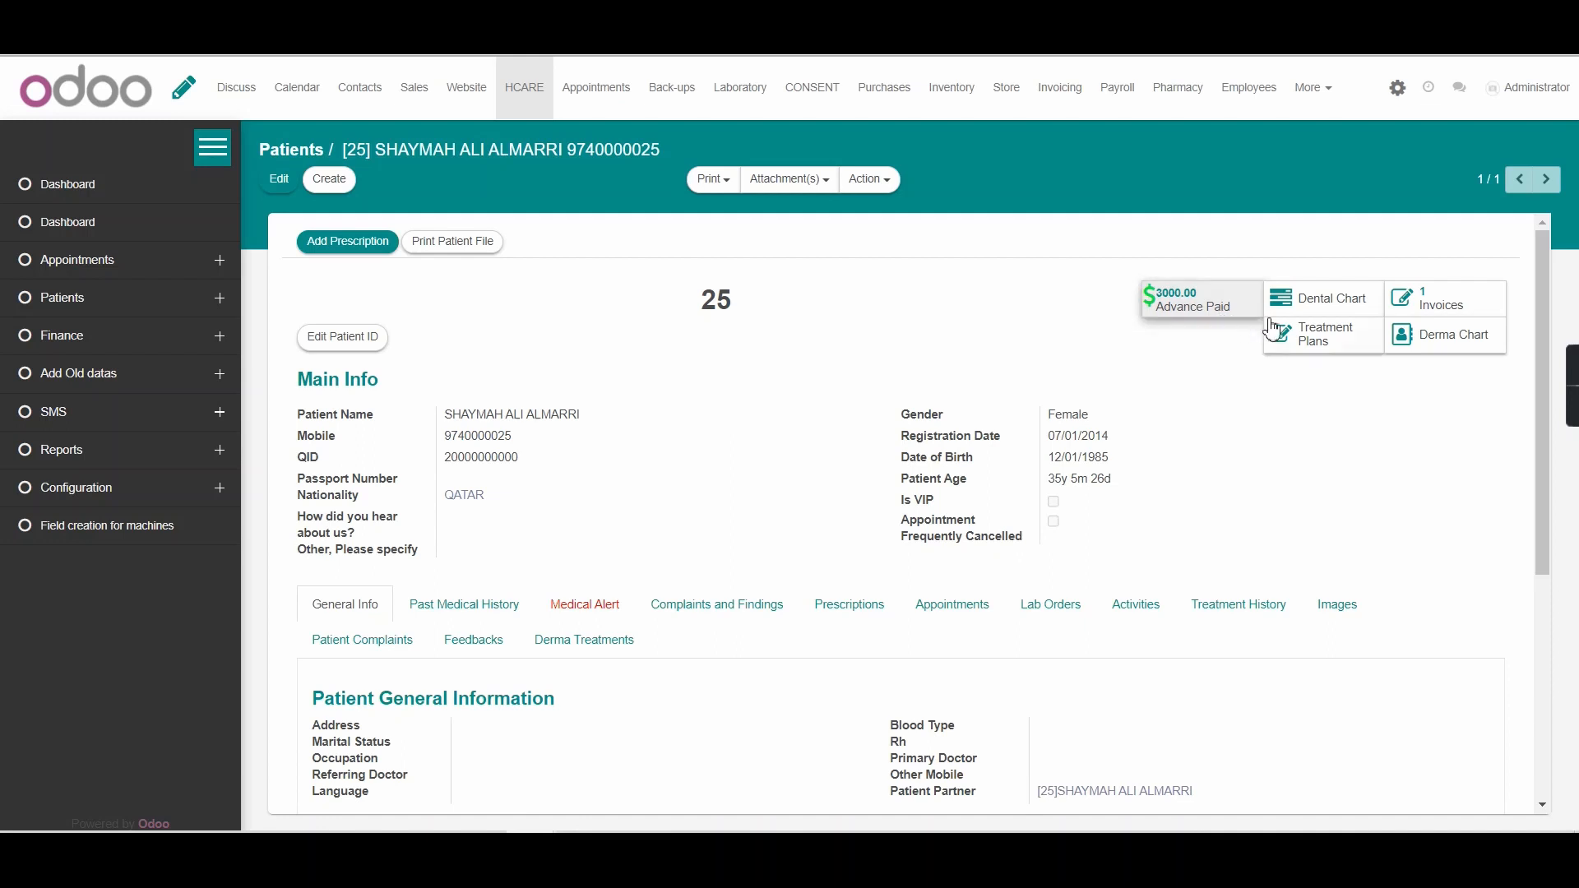
{"action": "mouse_move", "coordinate": [1206, 352]}
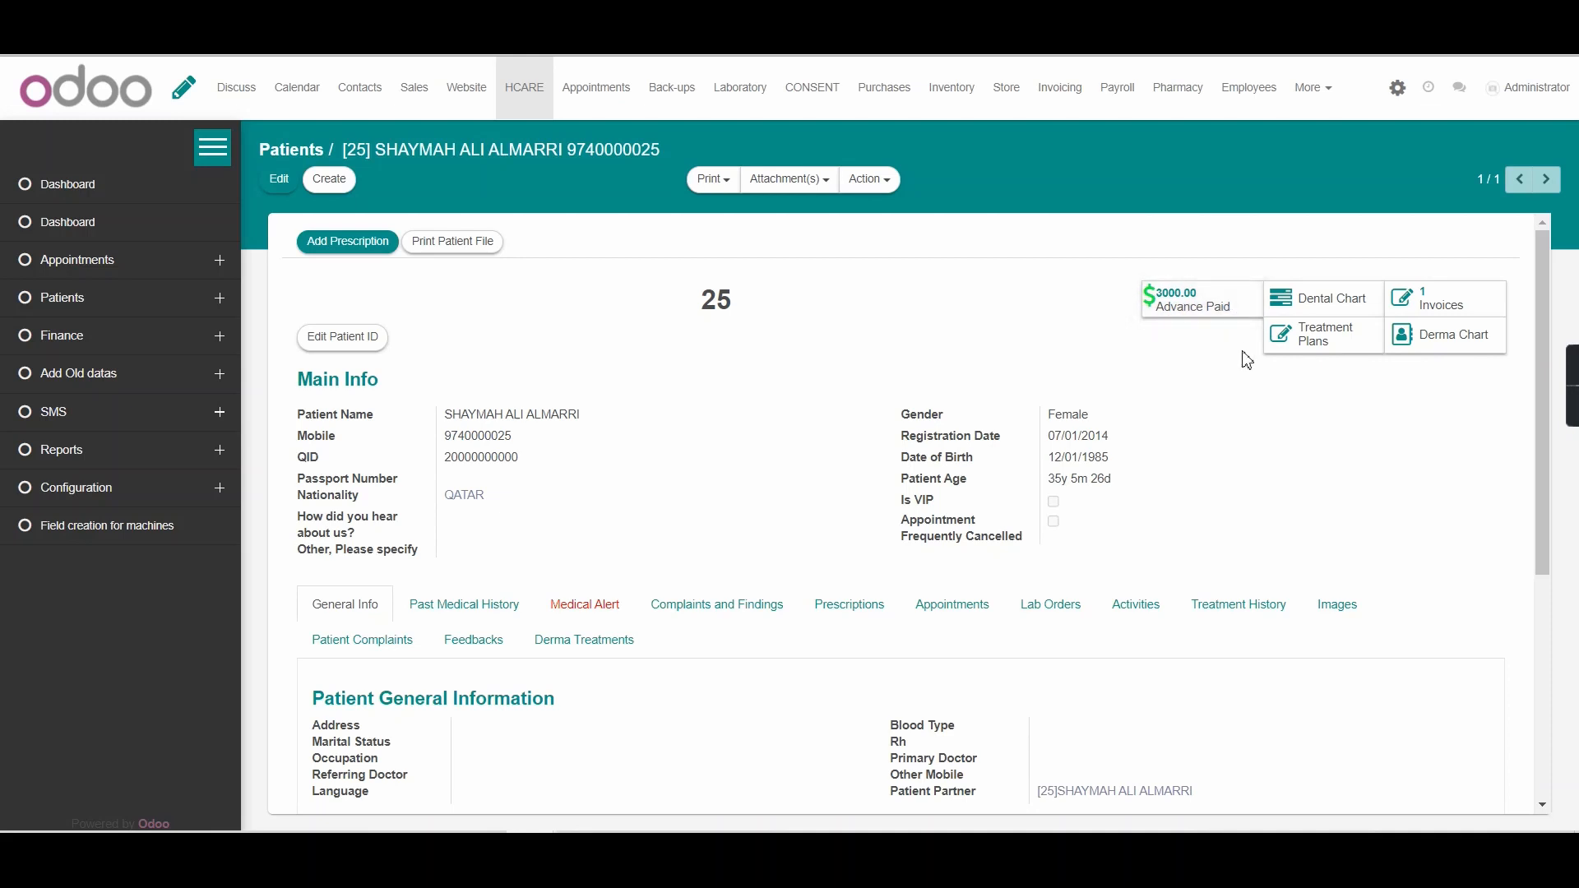
{"action": "mouse_move", "coordinate": [1164, 408]}
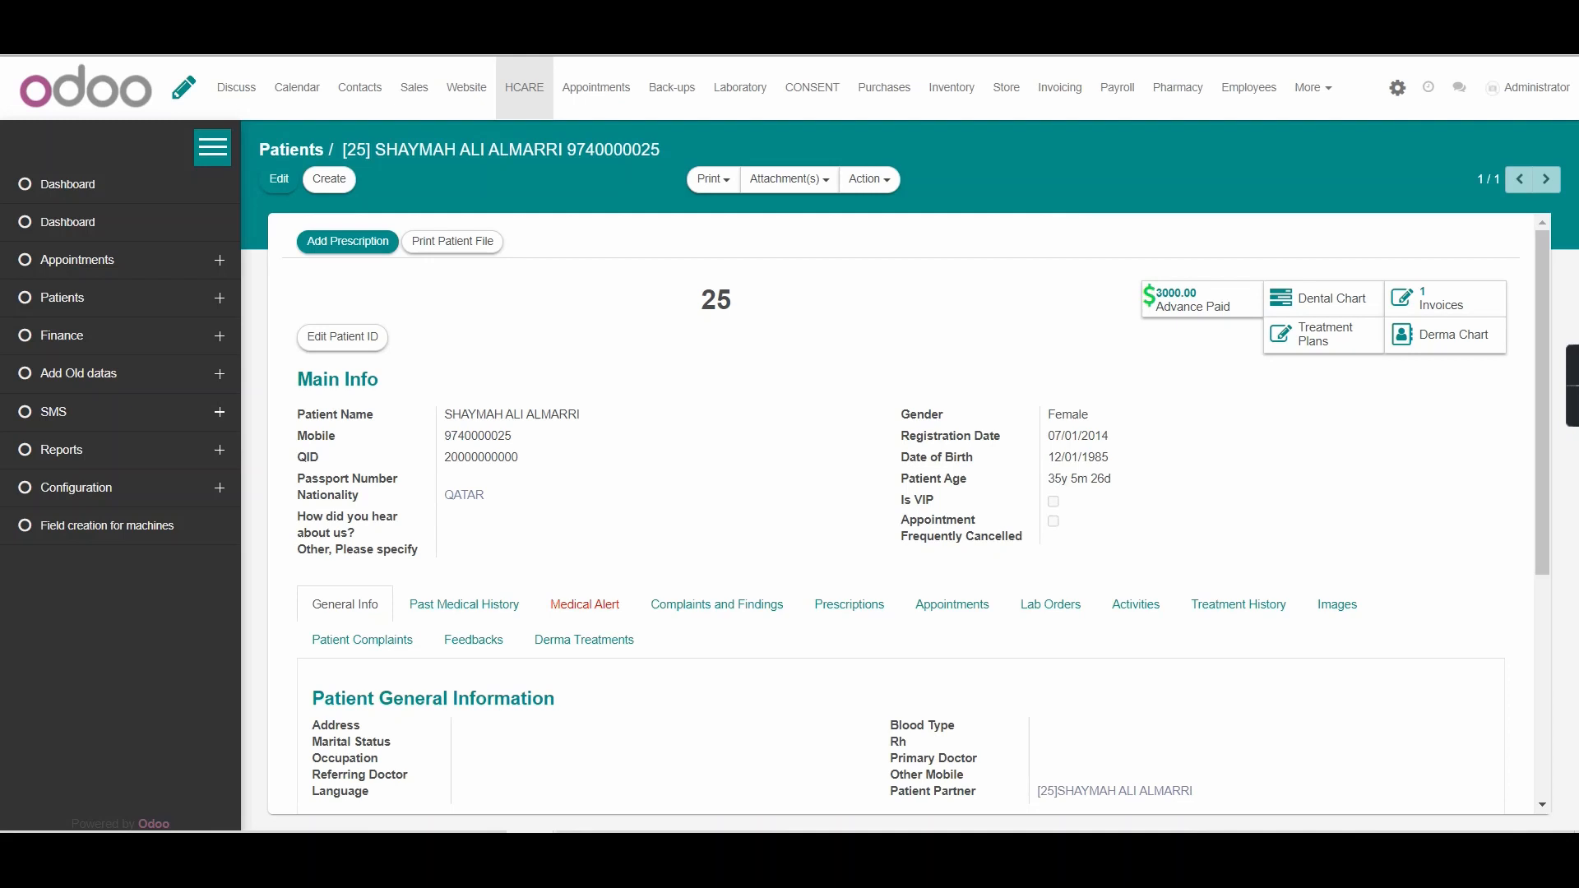
{"action": "mouse_move", "coordinate": [1020, 410]}
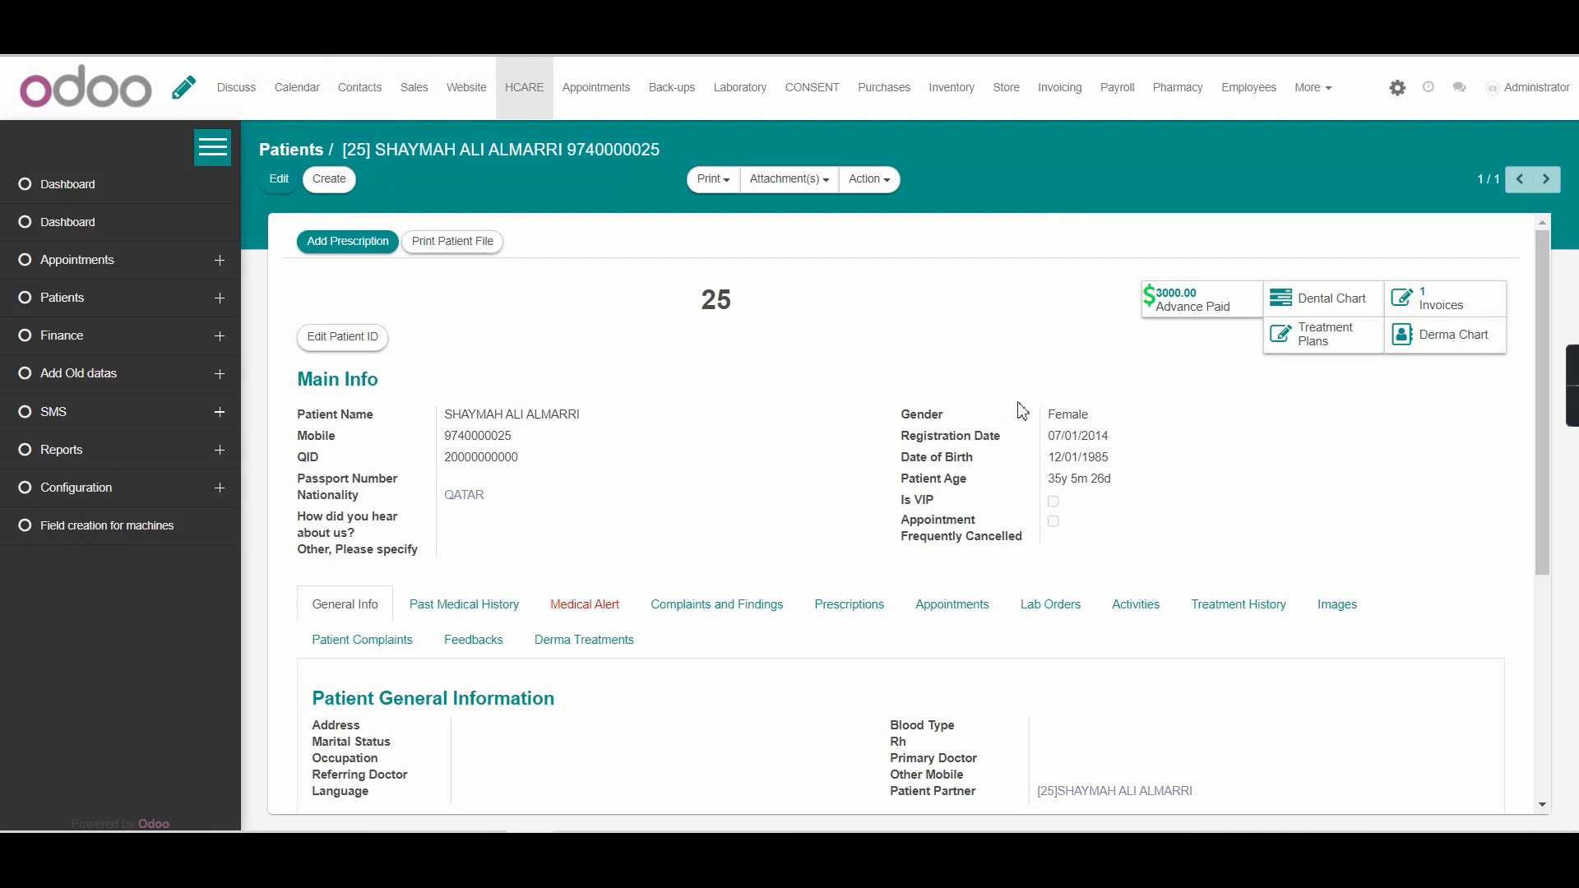